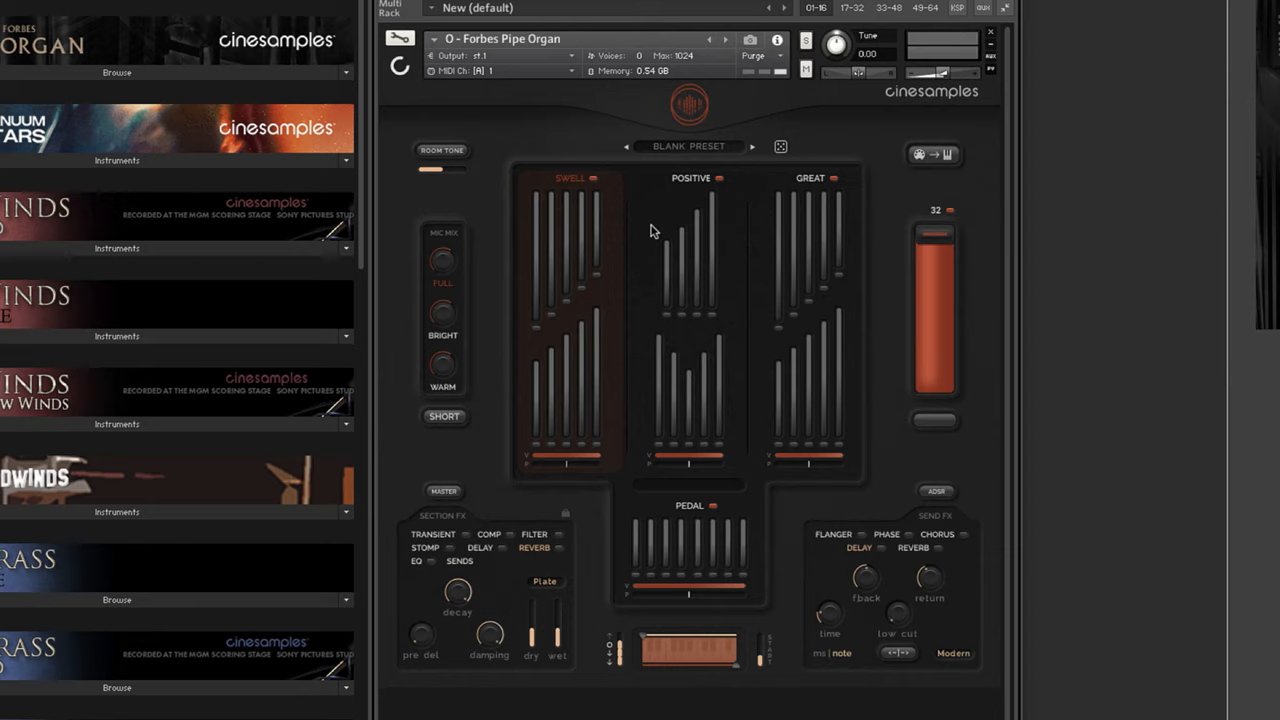
pyautogui.moveTo(448, 544)
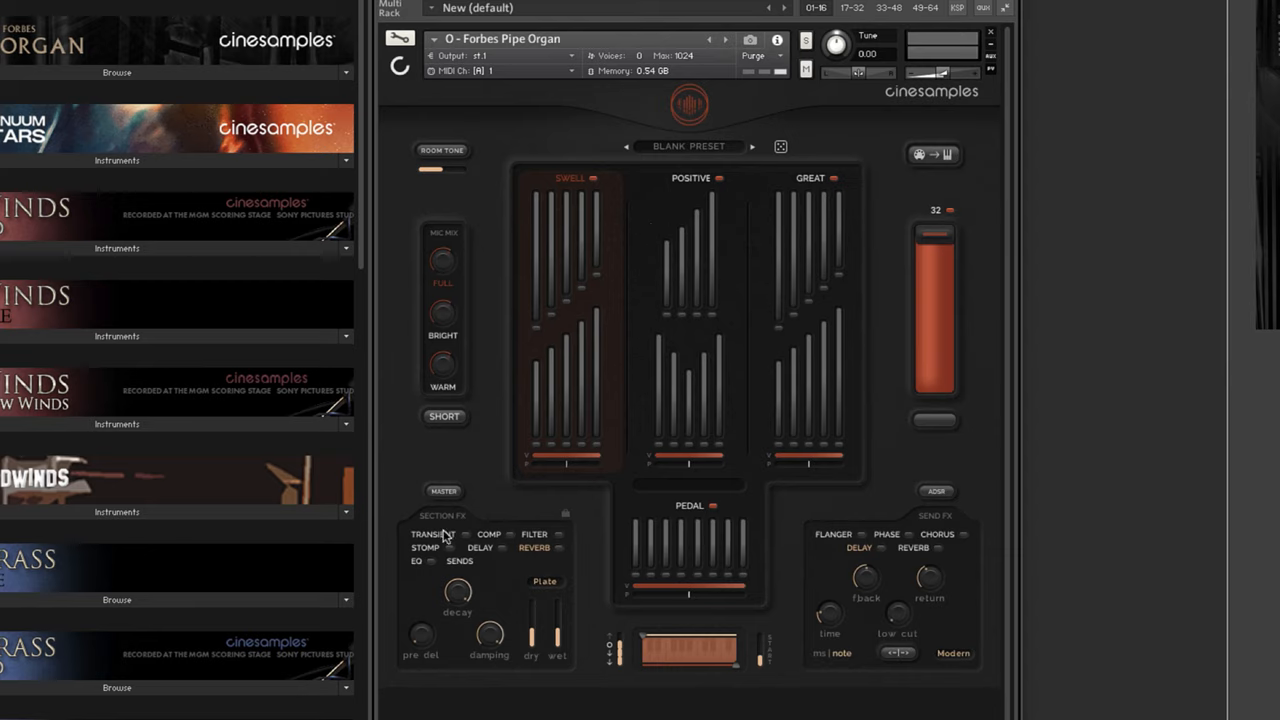
pyautogui.moveTo(644, 252)
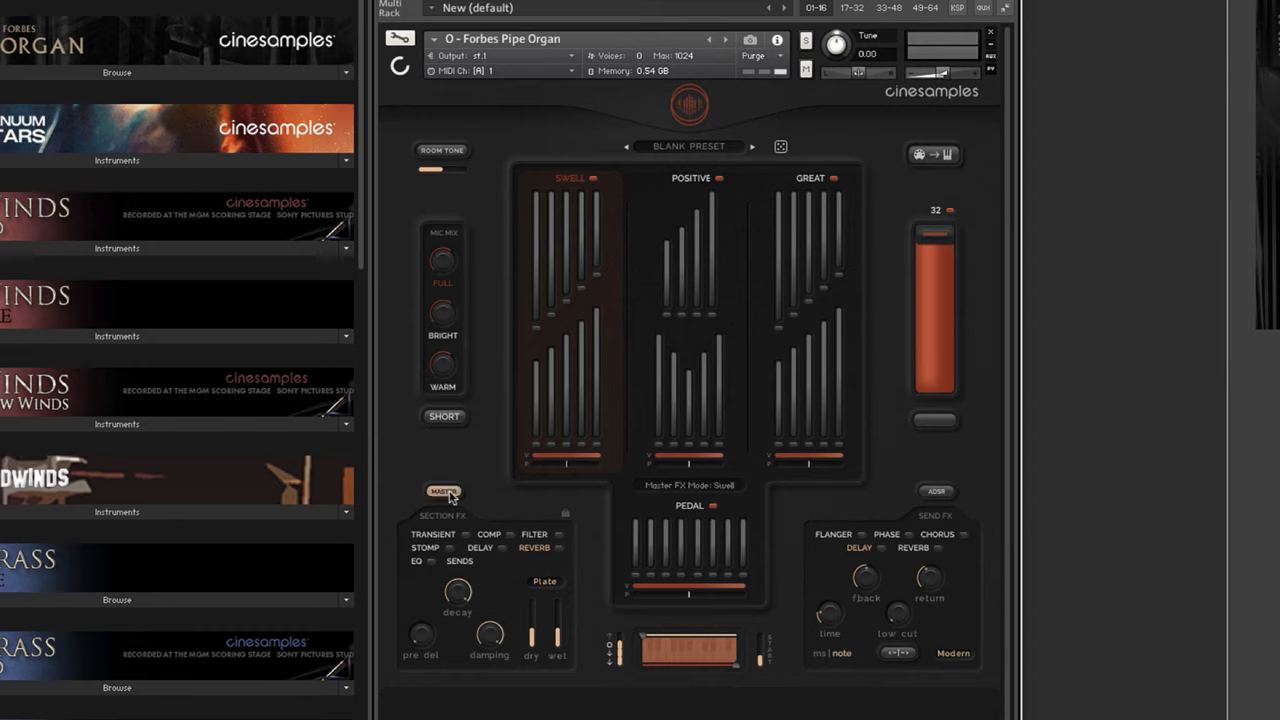
# Browse the Swell section's stomp, delay, filter and send-level effect panels.
pyautogui.click(414, 560)
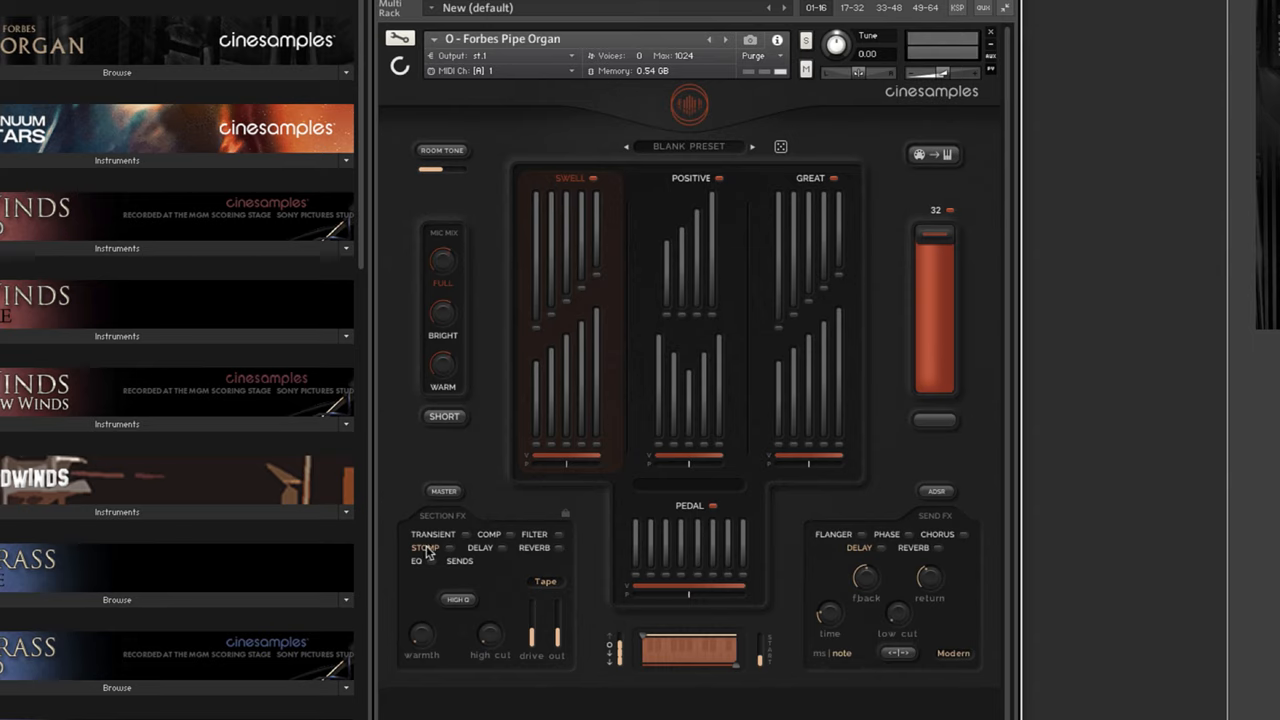
pyautogui.click(480, 548)
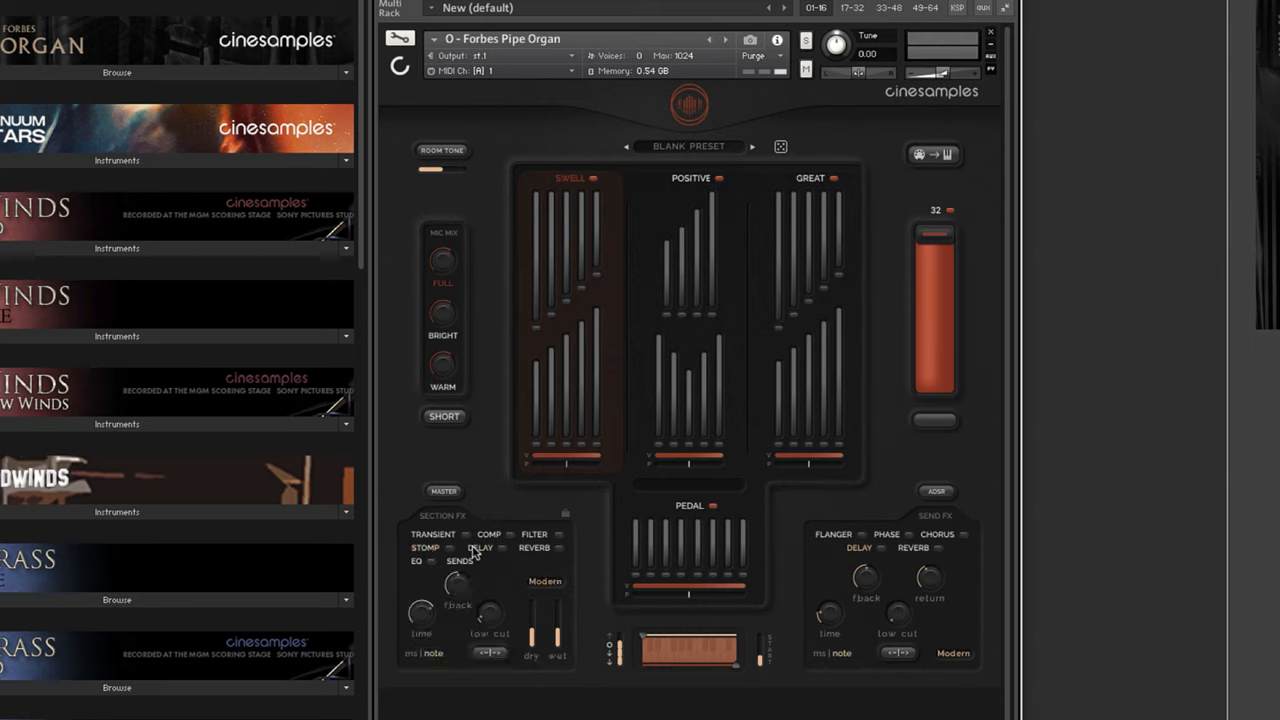
pyautogui.click(534, 534)
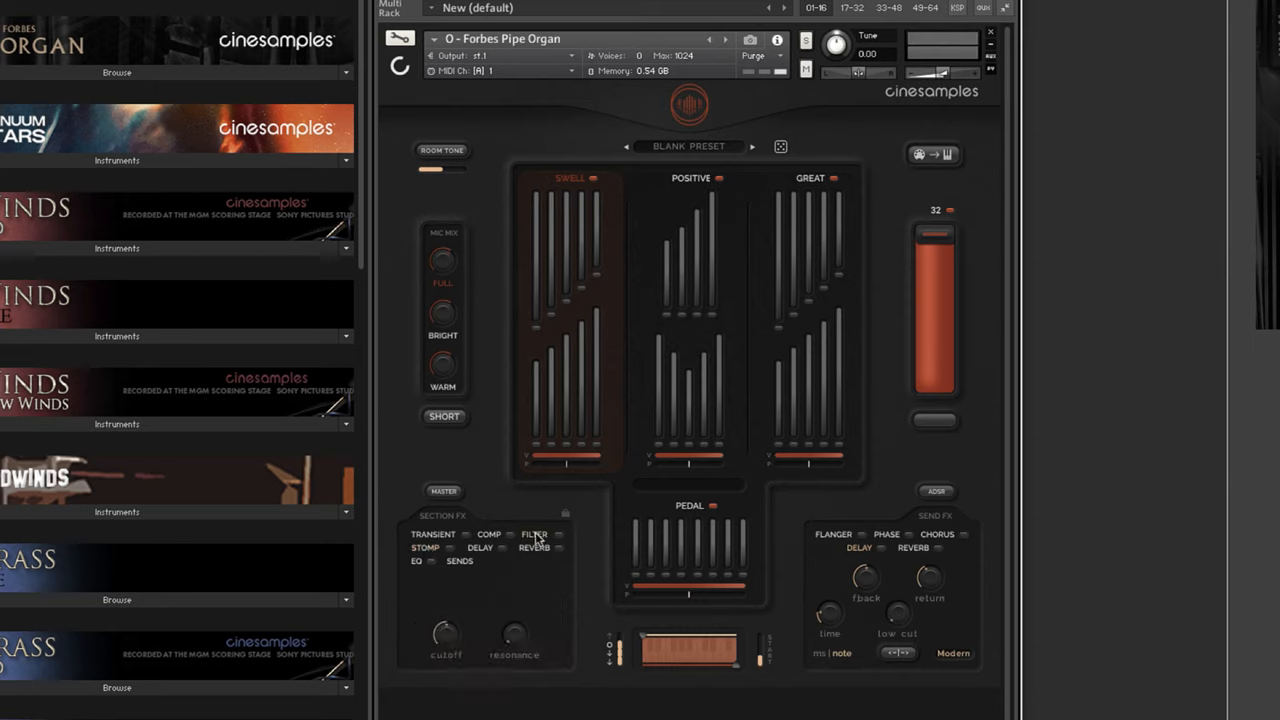
pyautogui.click(460, 560)
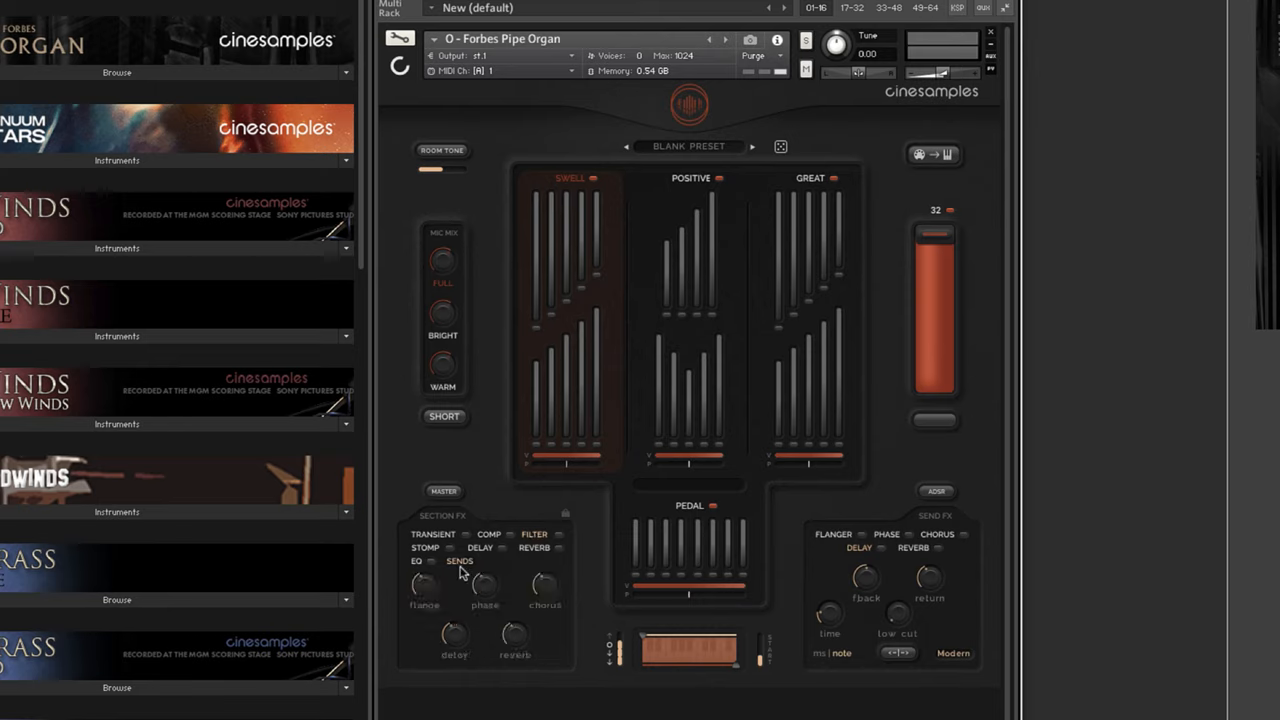
pyautogui.moveTo(460, 572)
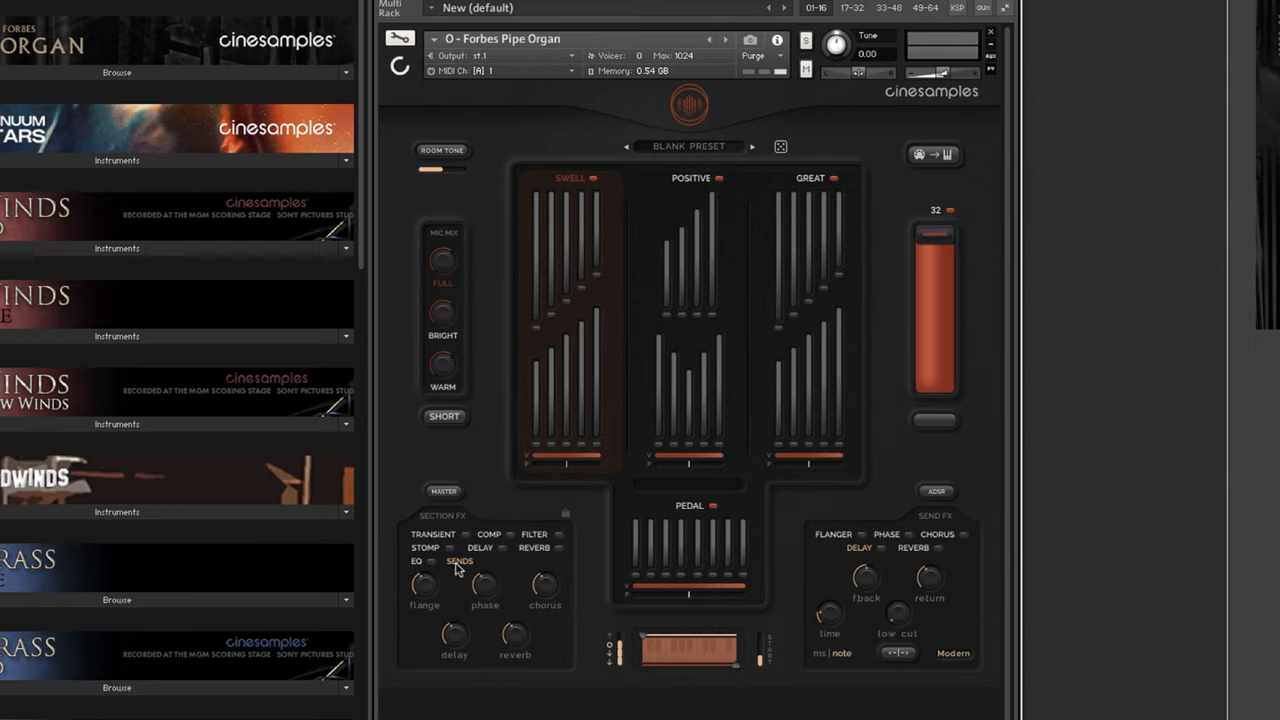
pyautogui.moveTo(444, 570)
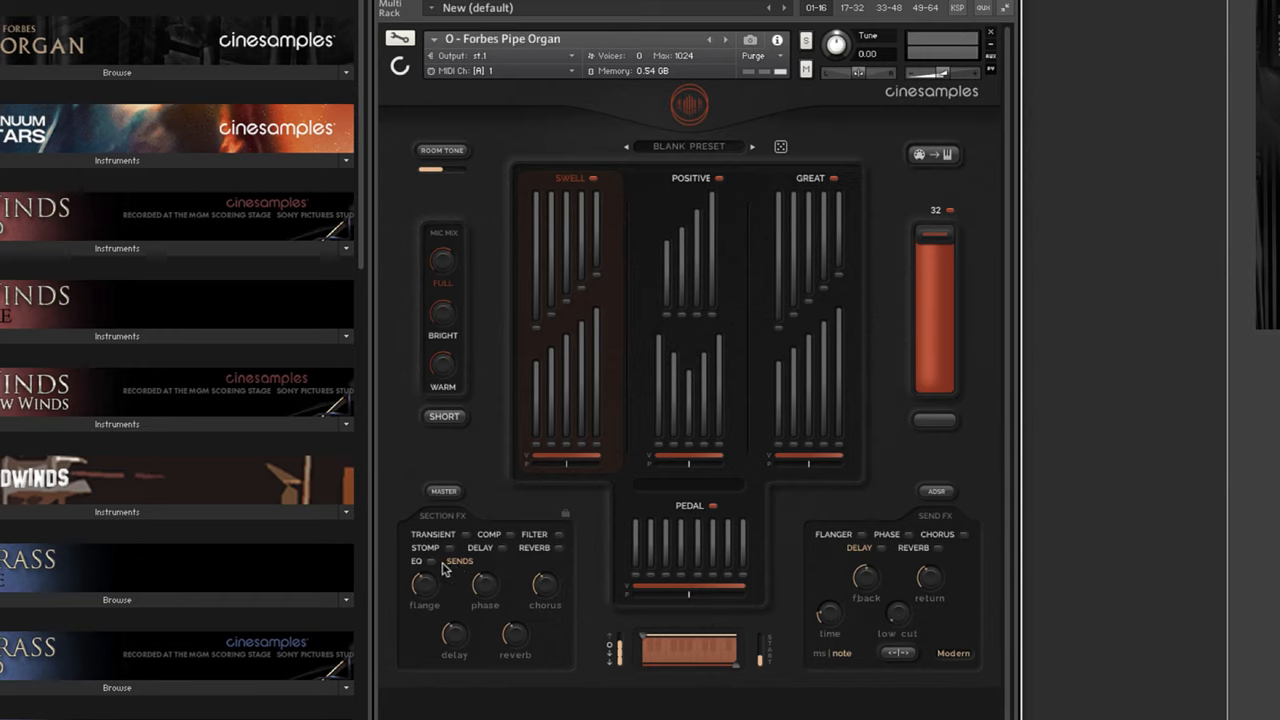
pyautogui.moveTo(432, 568)
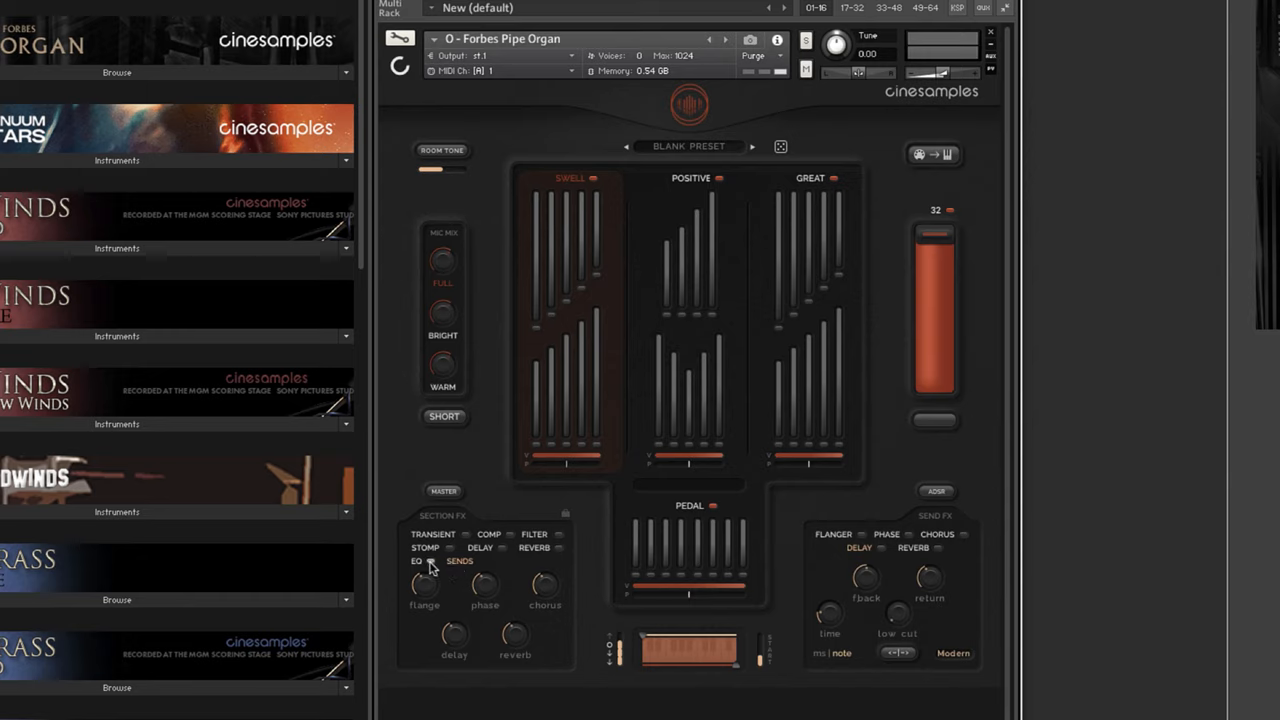
pyautogui.moveTo(430, 568)
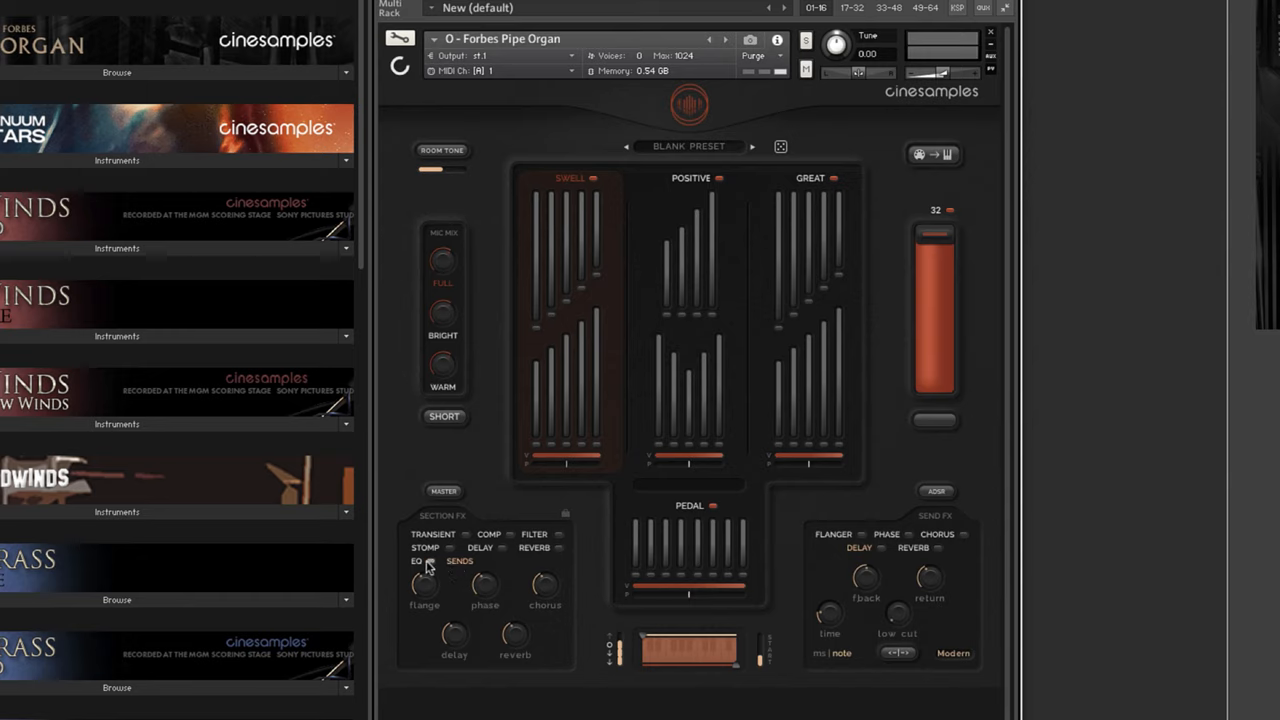
# Review the section's compressor, stomp and plate reverb, then land on its delay settings.
pyautogui.click(424, 548)
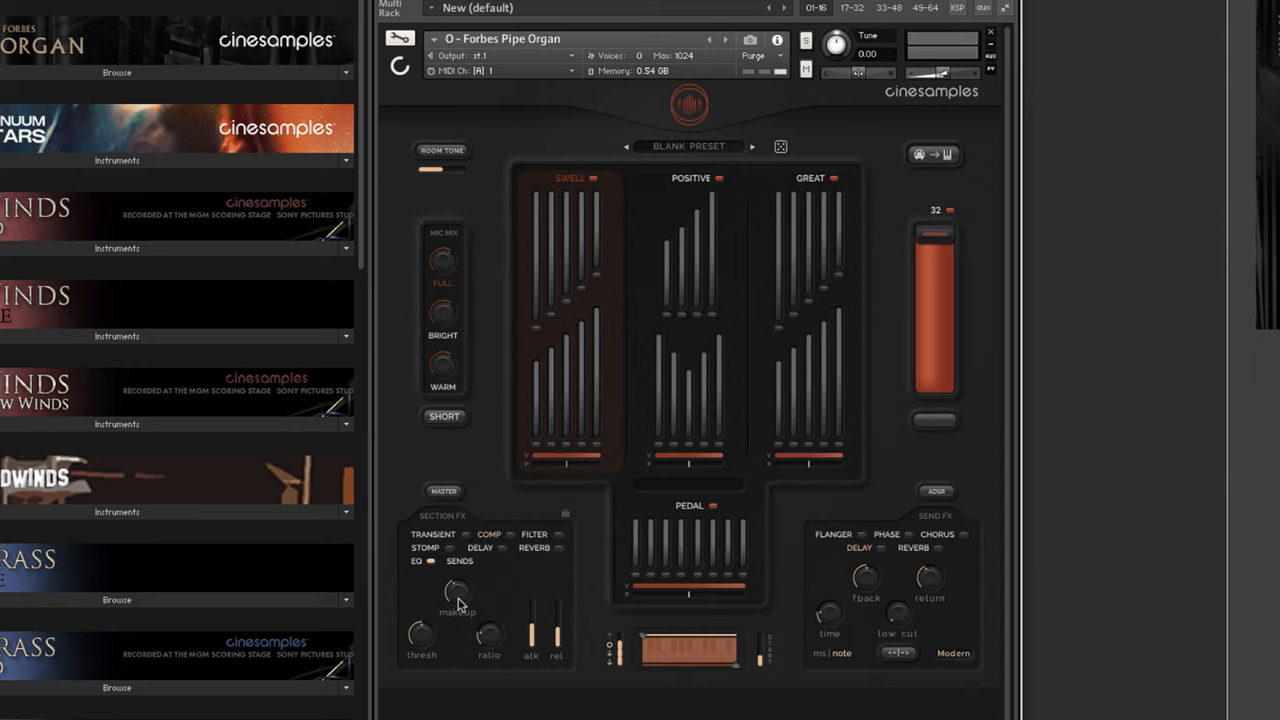
pyautogui.click(414, 560)
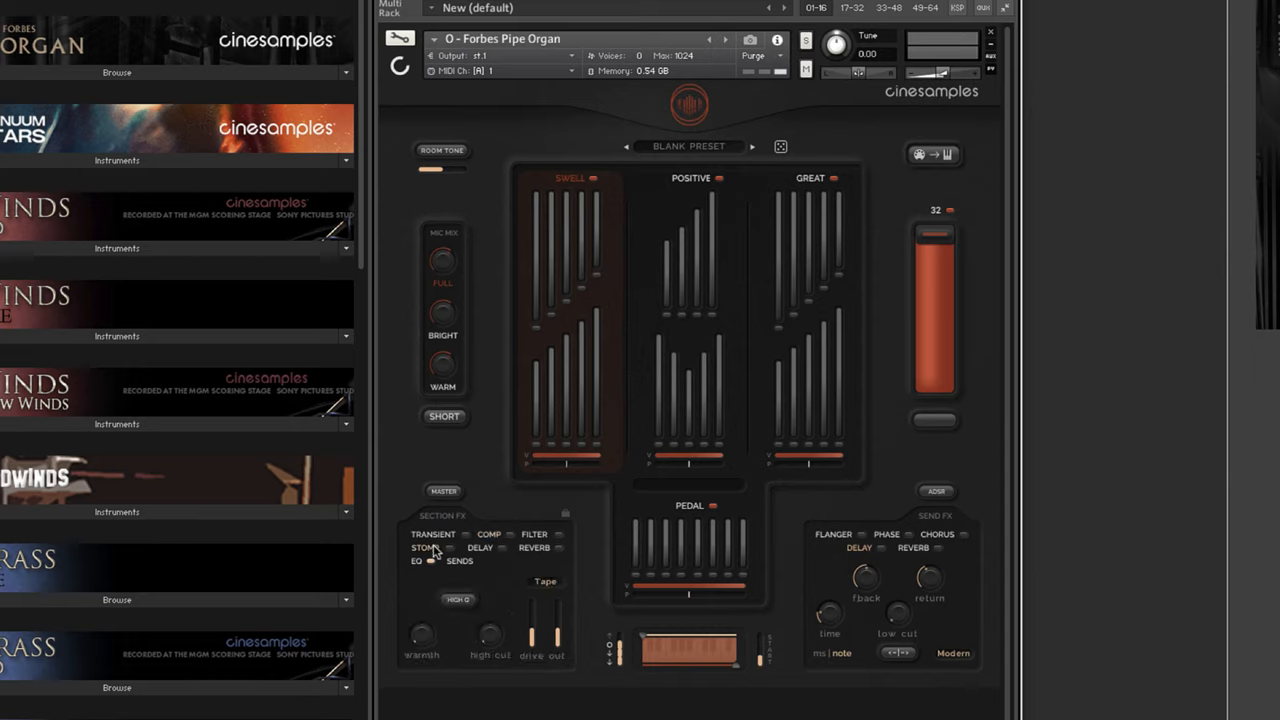
pyautogui.click(534, 548)
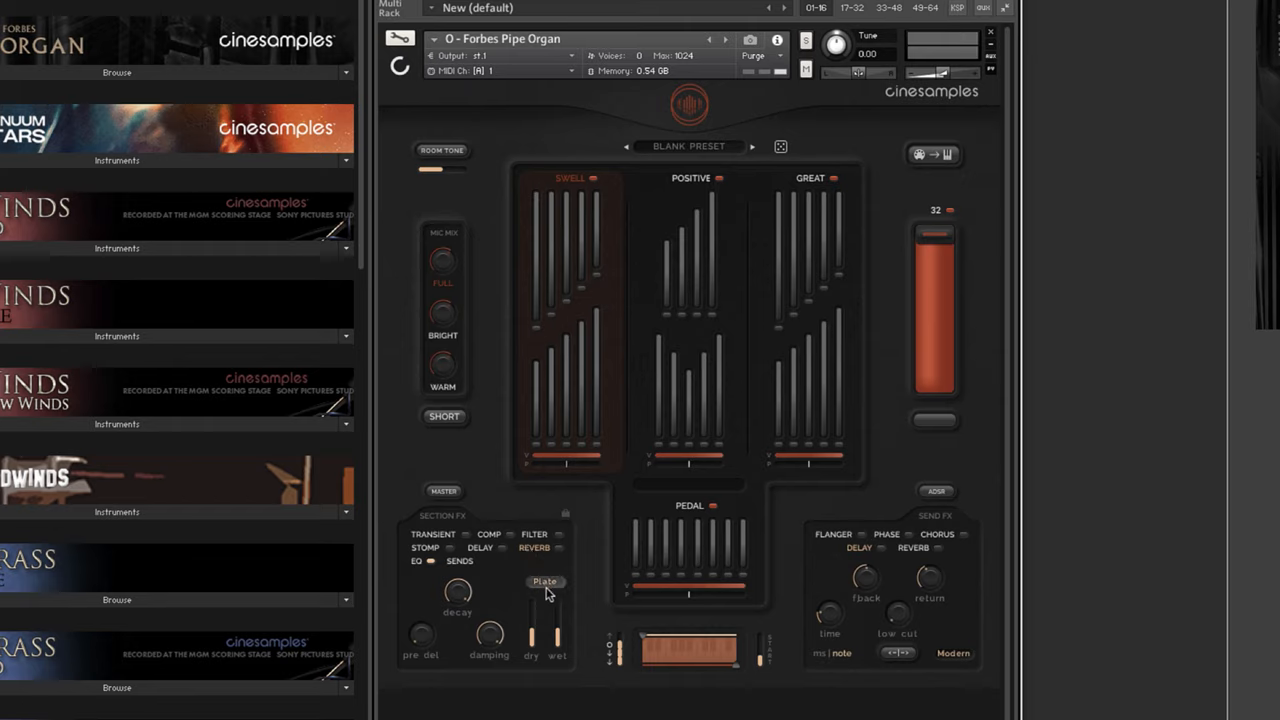
pyautogui.click(544, 580)
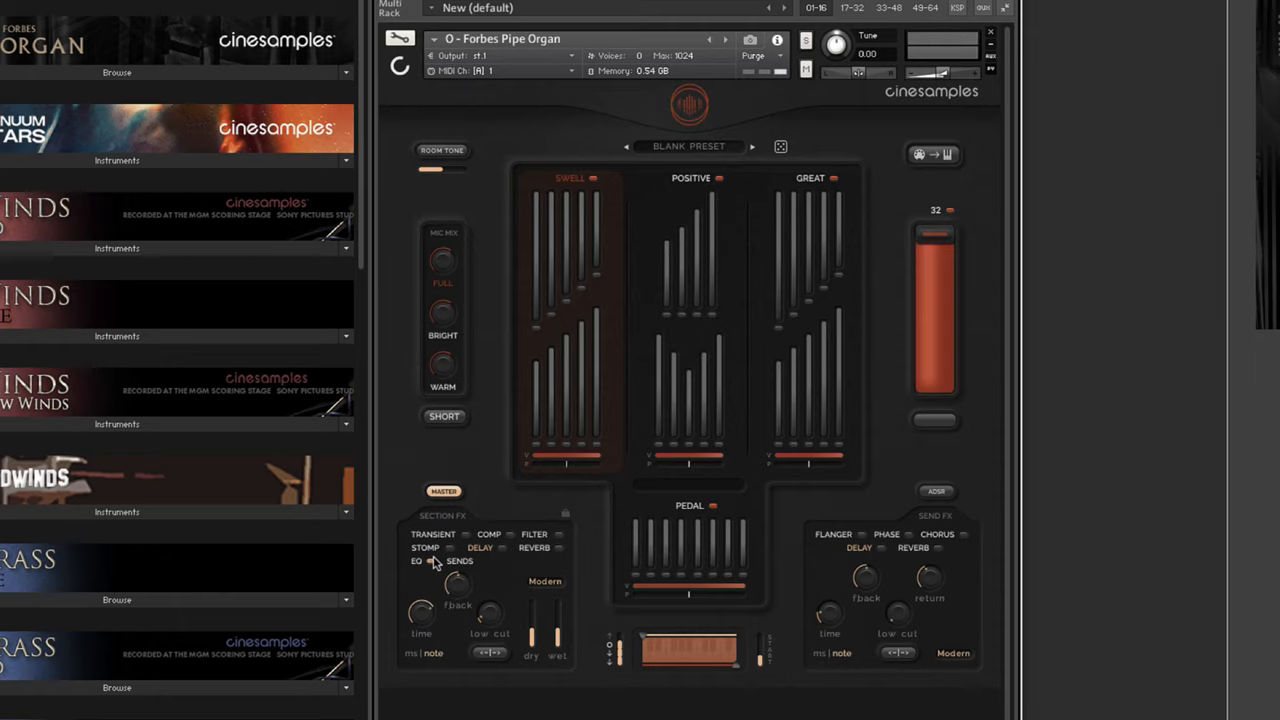
pyautogui.moveTo(616, 256)
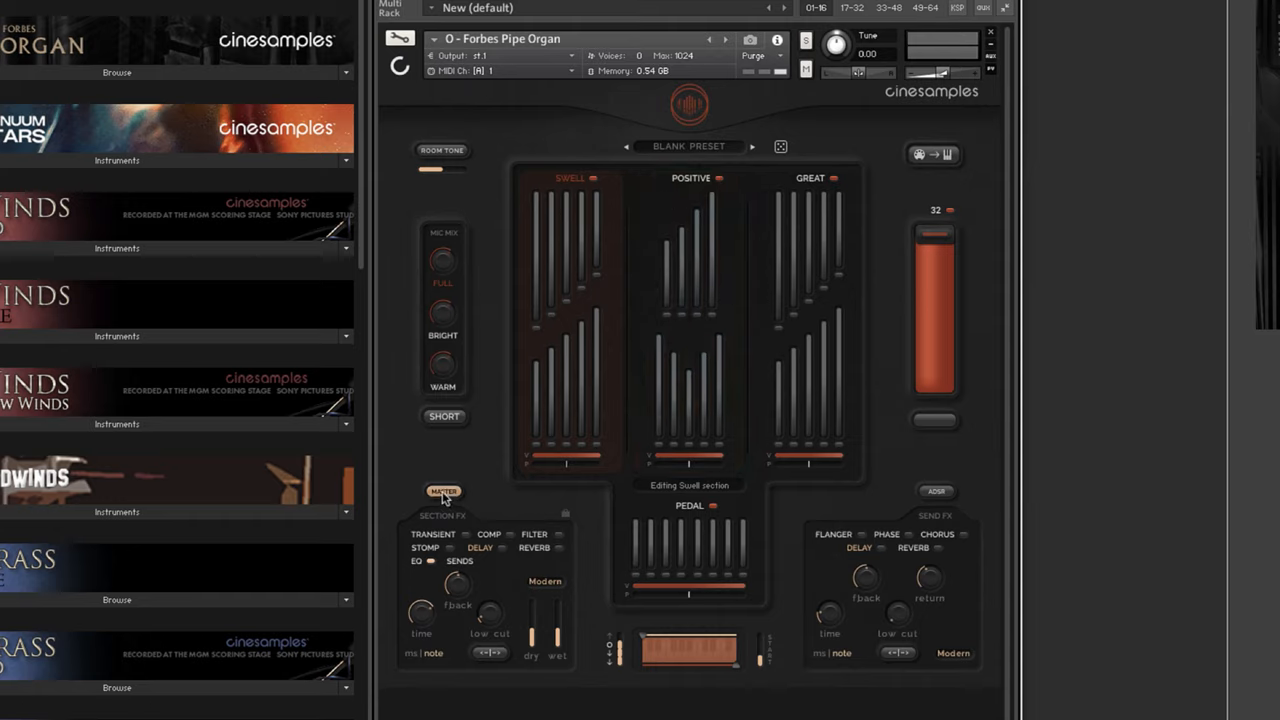
# Select the Positive section and show its flange, phase, chorus, delay and reverb send levels.
pyautogui.click(444, 492)
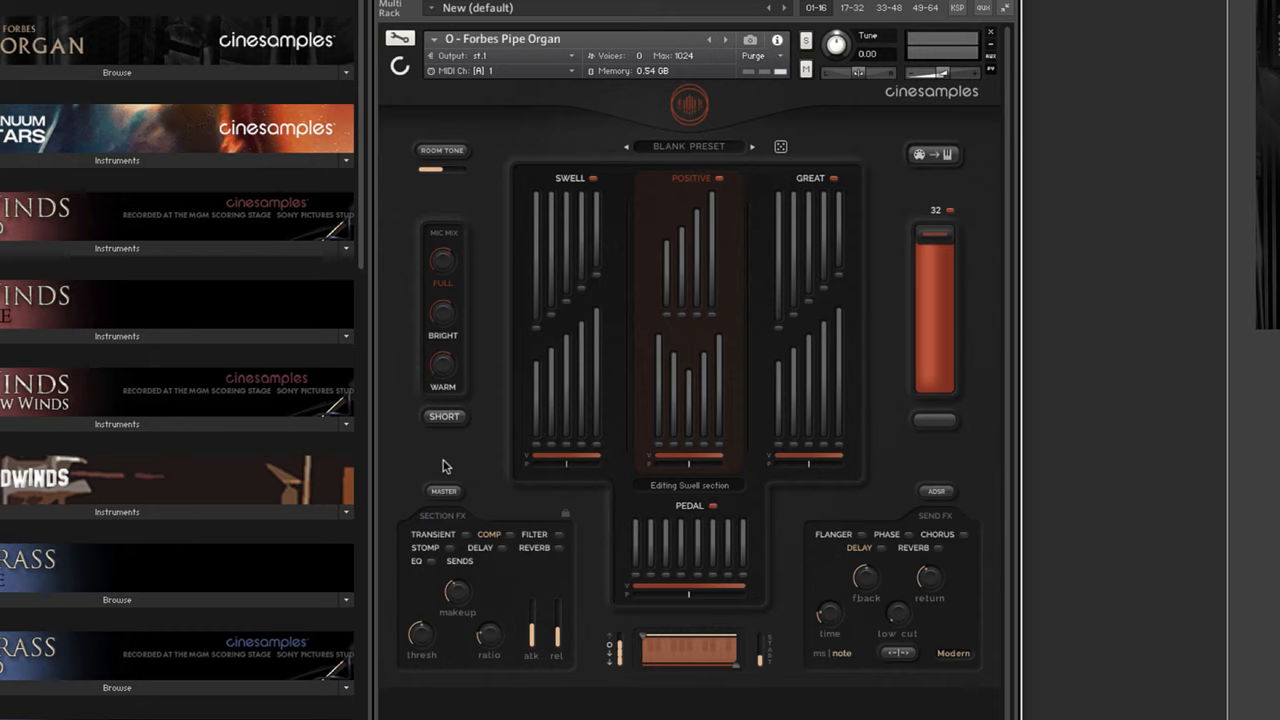
pyautogui.click(460, 560)
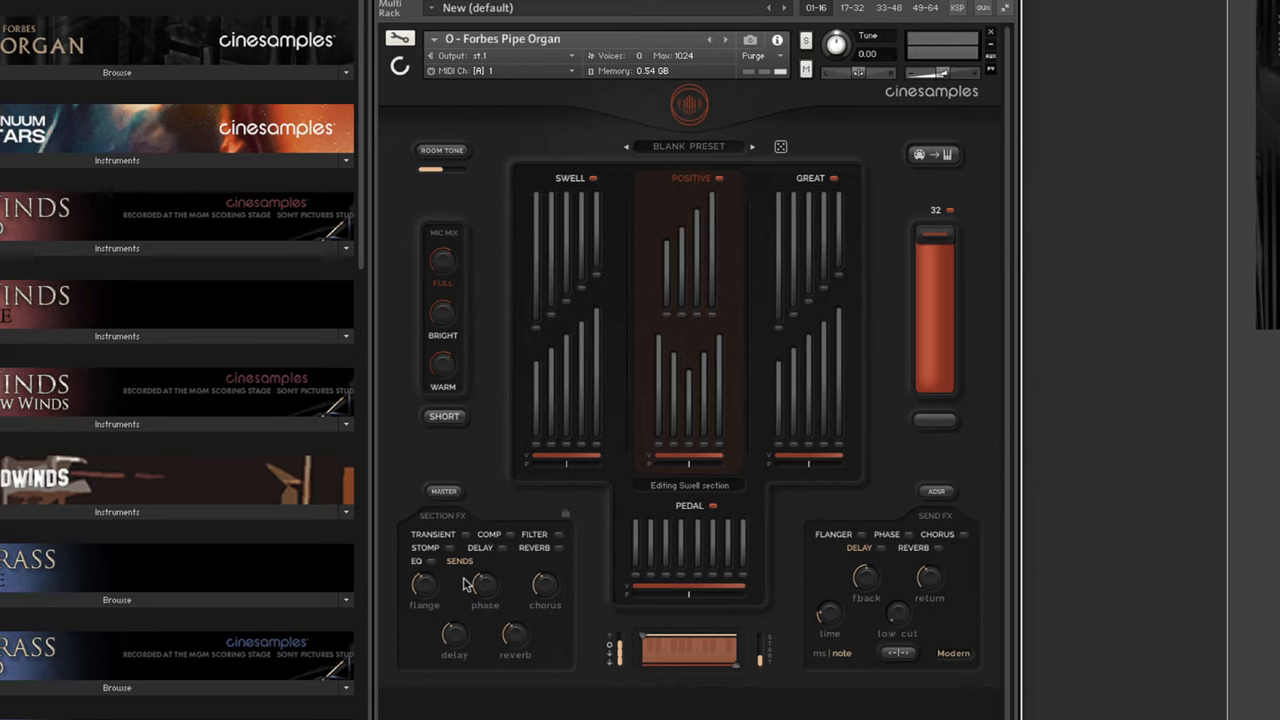
pyautogui.moveTo(460, 570)
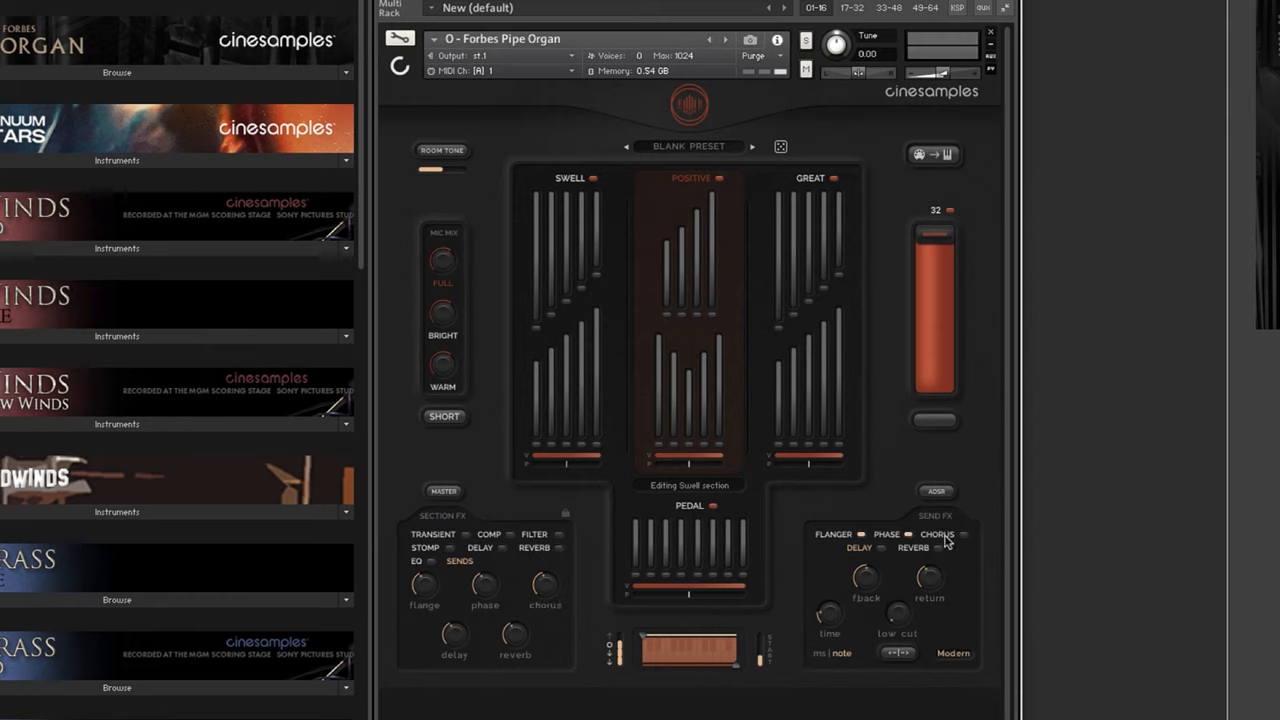
# Show the flanger send effect settings alongside the Positive section's send levels.
pyautogui.click(832, 534)
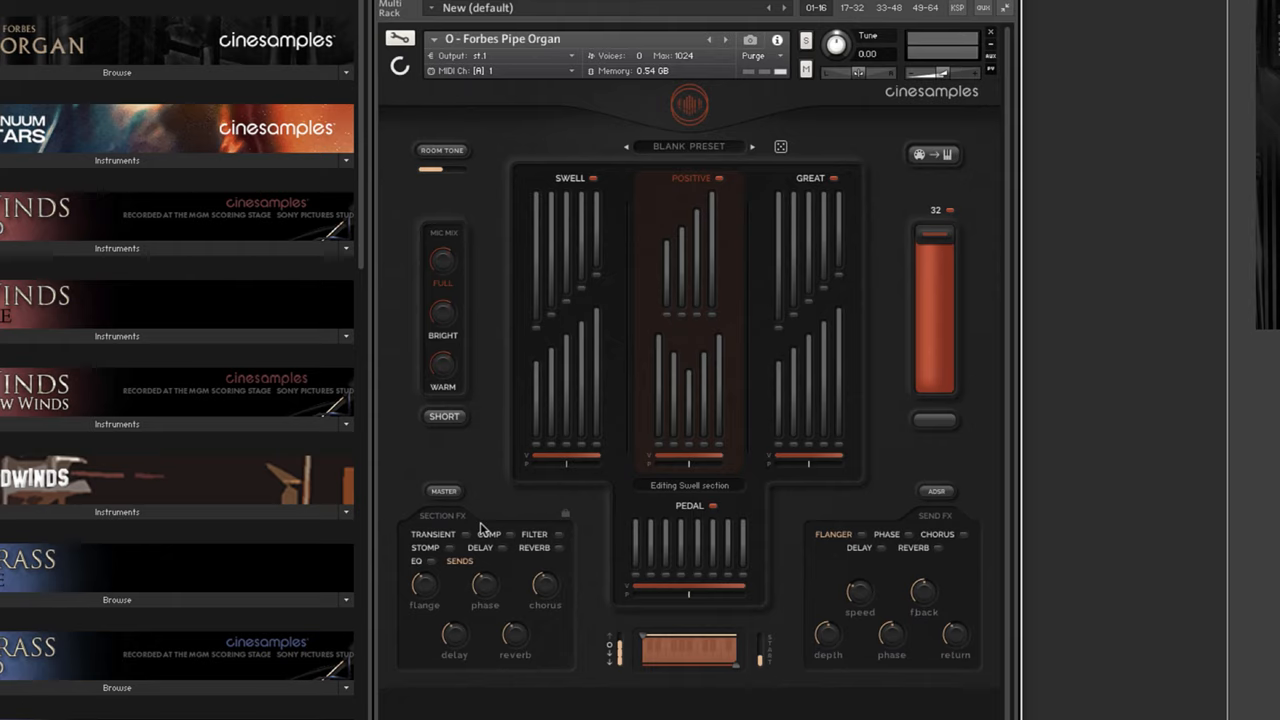
pyautogui.moveTo(840, 548)
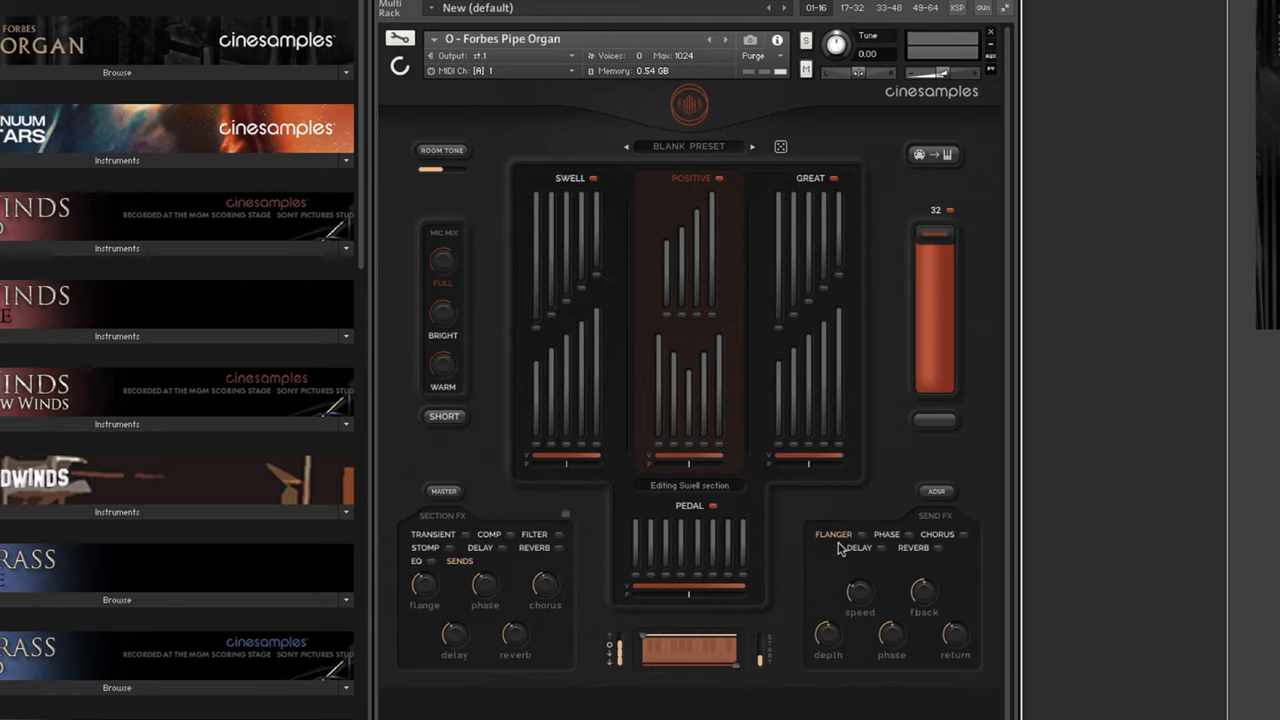
pyautogui.moveTo(890, 536)
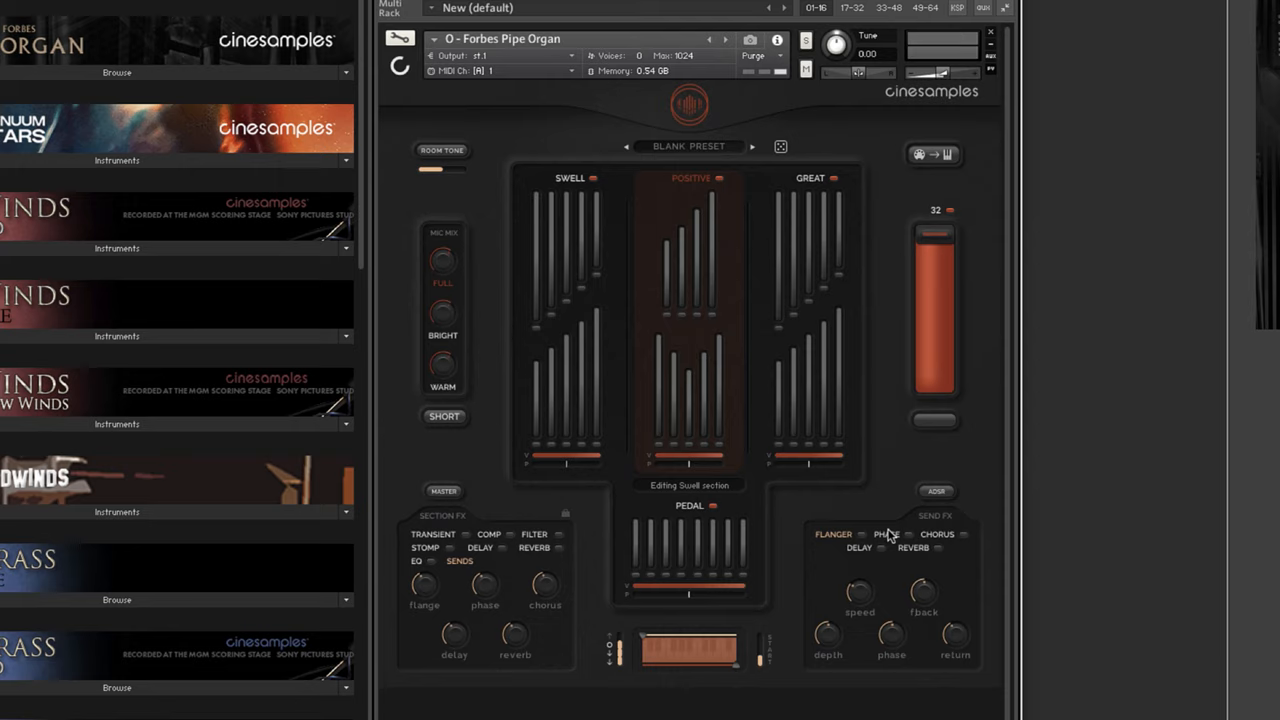
pyautogui.moveTo(882, 536)
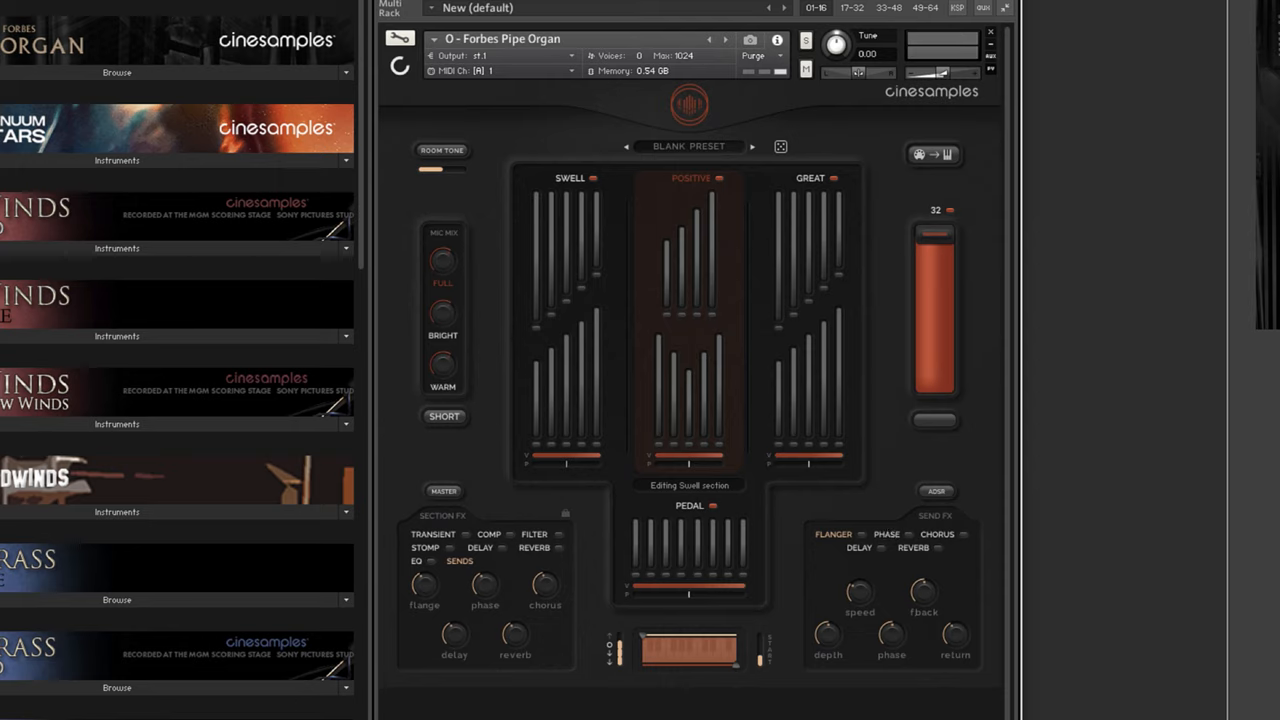
pyautogui.moveTo(760, 314)
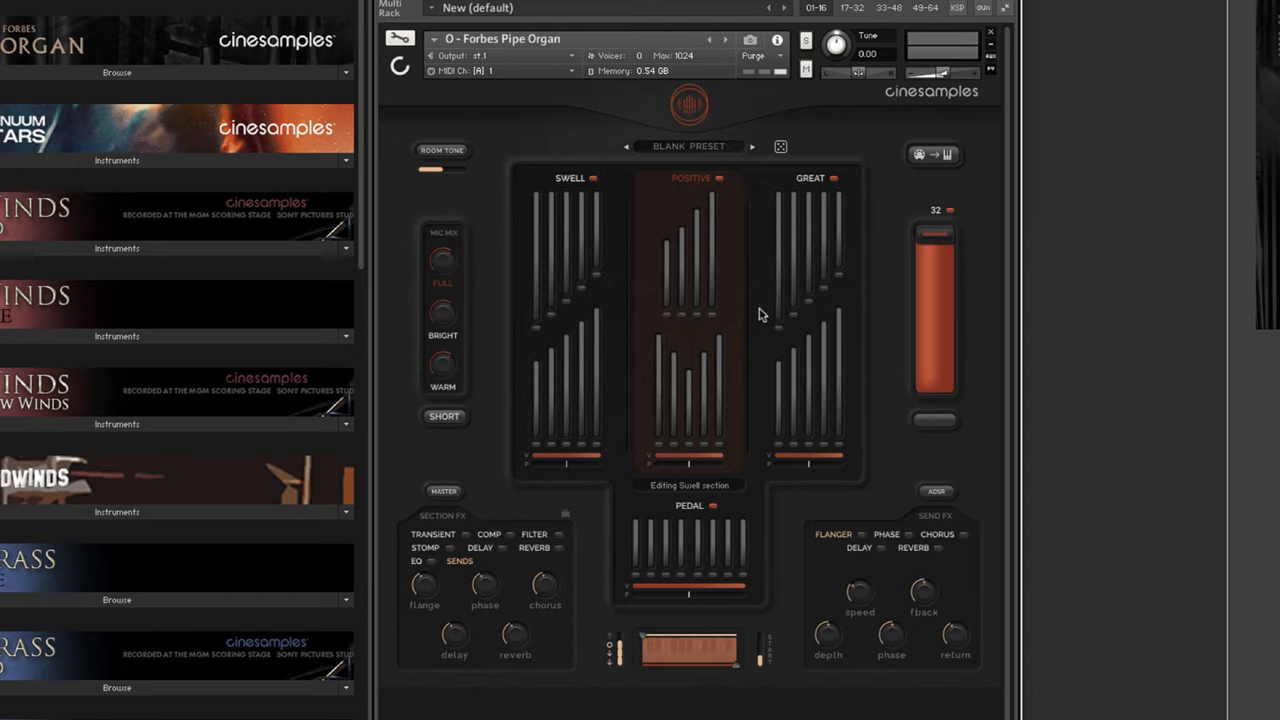
pyautogui.moveTo(700, 304)
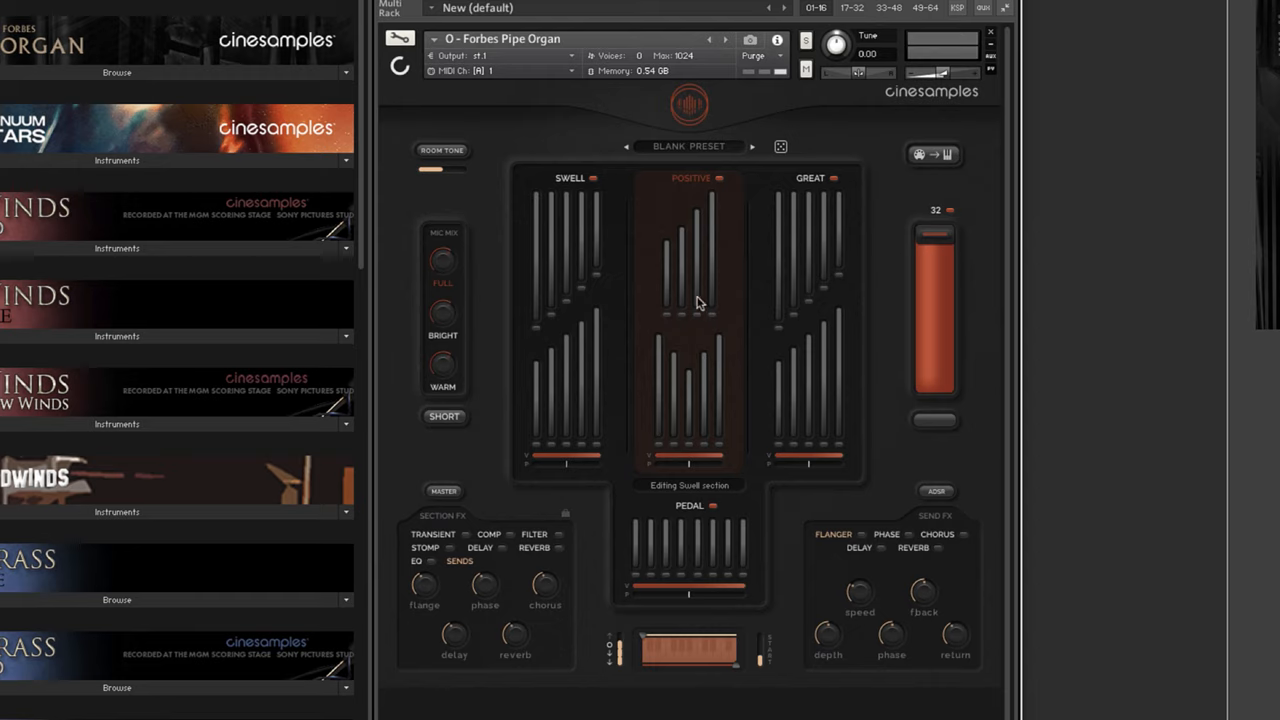
pyautogui.moveTo(704, 308)
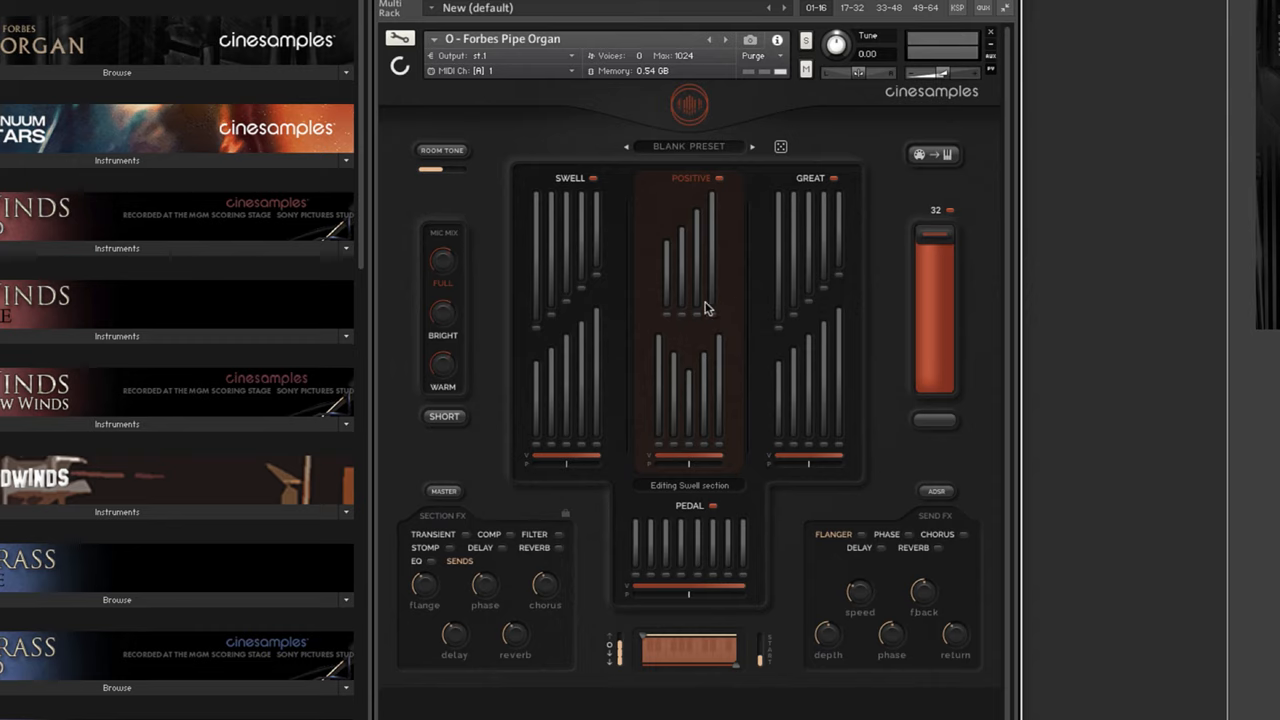
pyautogui.moveTo(730, 290)
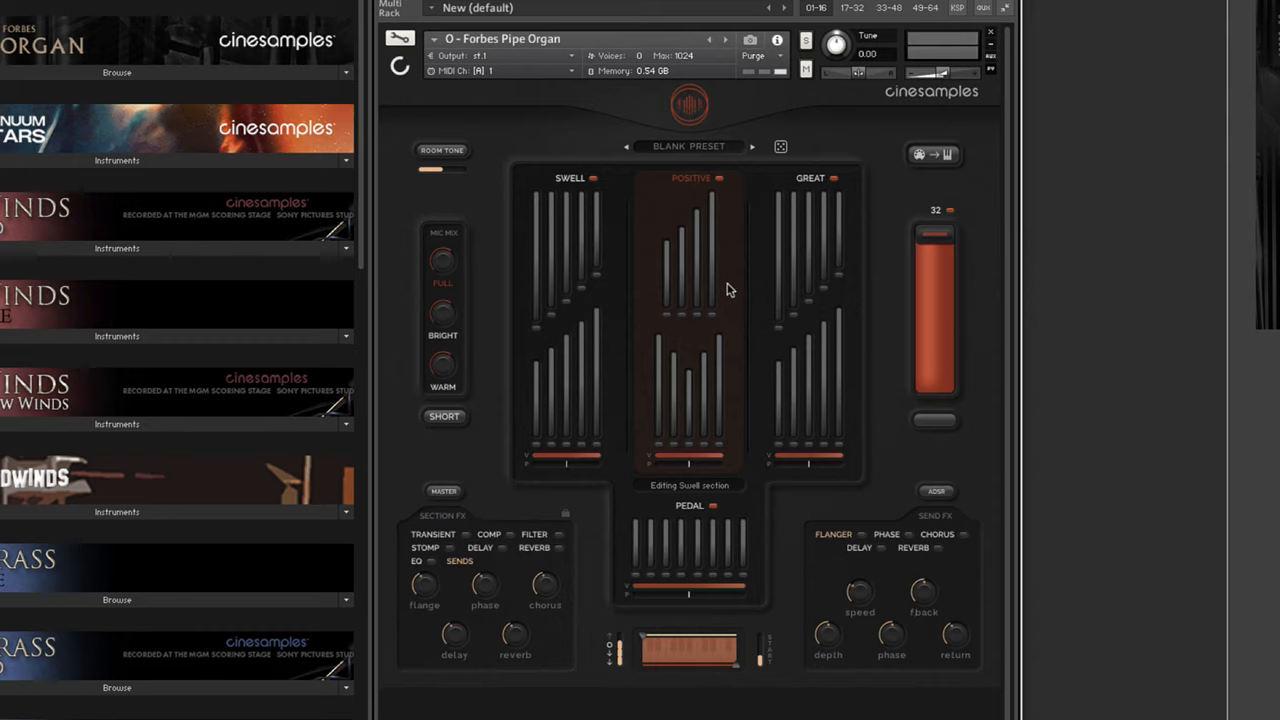
pyautogui.moveTo(740, 294)
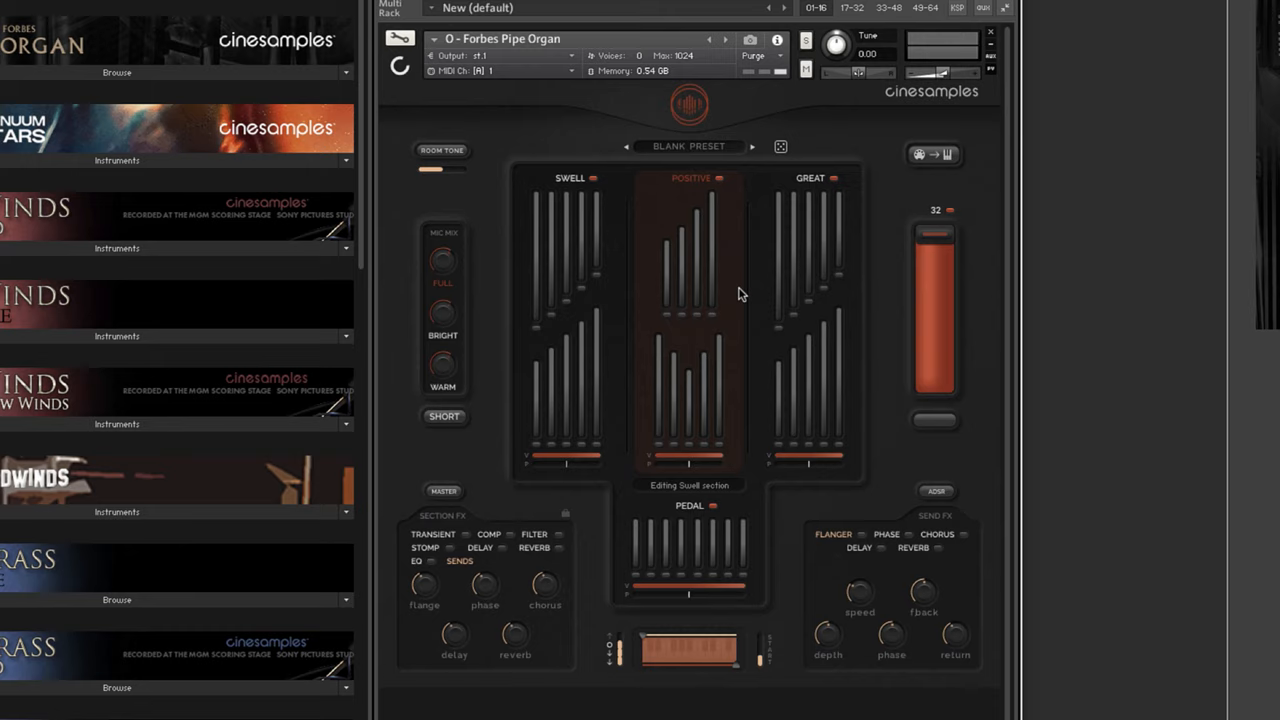
pyautogui.moveTo(620, 376)
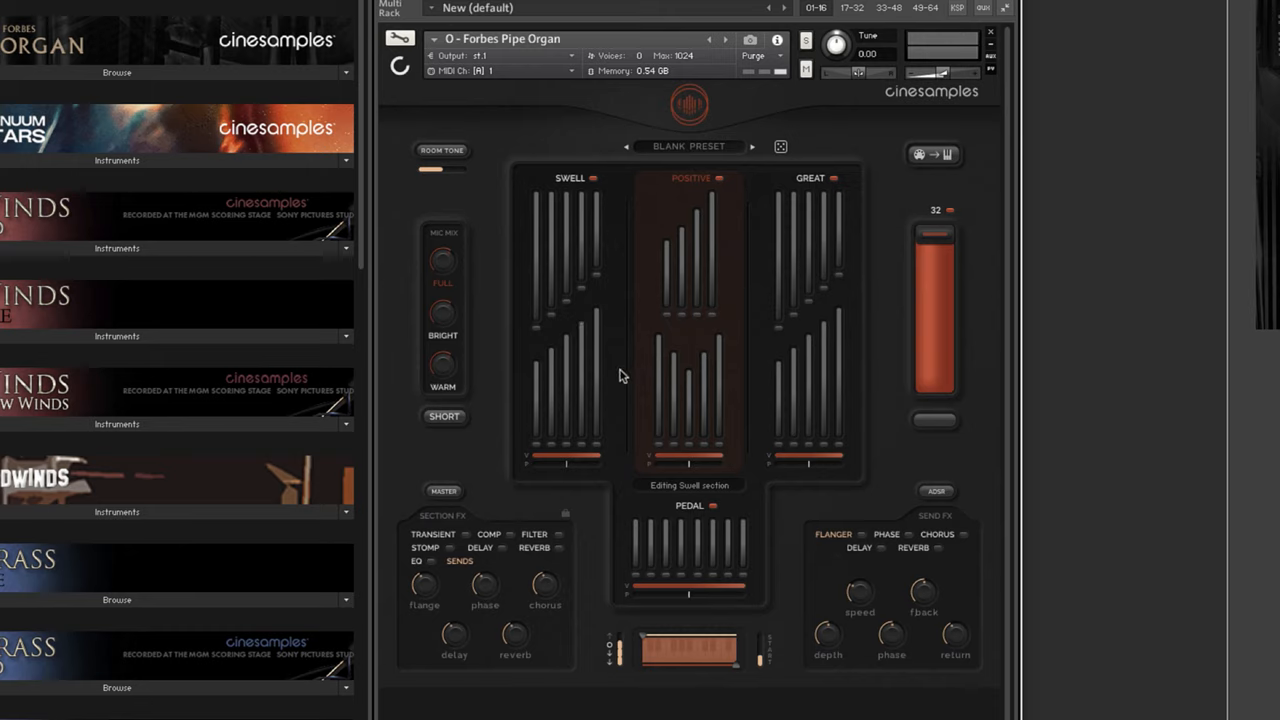
pyautogui.moveTo(700, 310)
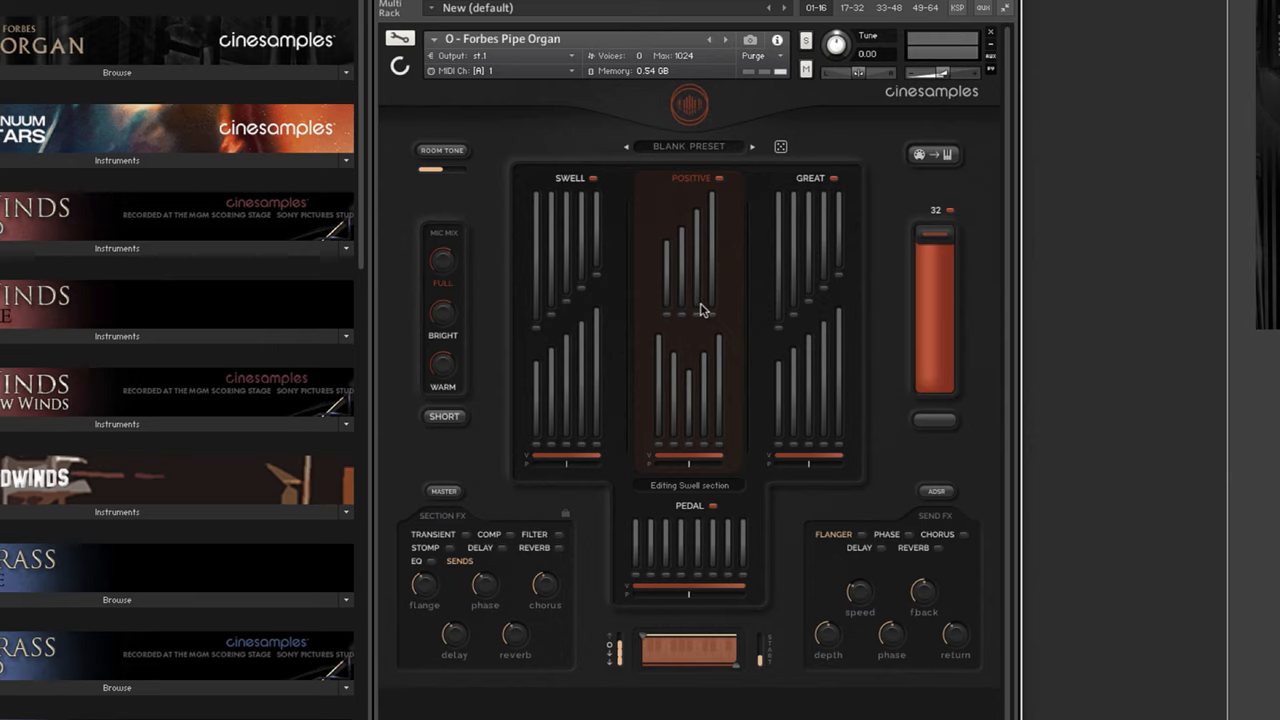
pyautogui.moveTo(820, 288)
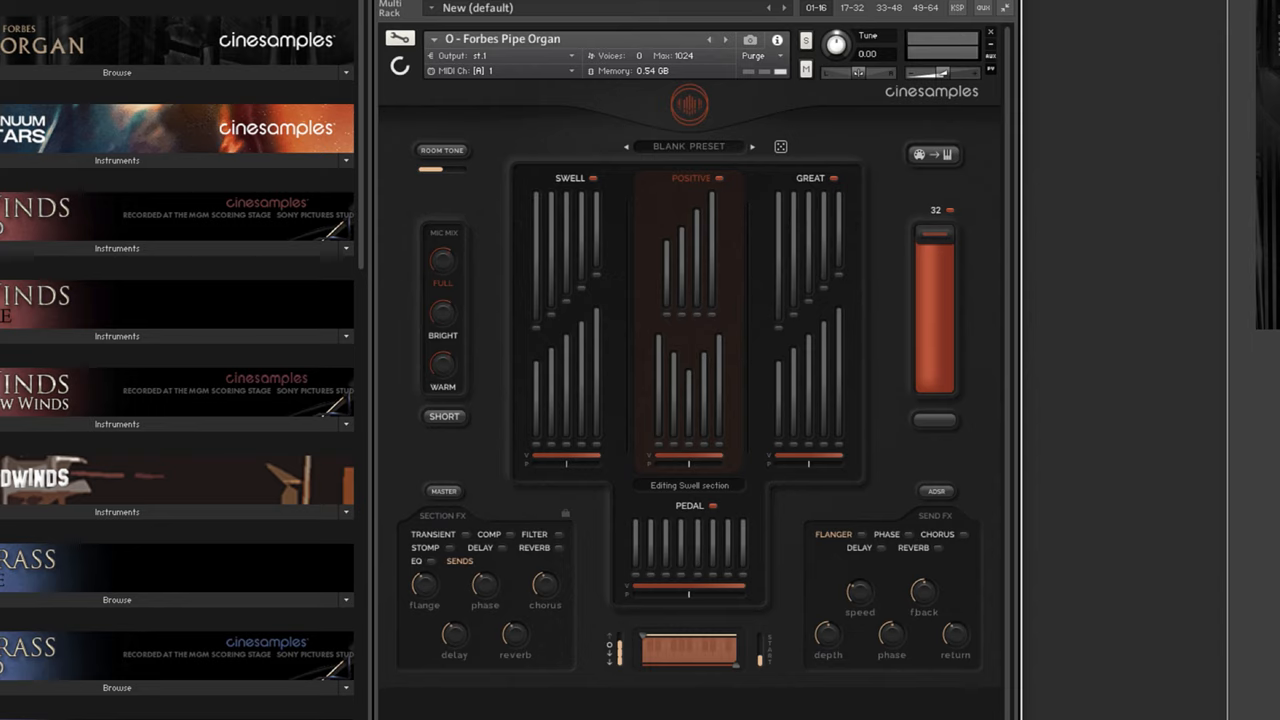
pyautogui.moveTo(656, 288)
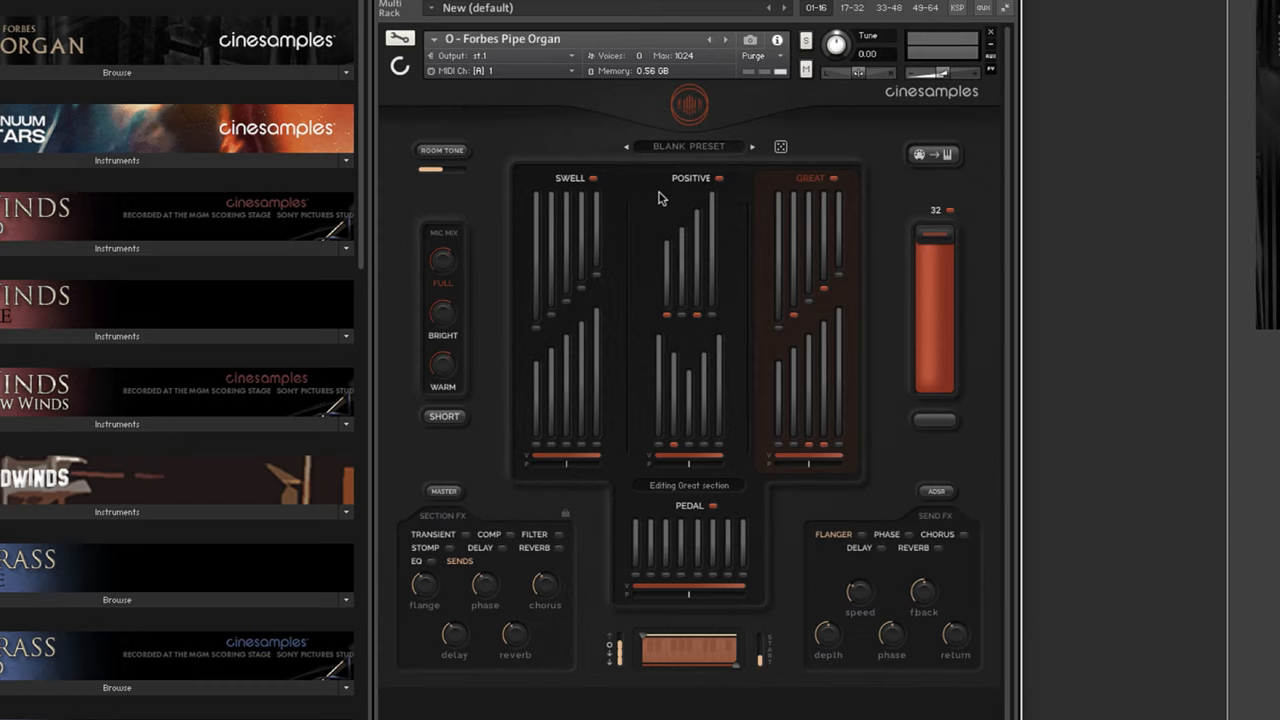
pyautogui.moveTo(672, 208)
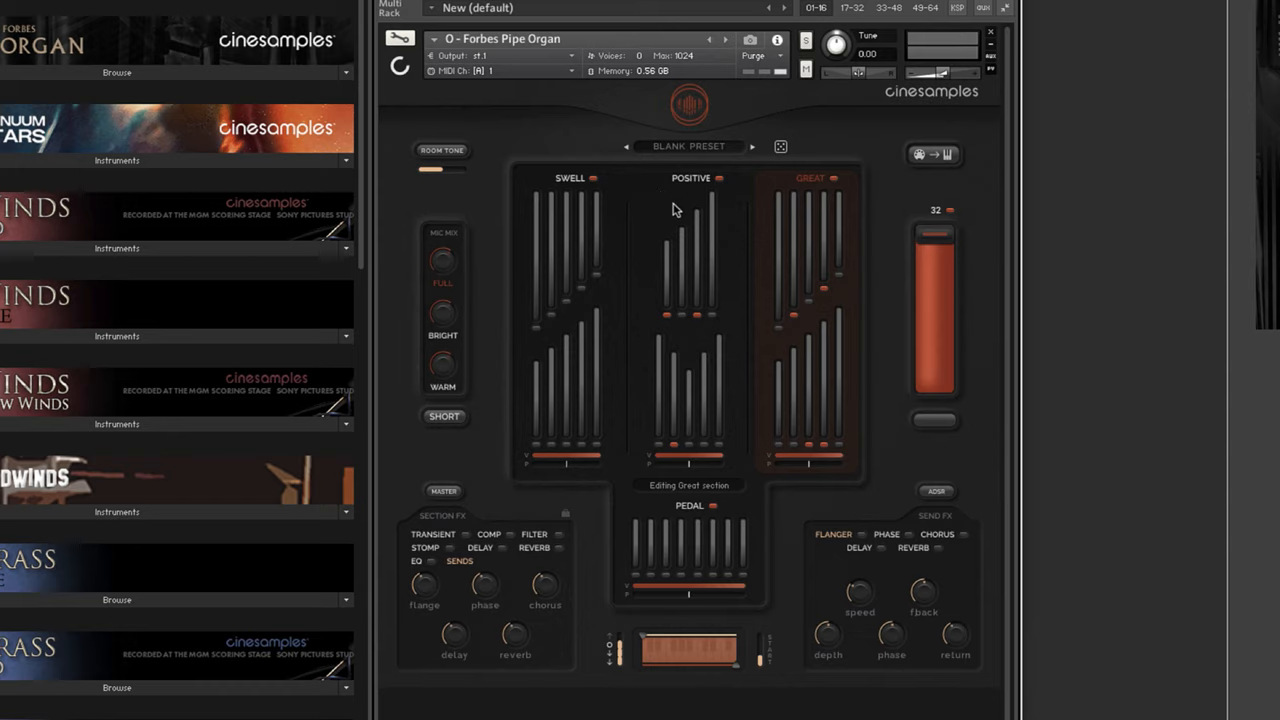
# Show the Great section's EQ gain and frequency settings in the Section FX panel.
pyautogui.click(416, 560)
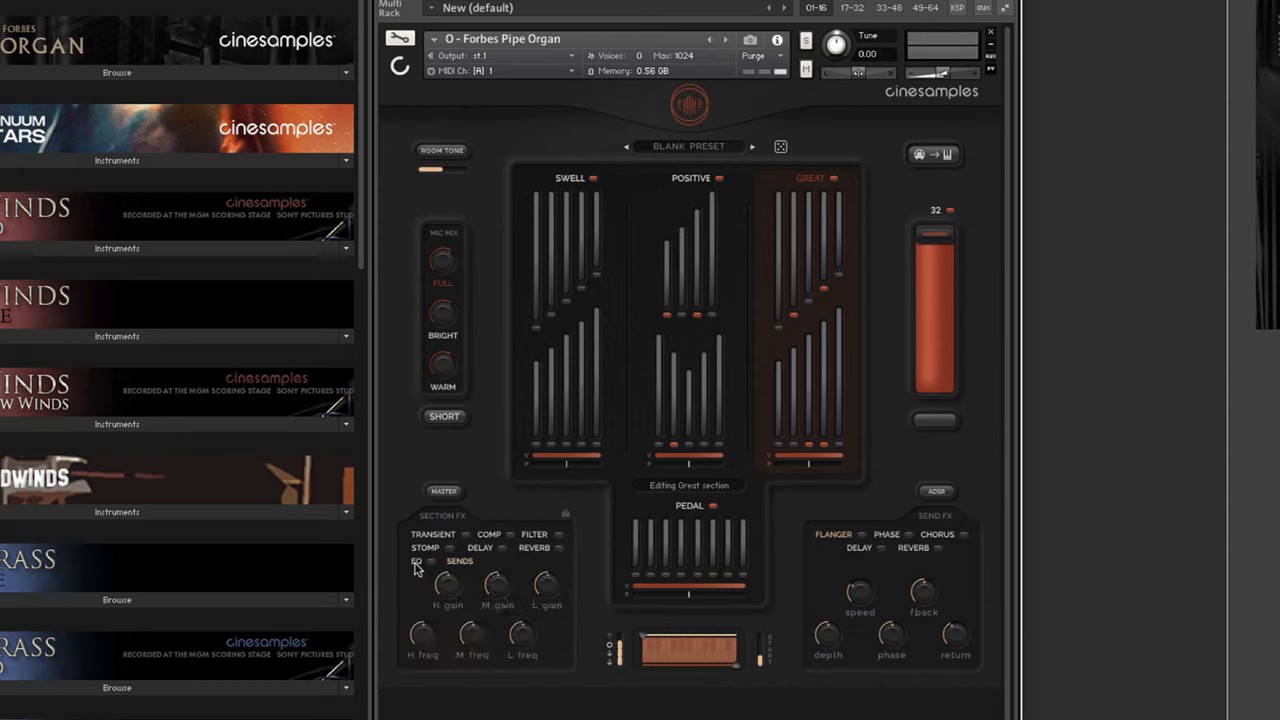
pyautogui.moveTo(810, 310)
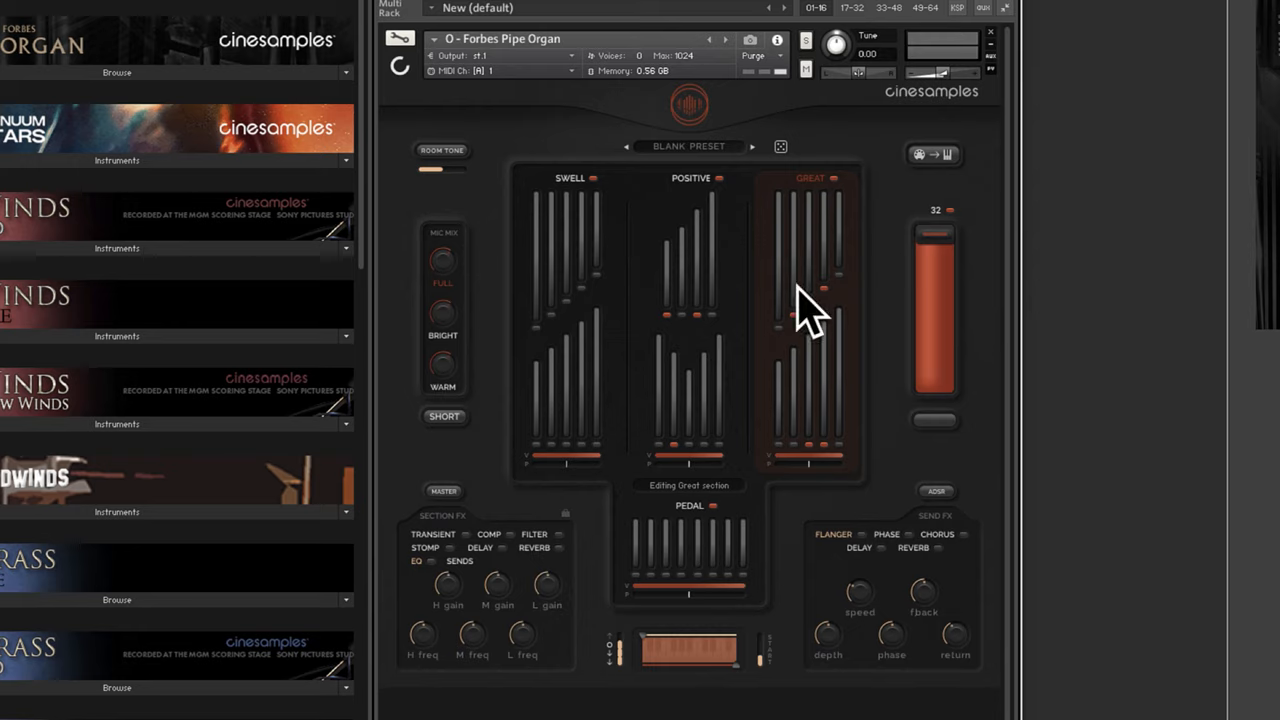
pyautogui.moveTo(752, 248)
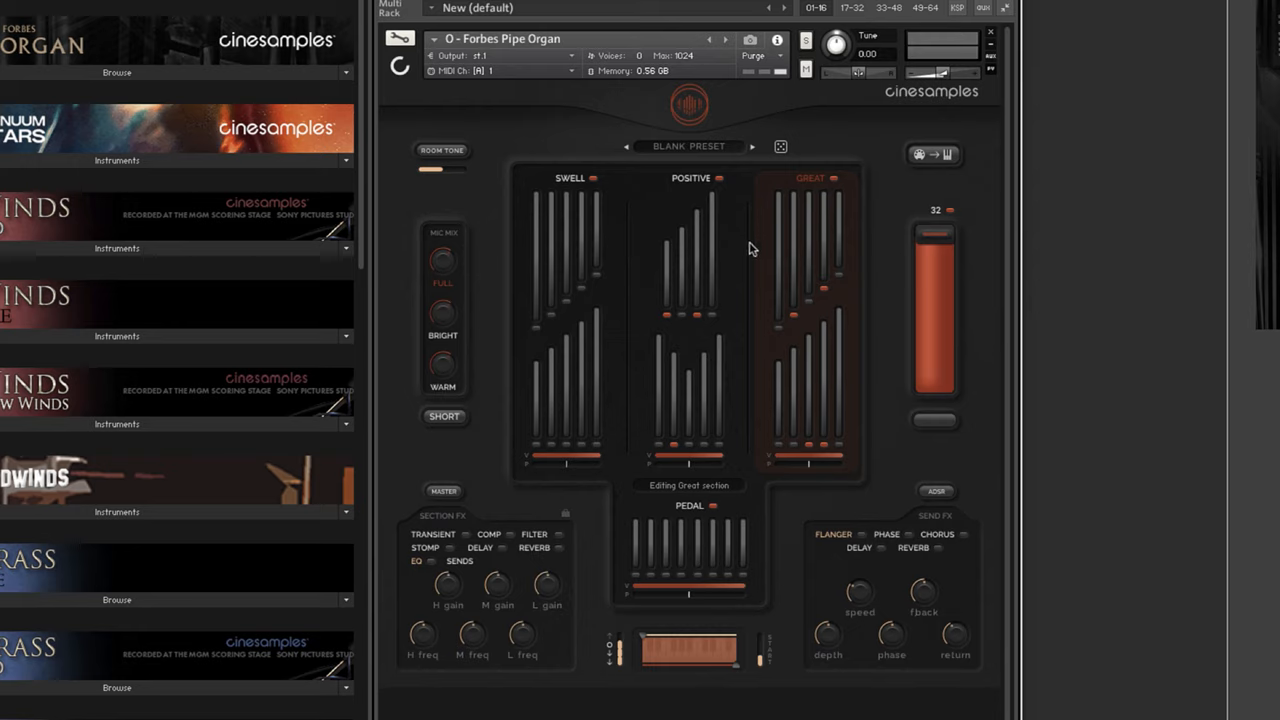
pyautogui.moveTo(732, 248)
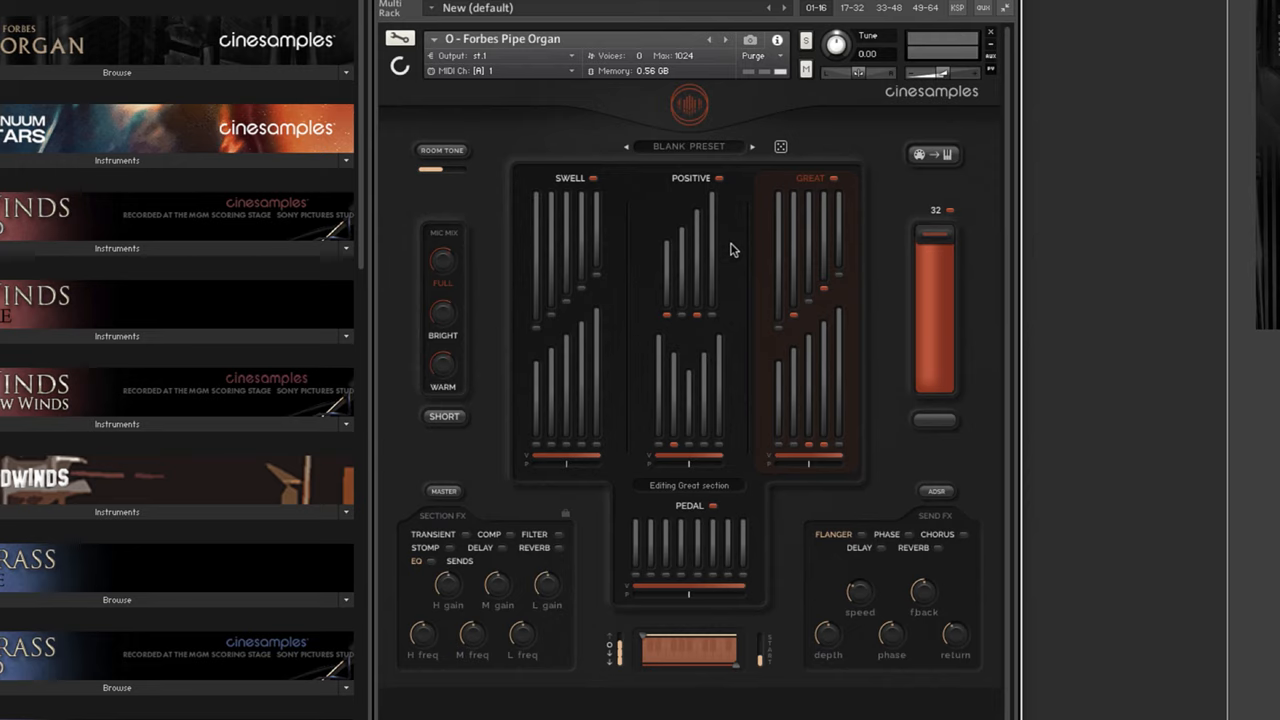
pyautogui.moveTo(722, 222)
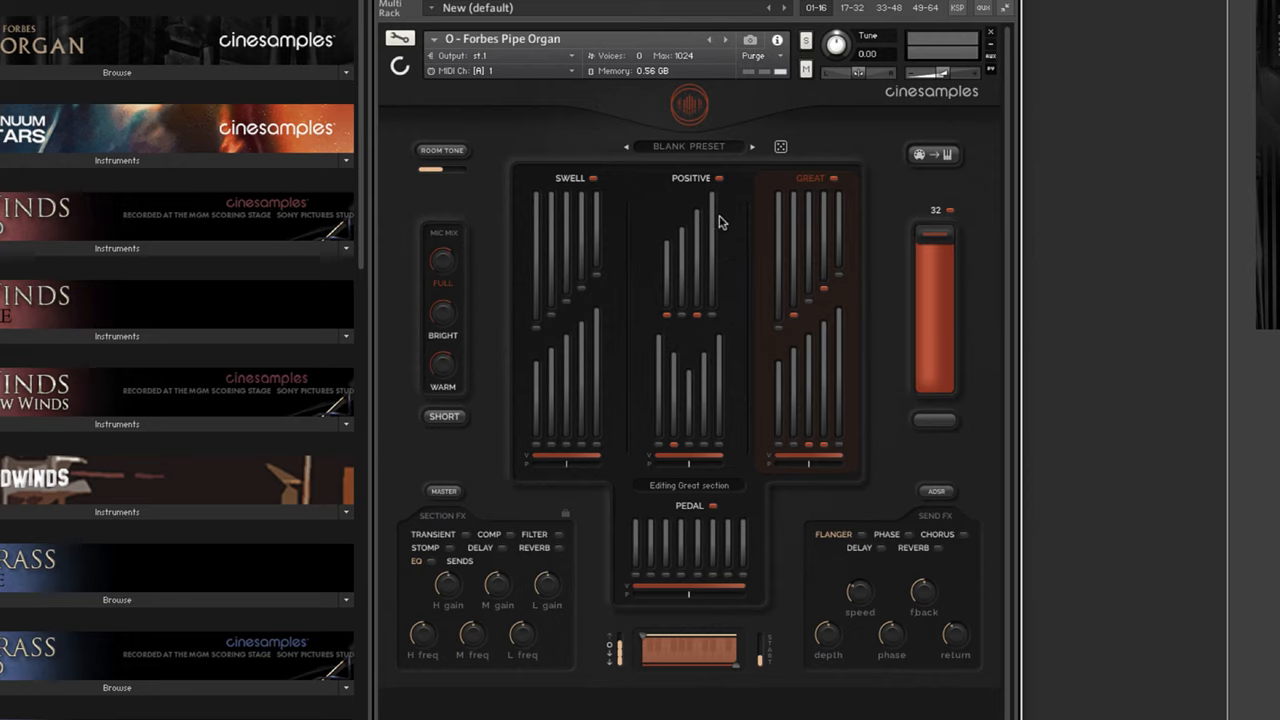
pyautogui.moveTo(804, 382)
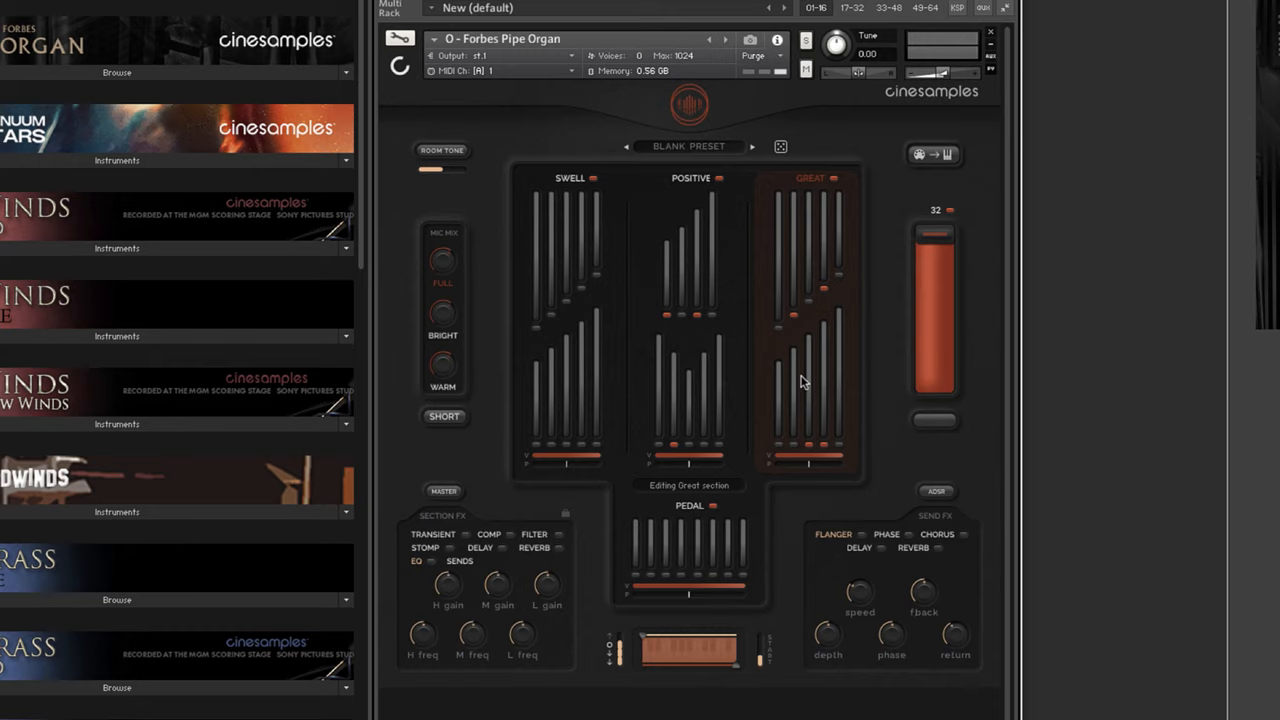
pyautogui.moveTo(760, 356)
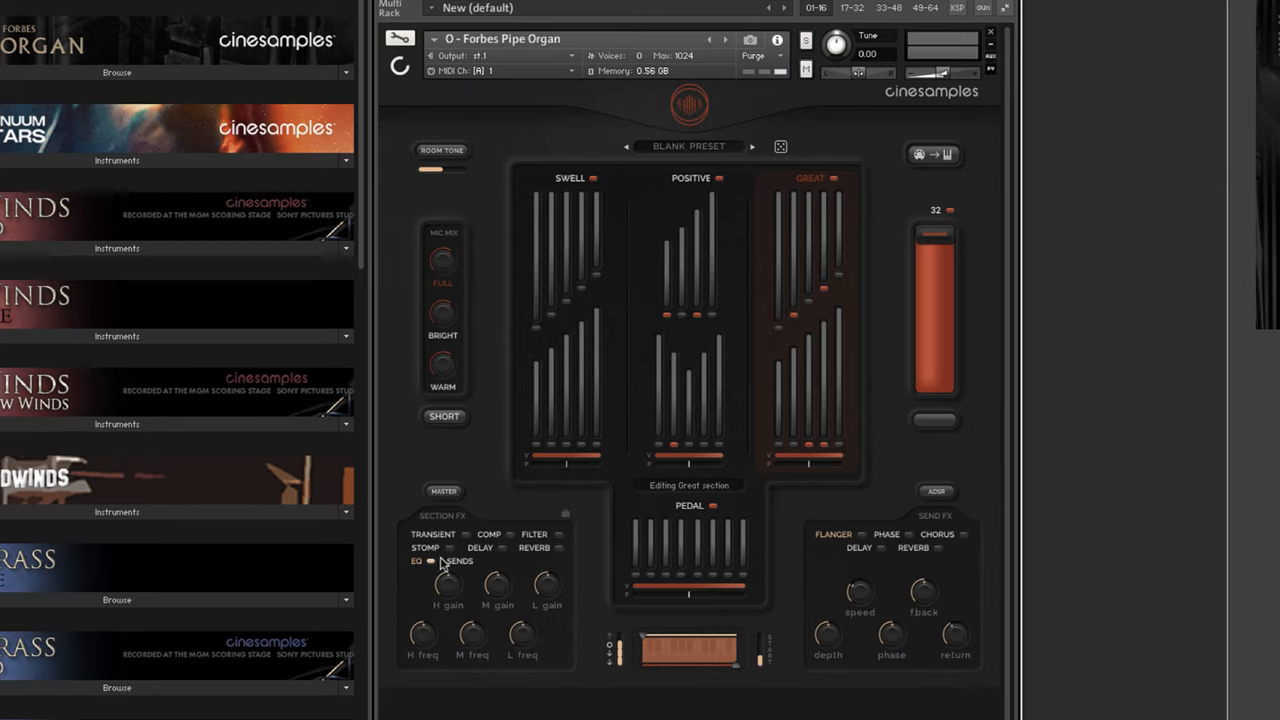
pyautogui.moveTo(422, 568)
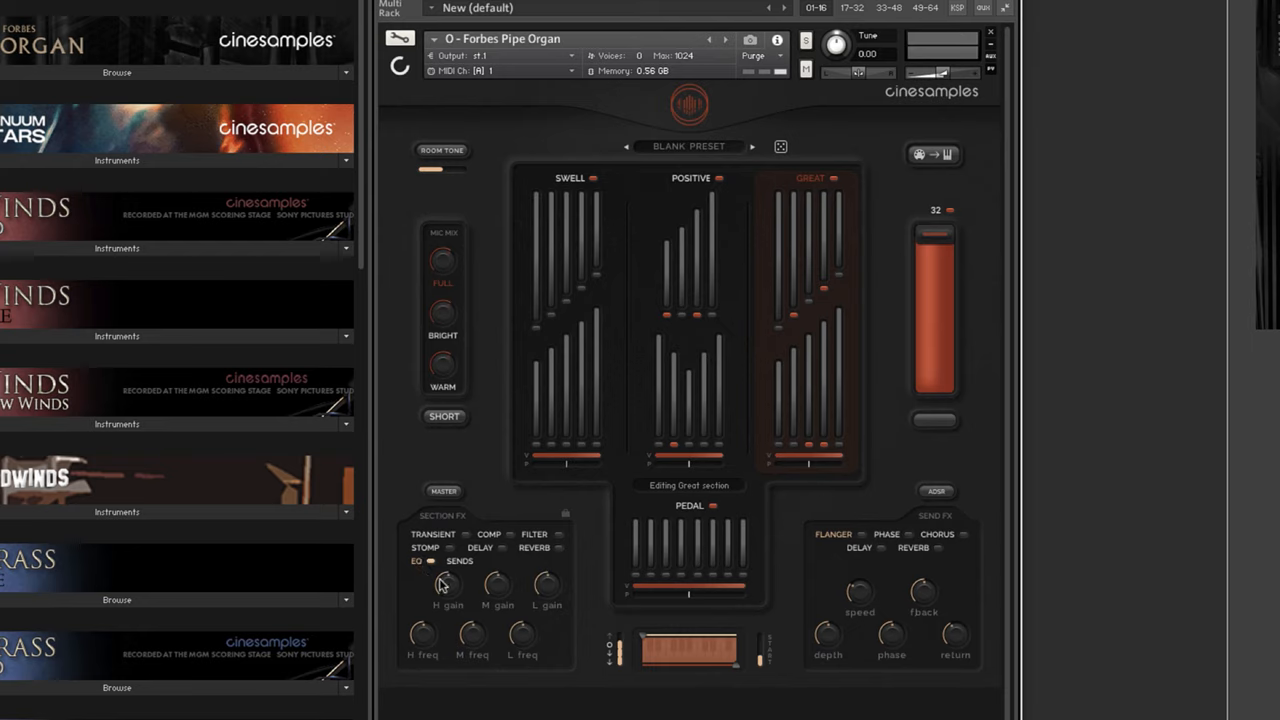
pyautogui.moveTo(444, 584)
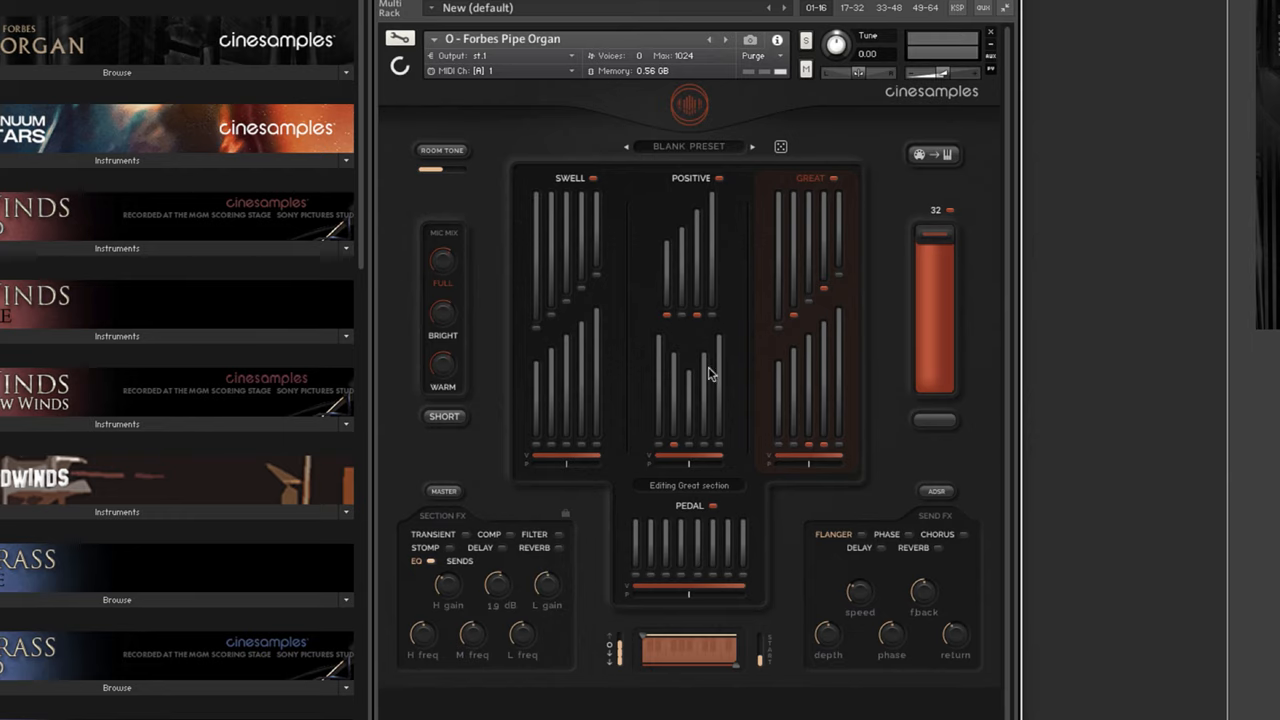
# Select the Positive section and switch on its own EQ.
pyautogui.click(690, 178)
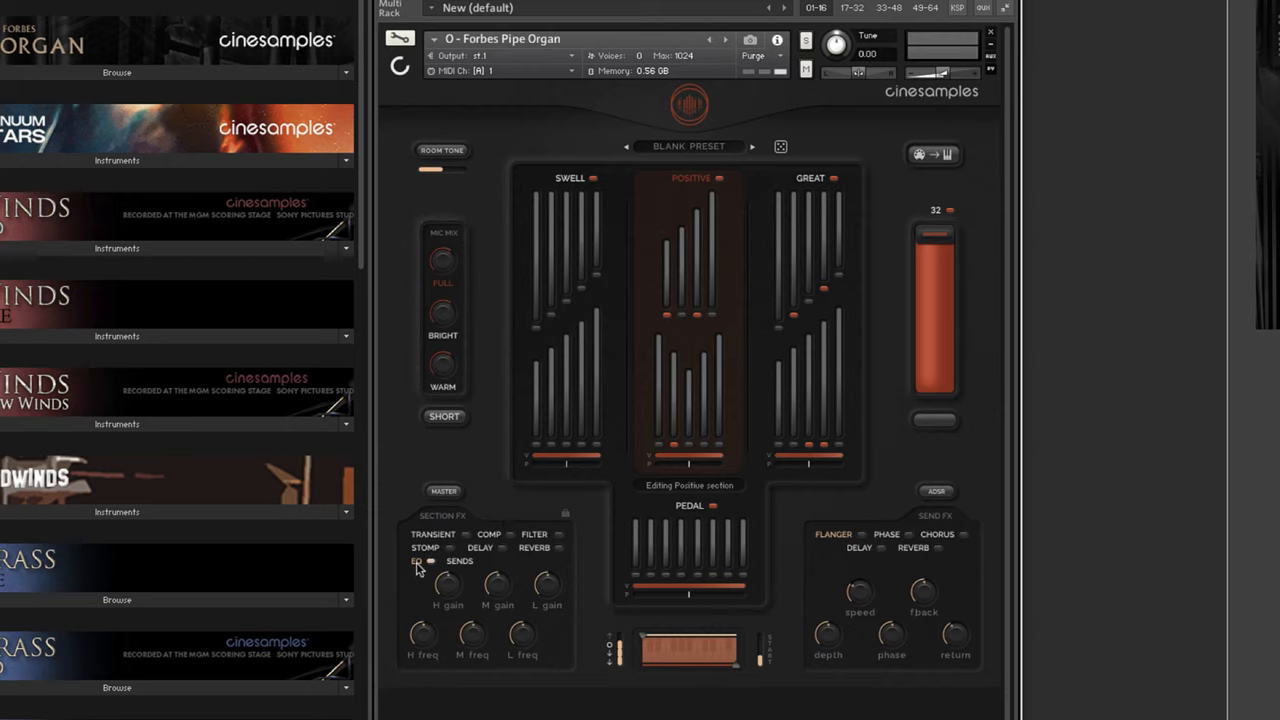
pyautogui.click(810, 178)
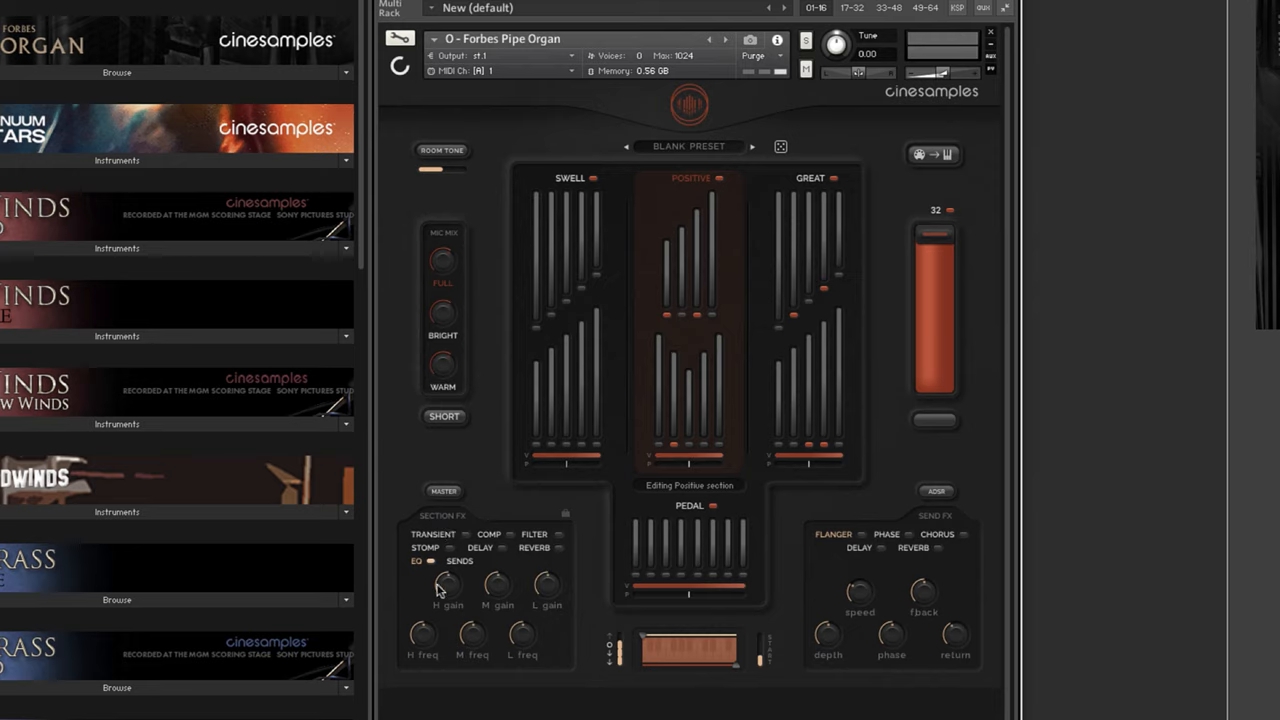
pyautogui.moveTo(416, 568)
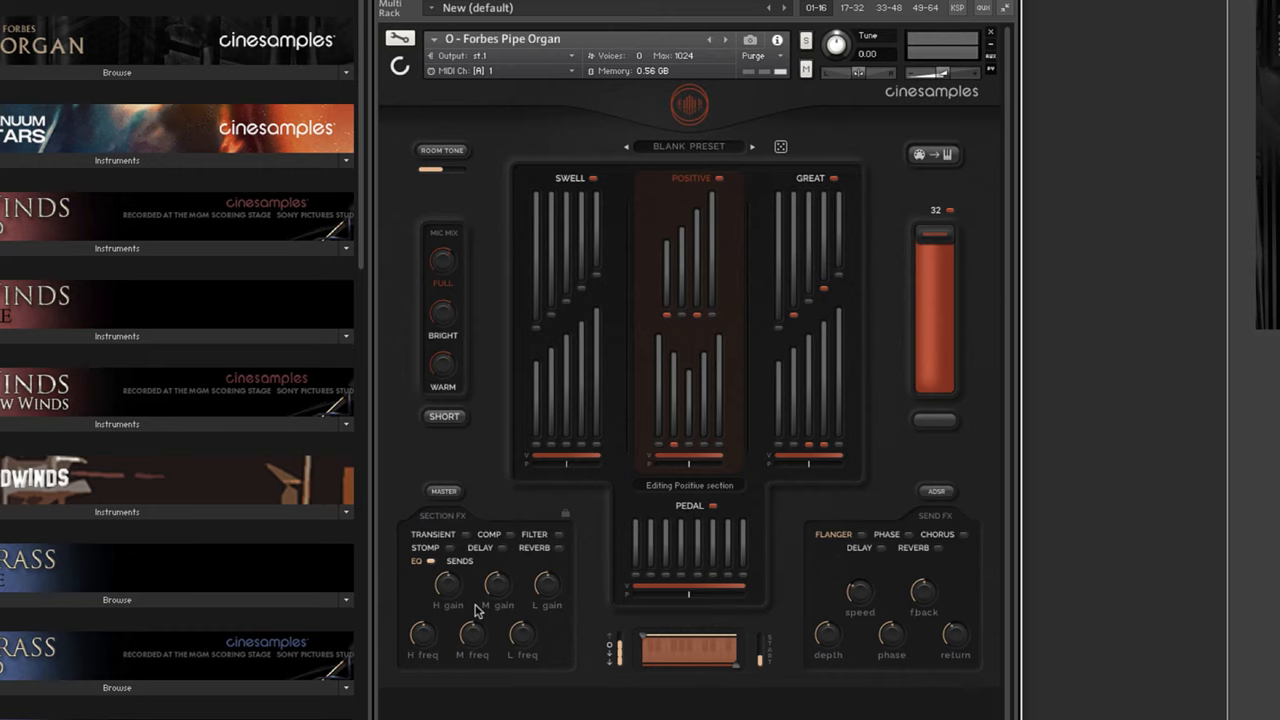
pyautogui.moveTo(448, 590)
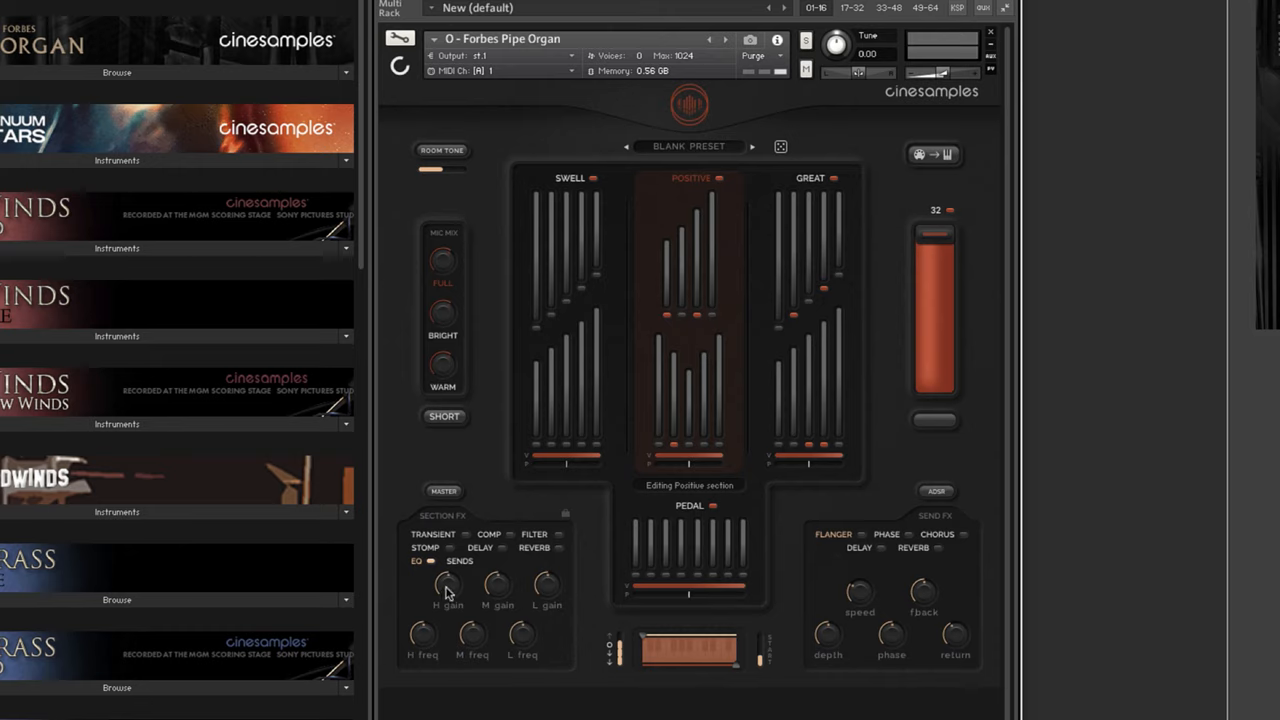
pyautogui.moveTo(546, 584)
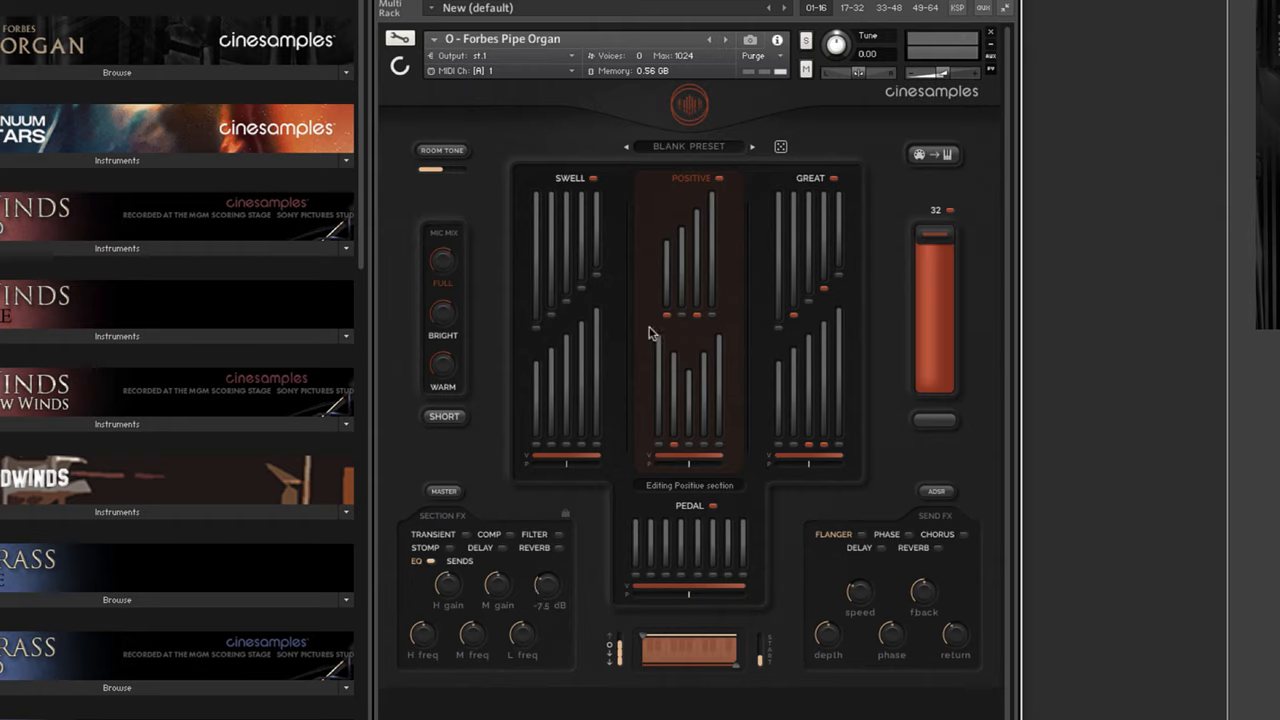
pyautogui.moveTo(640, 306)
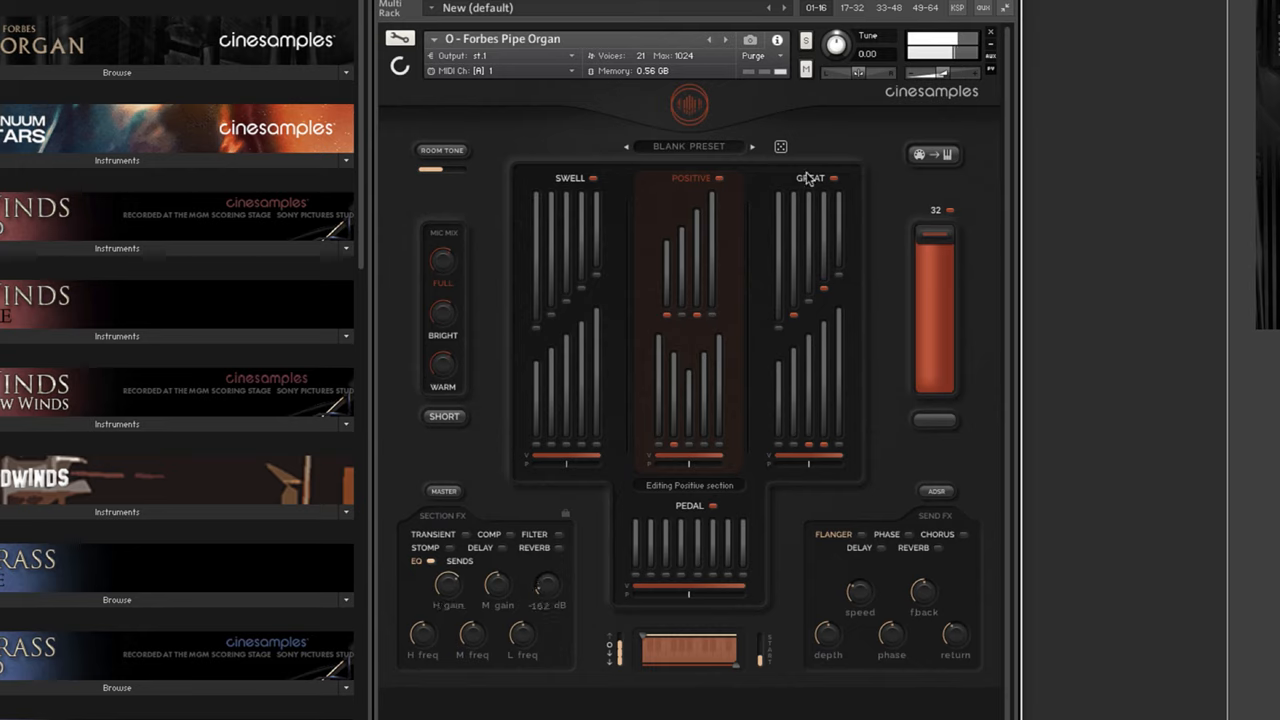
# Return to the Great section and choose its stomp distortion pedal type.
pyautogui.click(810, 178)
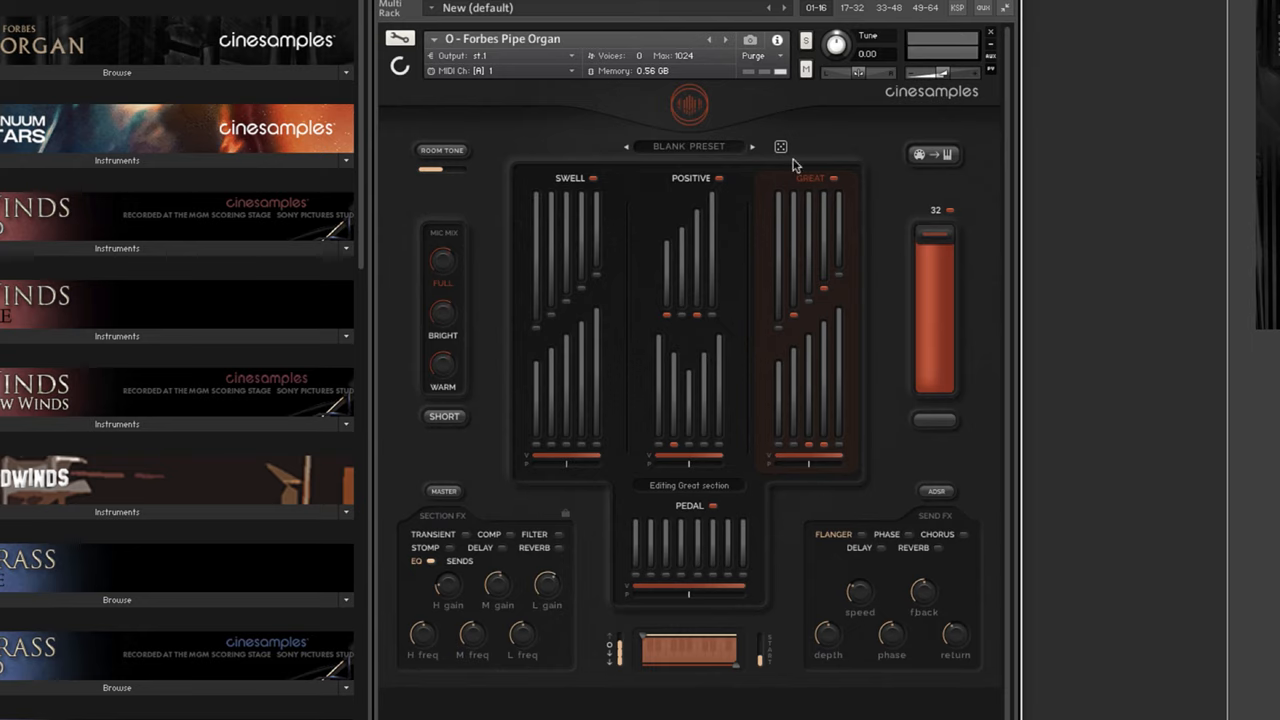
pyautogui.moveTo(752, 226)
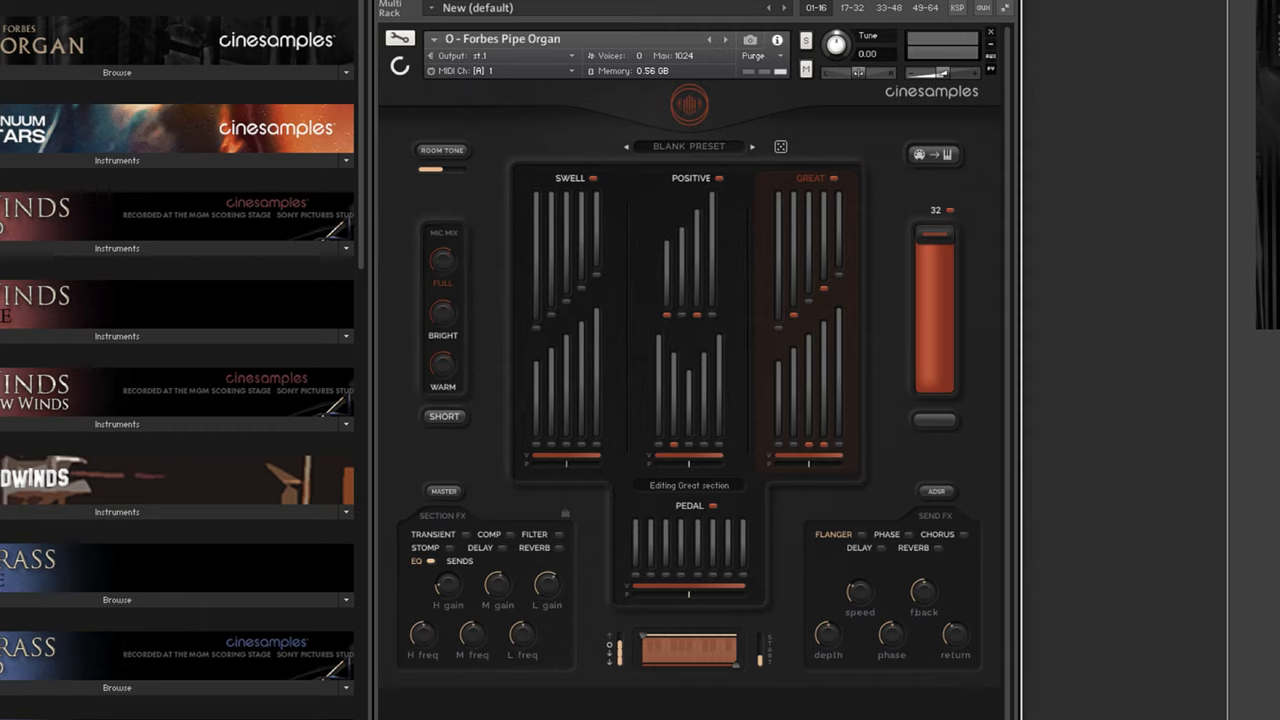
pyautogui.moveTo(1144, 332)
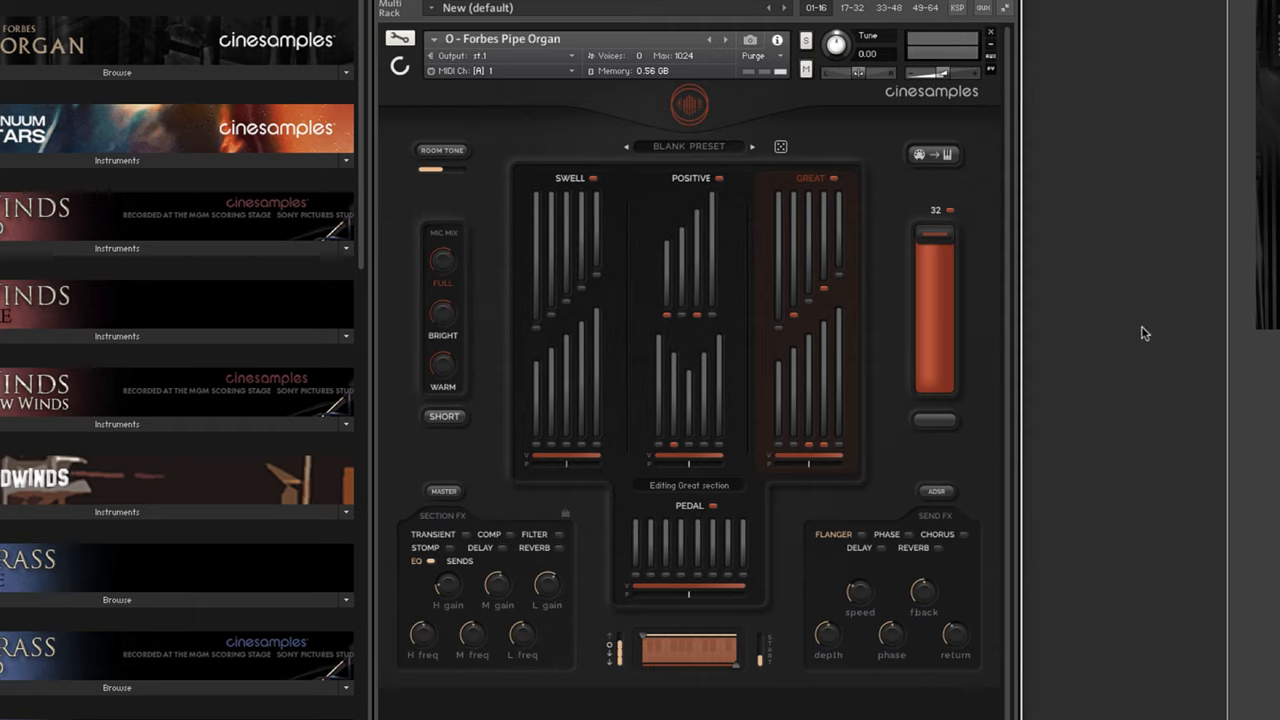
pyautogui.moveTo(1150, 328)
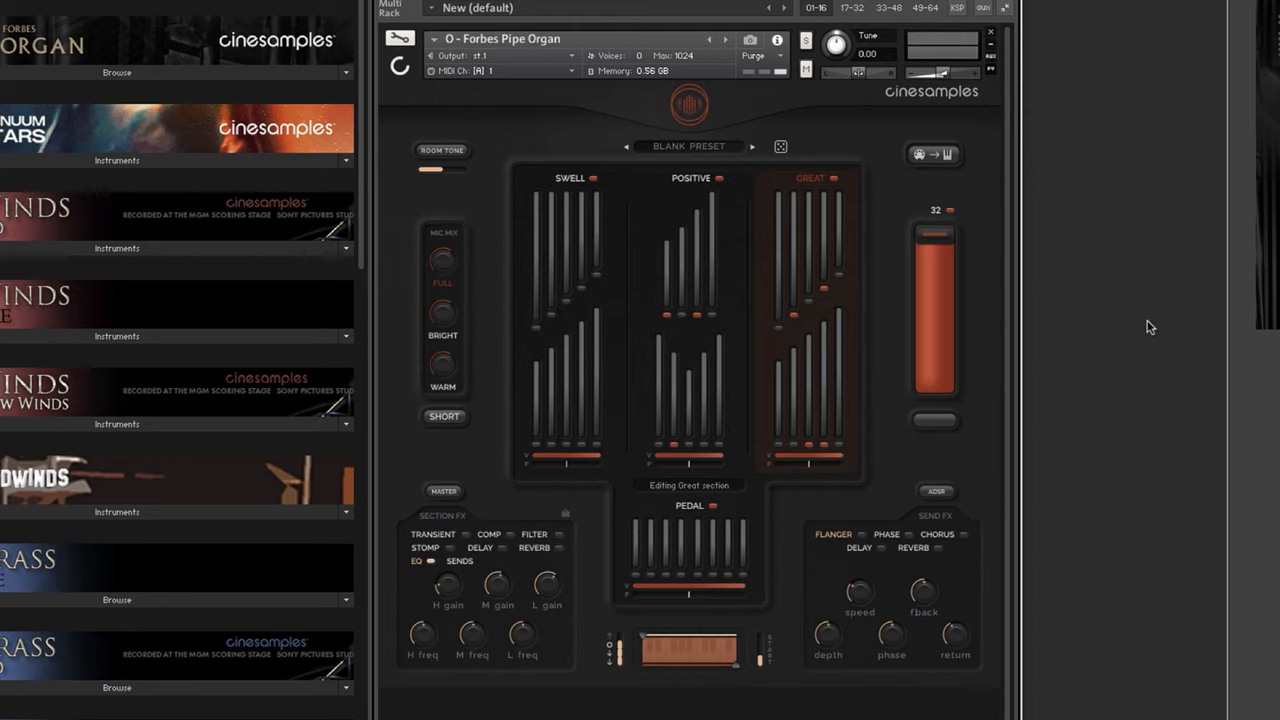
pyautogui.moveTo(788, 250)
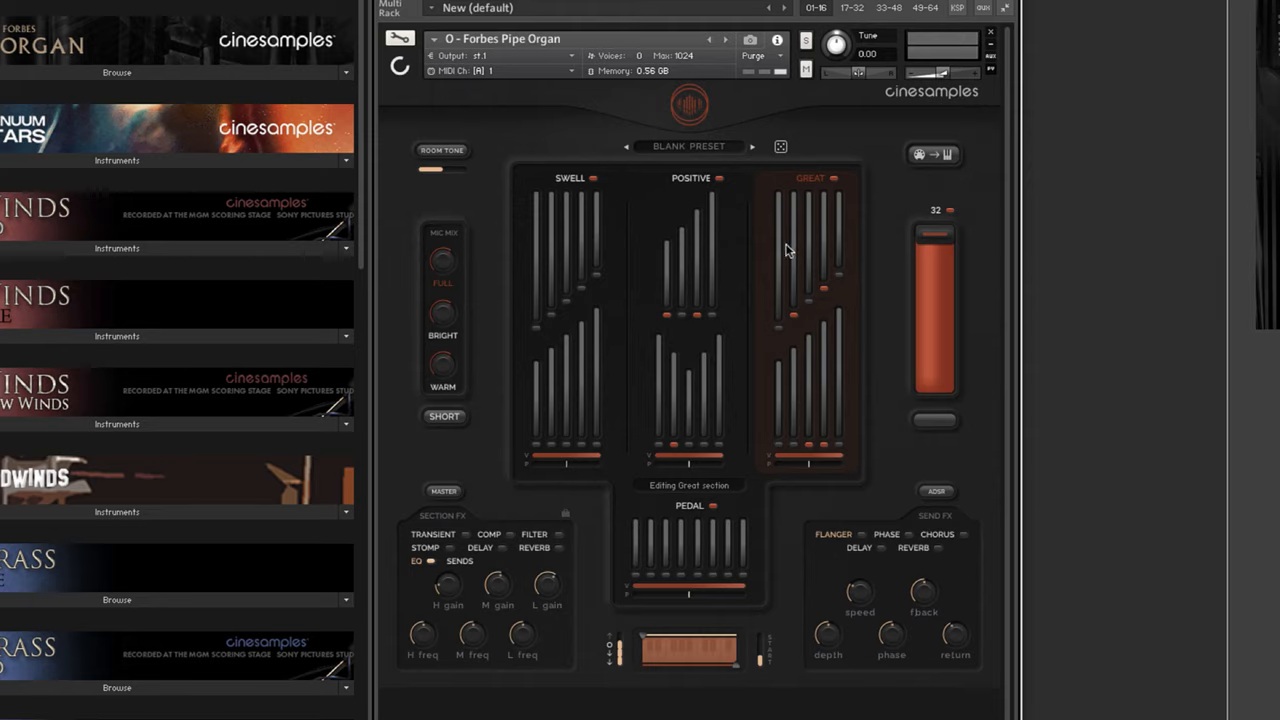
pyautogui.moveTo(488, 562)
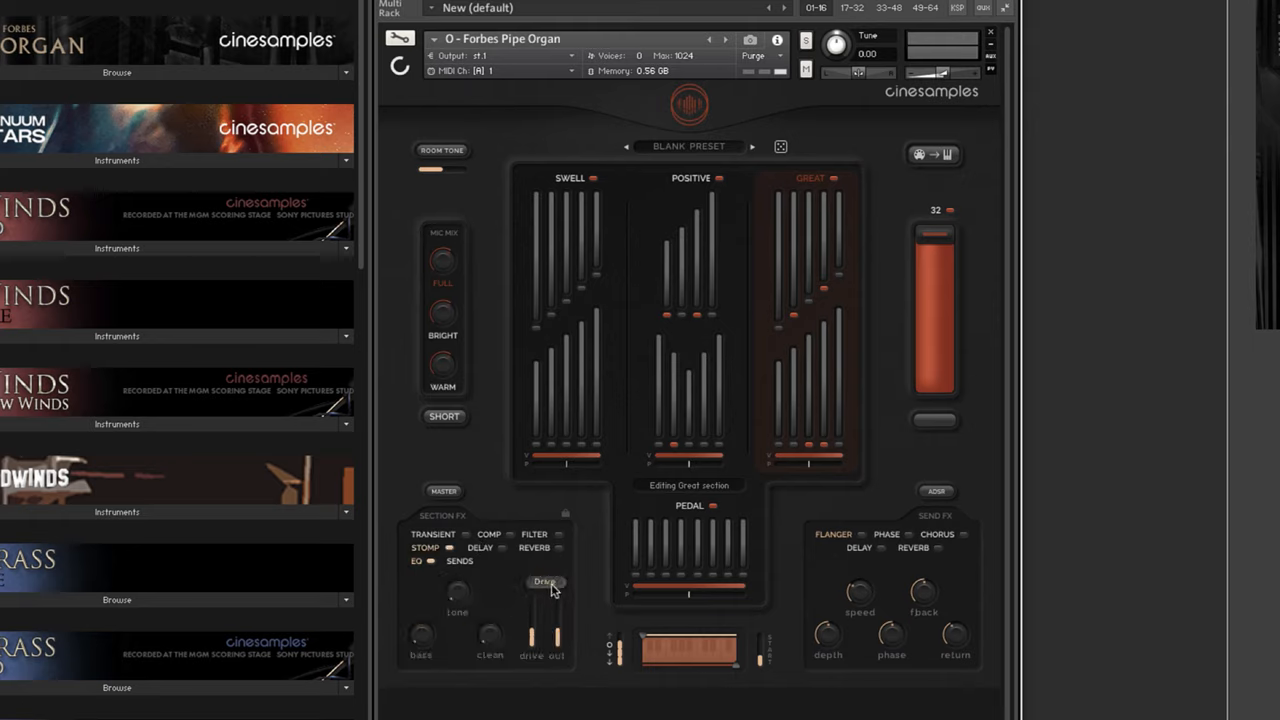
pyautogui.click(544, 582)
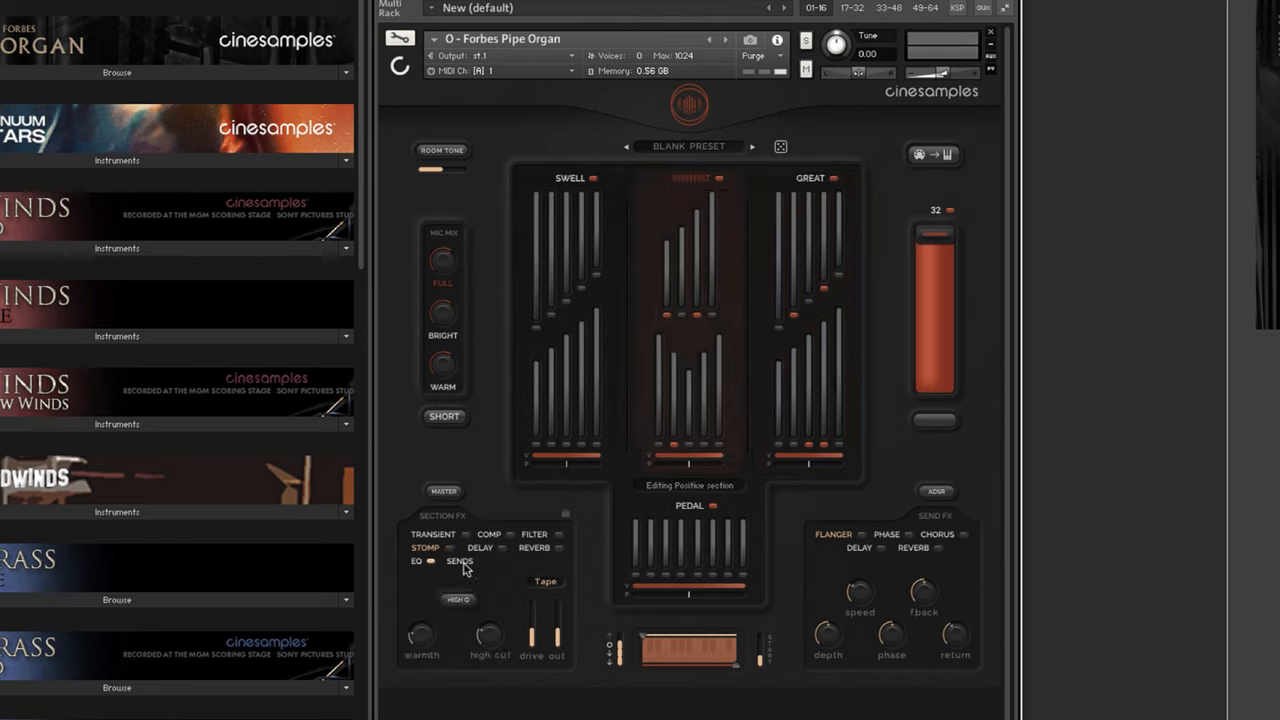
# Show the Positive section's flanger, phaser, chorus, delay and reverb send levels.
pyautogui.click(460, 560)
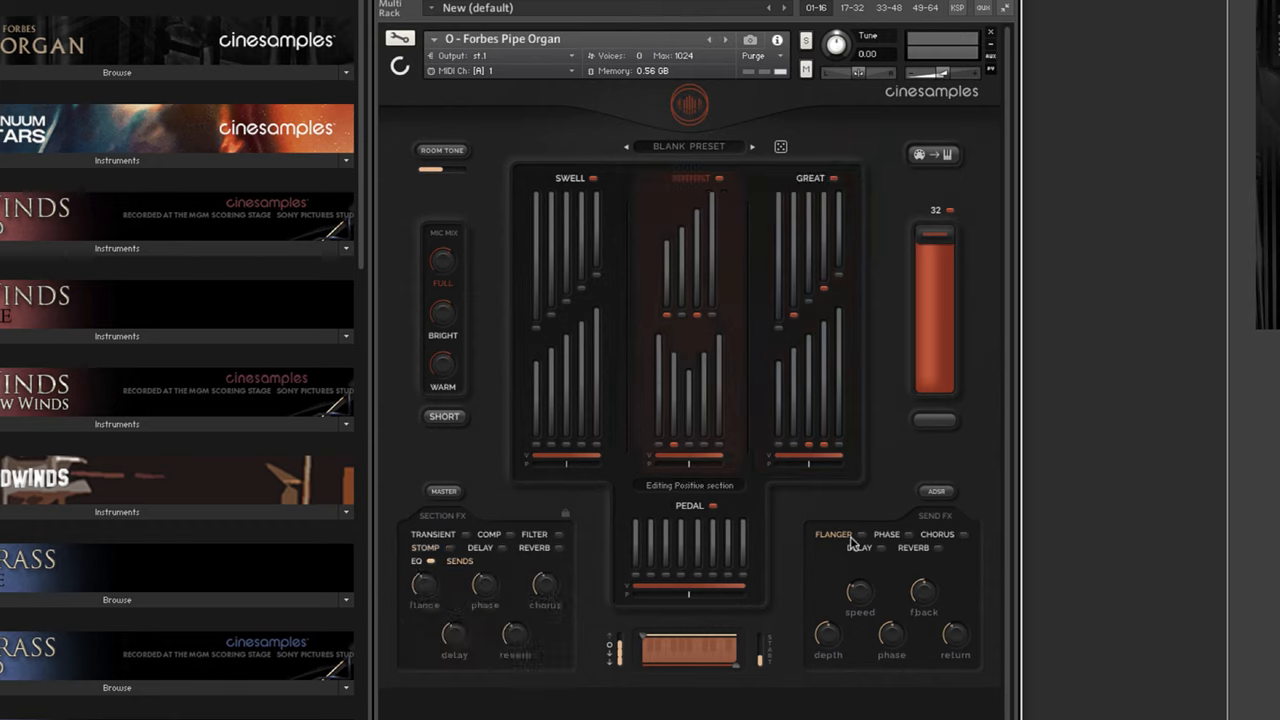
pyautogui.click(862, 534)
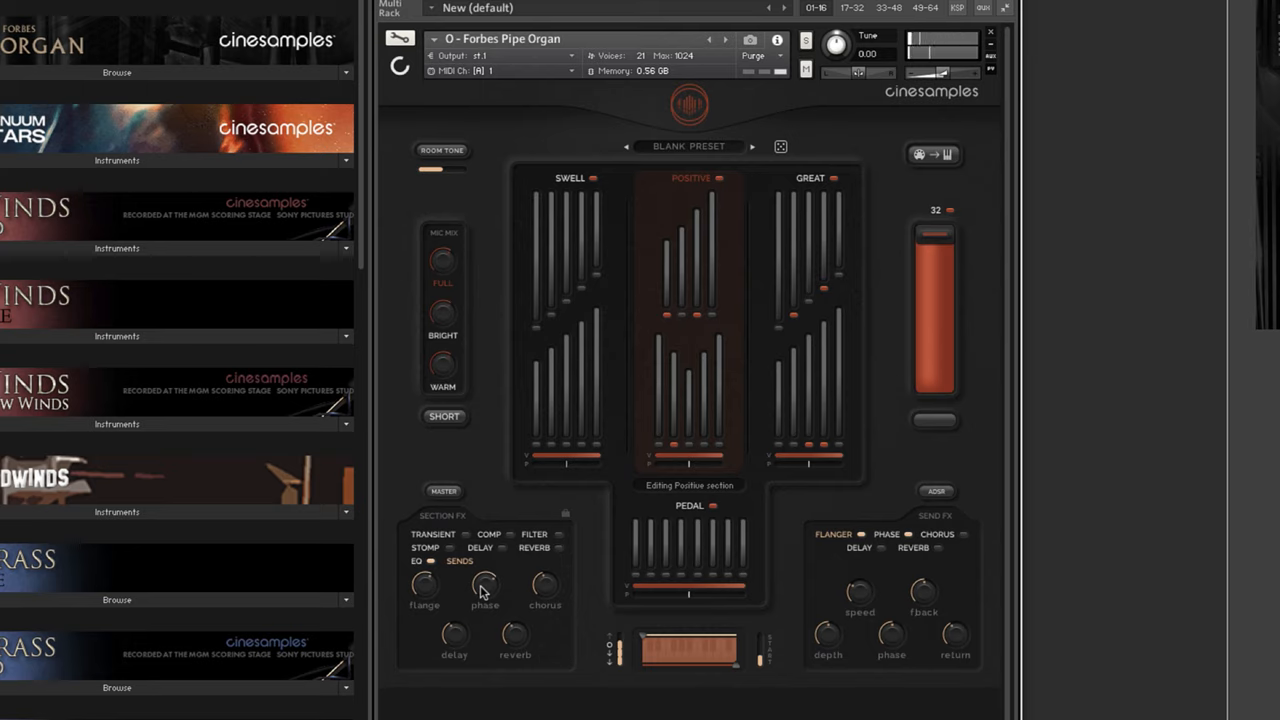
pyautogui.moveTo(390, 458)
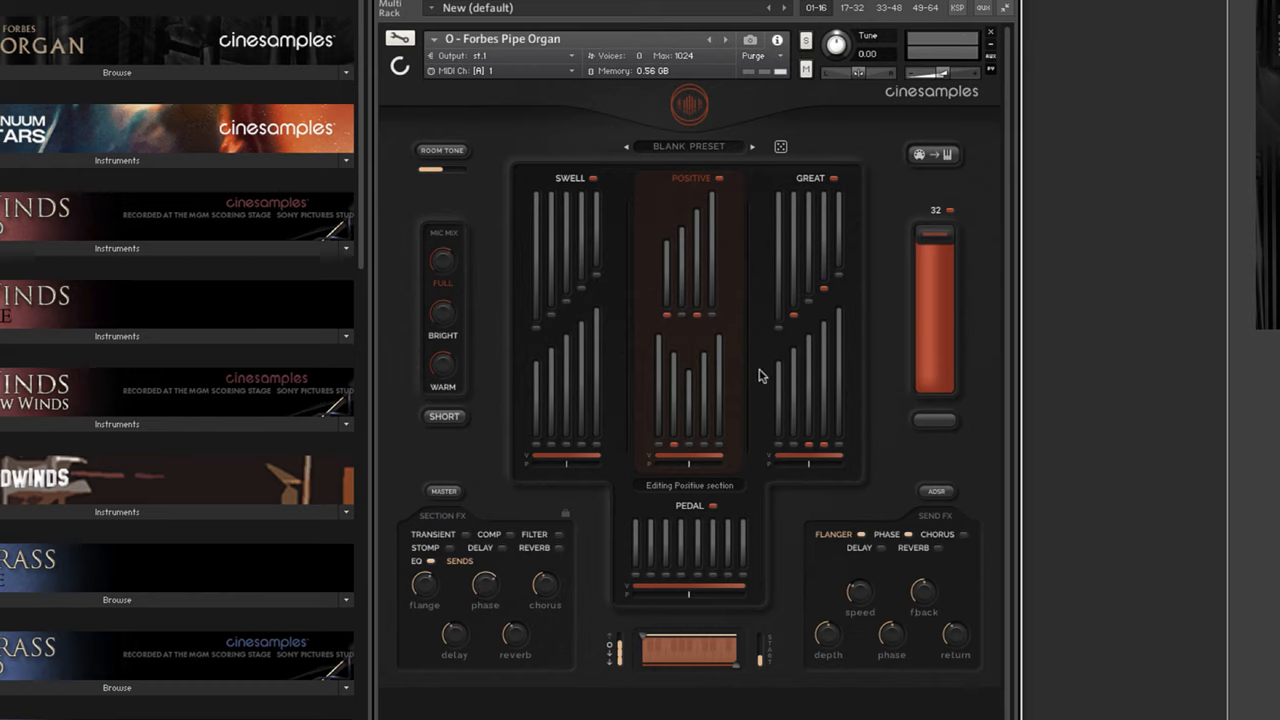
pyautogui.moveTo(686, 264)
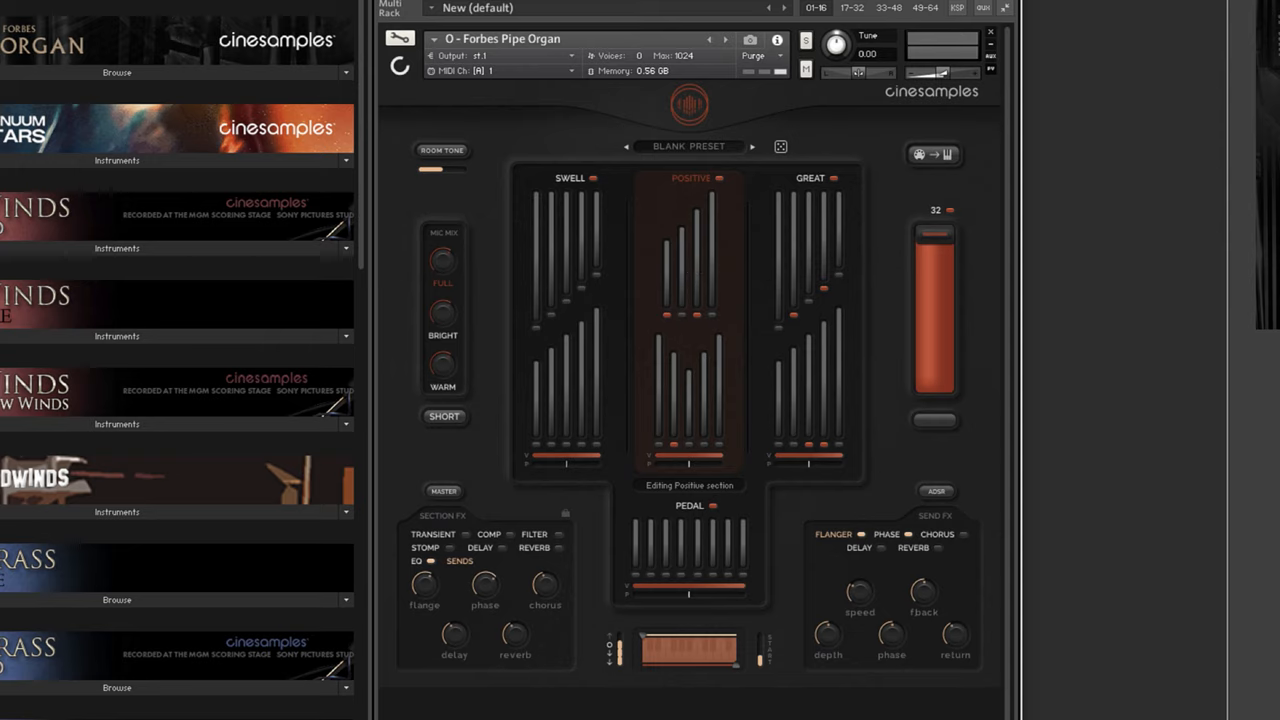
pyautogui.moveTo(748, 192)
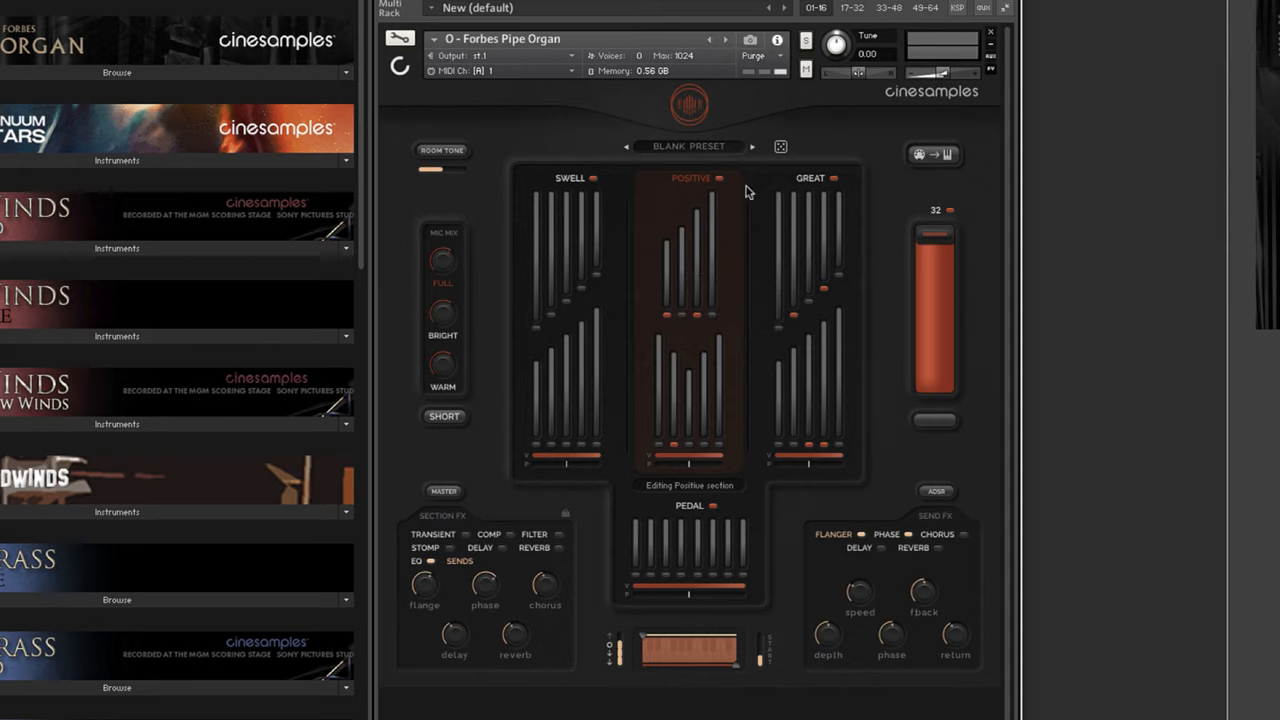
pyautogui.moveTo(608, 200)
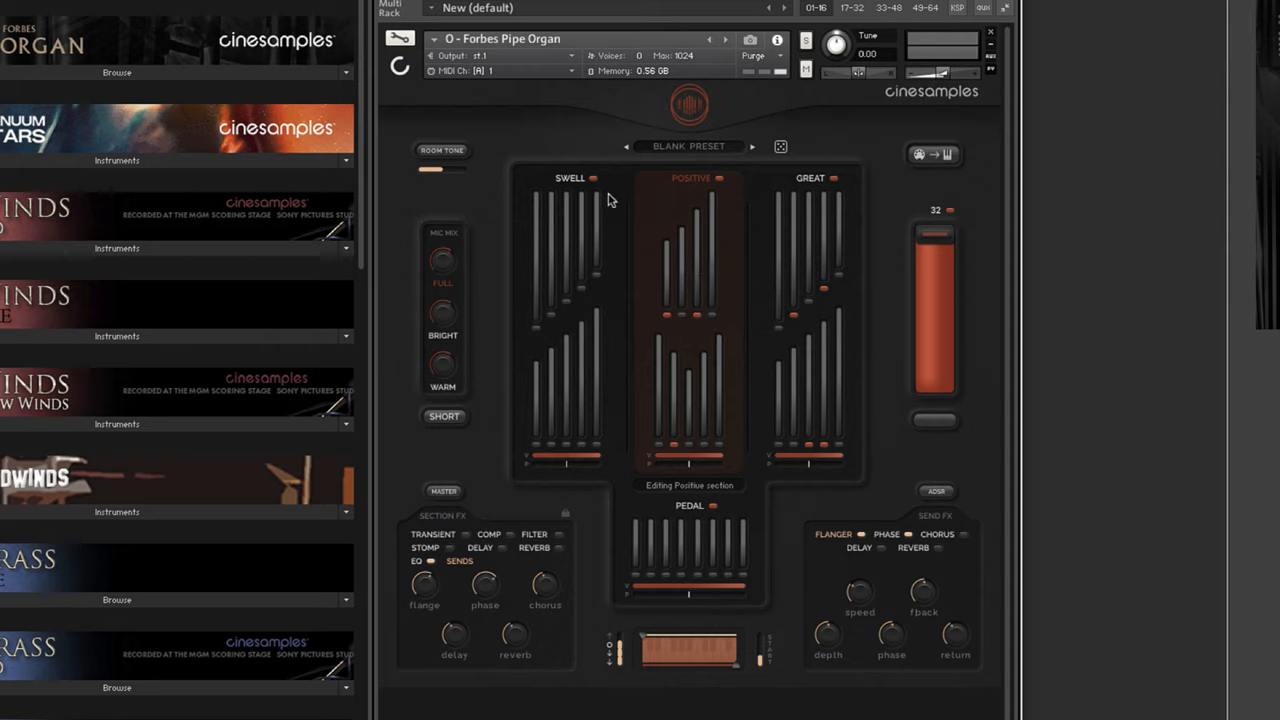
pyautogui.moveTo(742, 226)
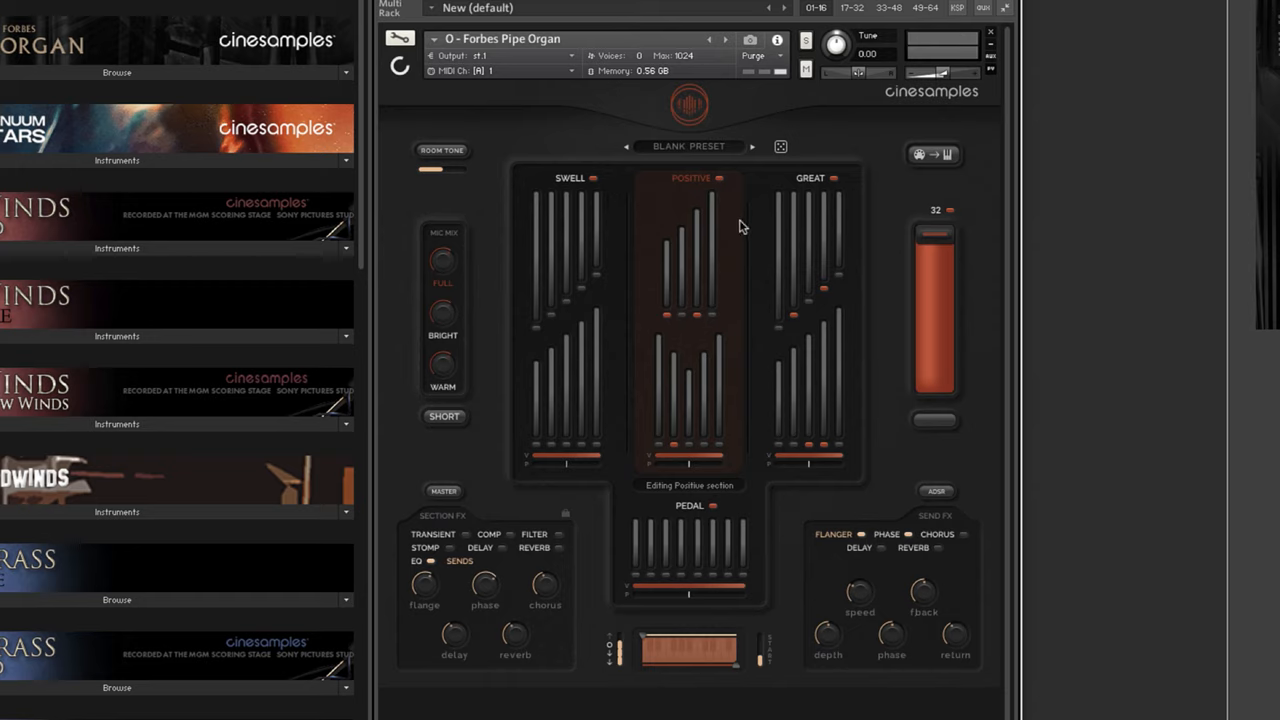
pyautogui.moveTo(518, 328)
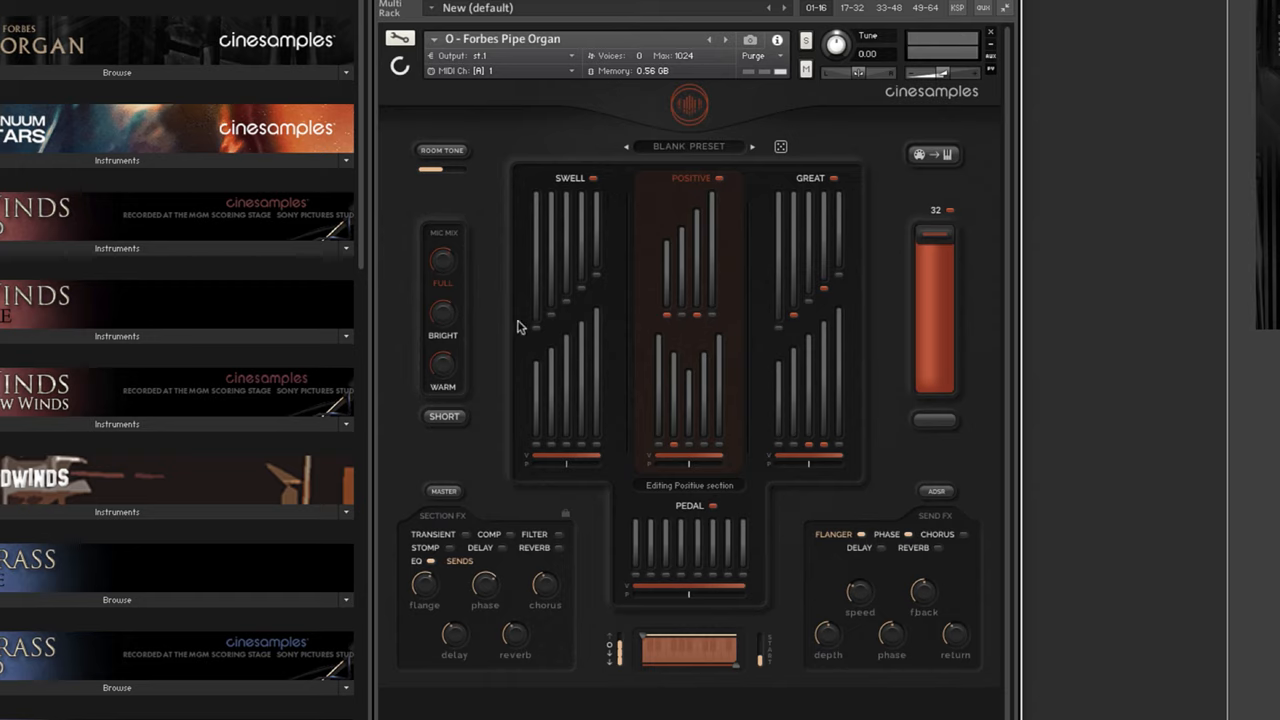
pyautogui.moveTo(482, 302)
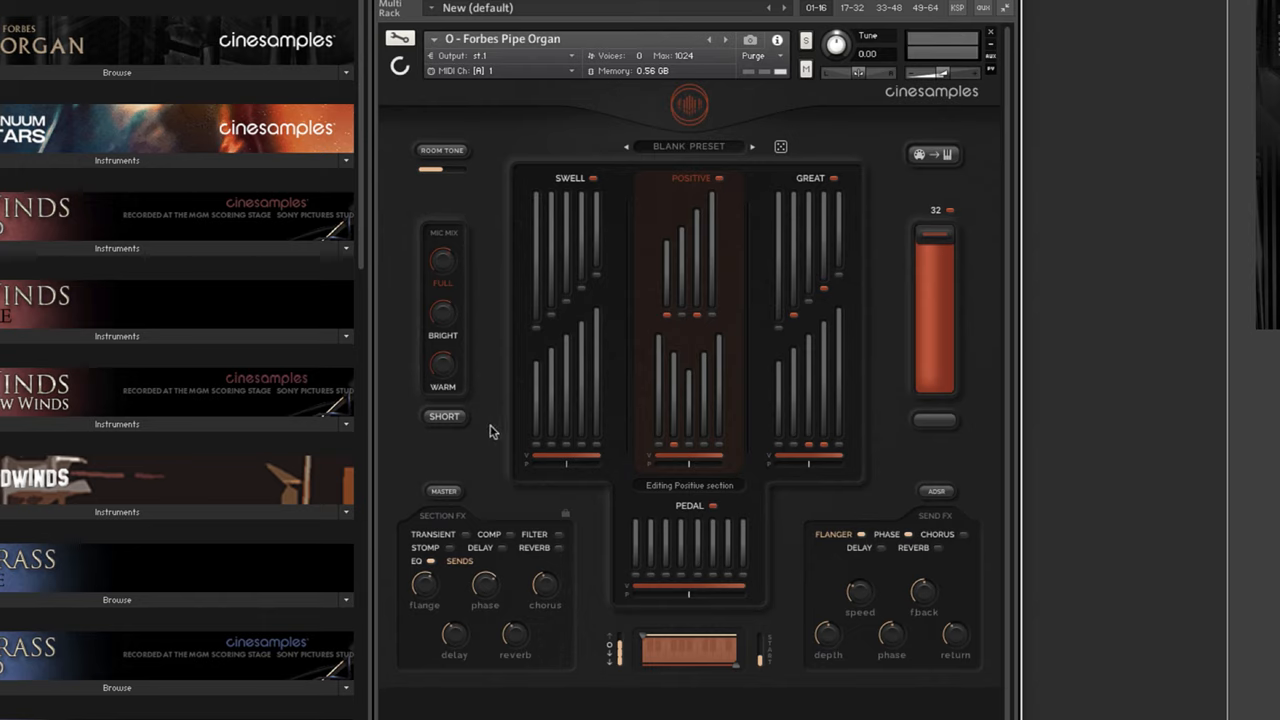
pyautogui.click(444, 418)
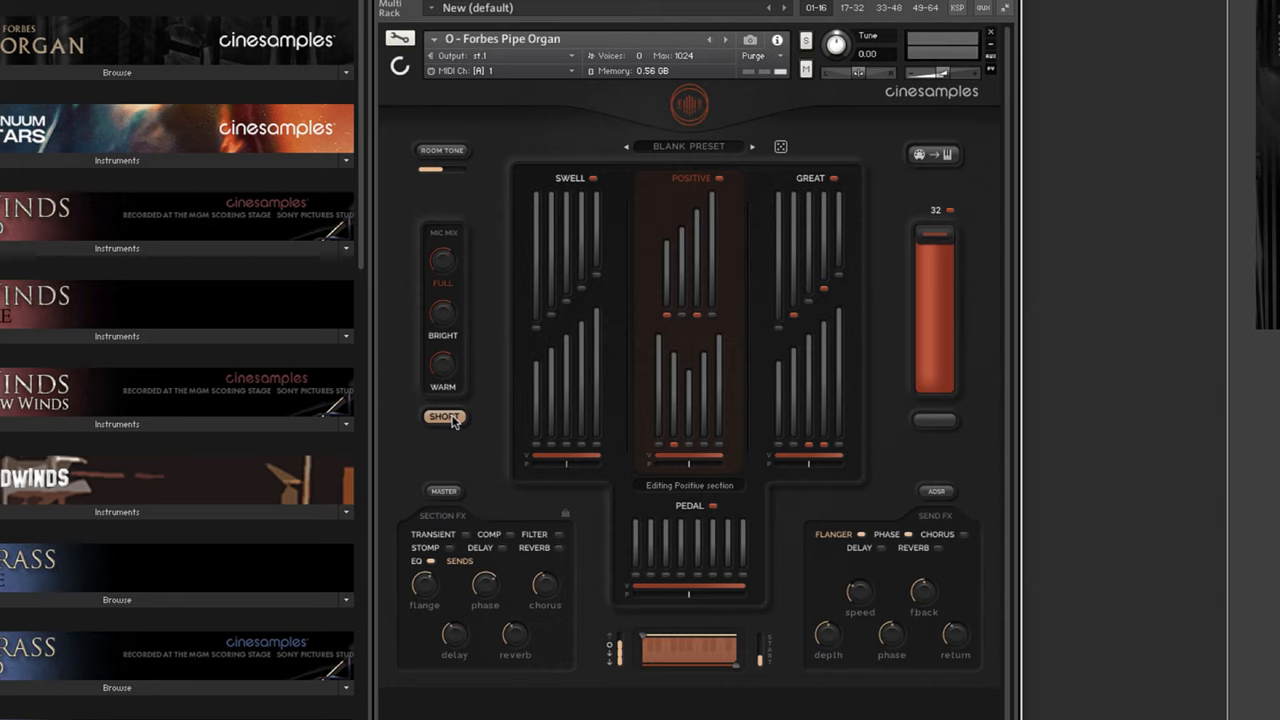
pyautogui.click(444, 418)
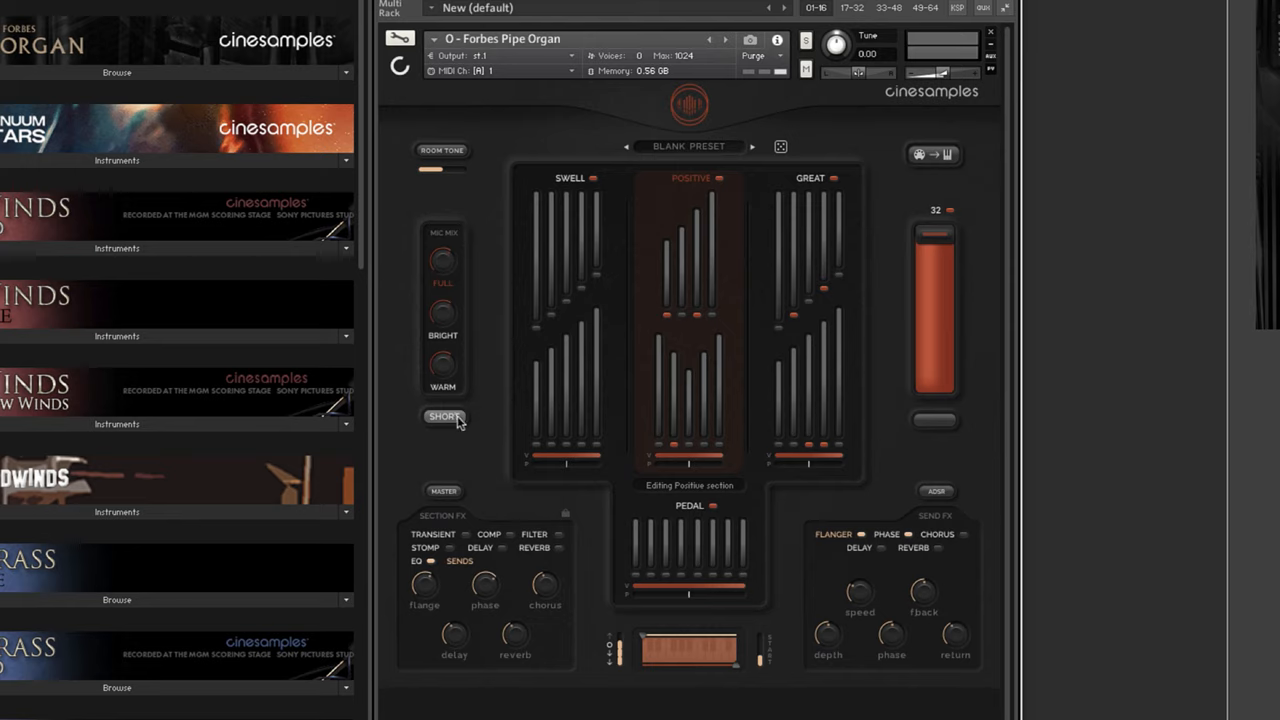
pyautogui.click(444, 416)
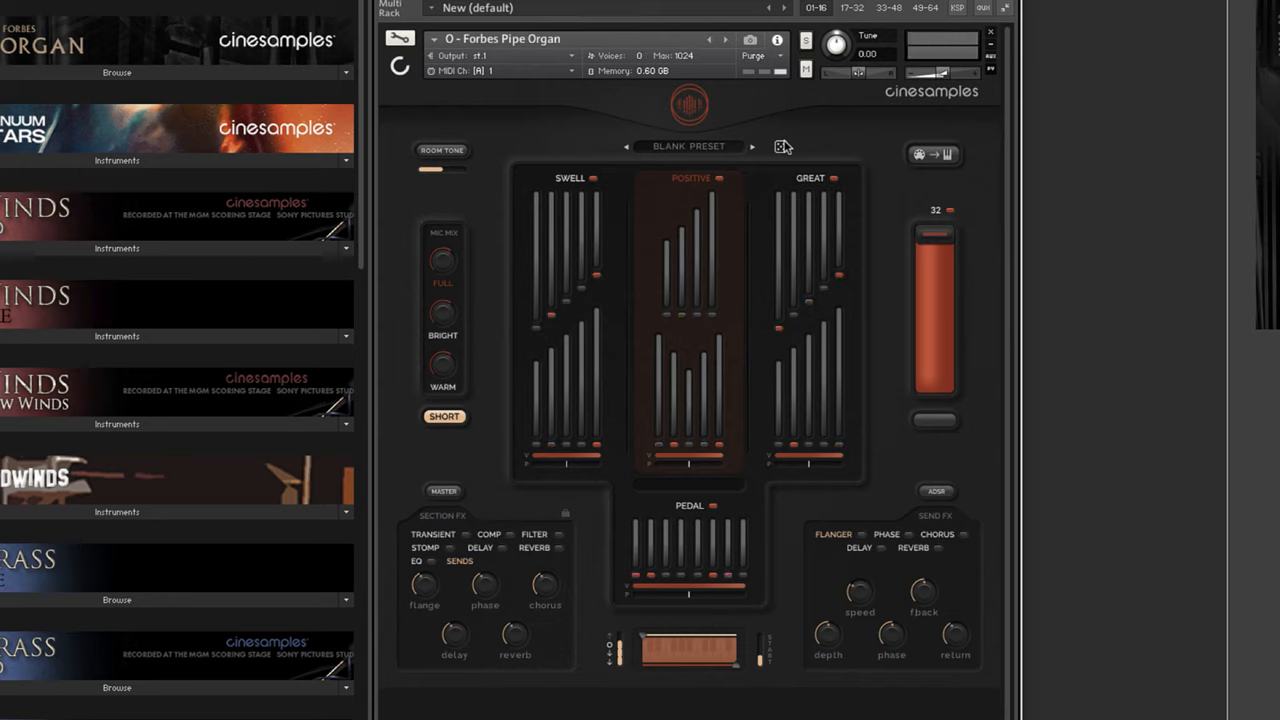
pyautogui.moveTo(588, 284)
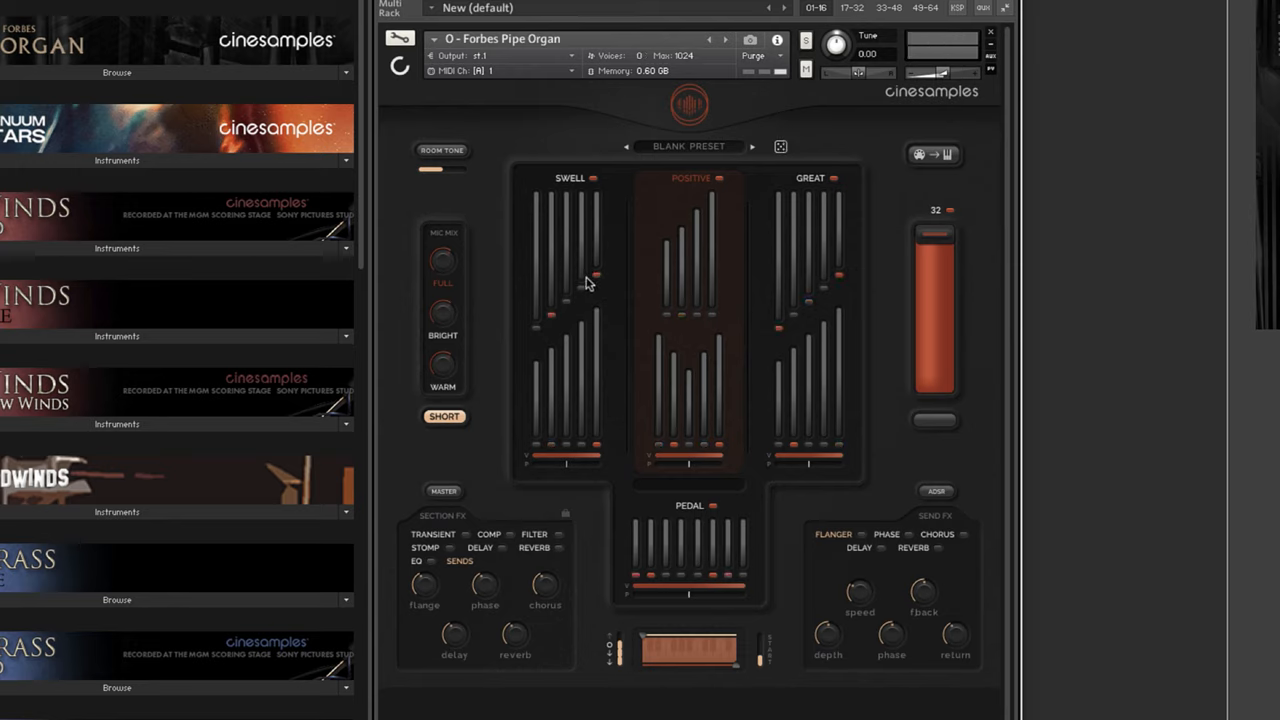
pyautogui.moveTo(600, 252)
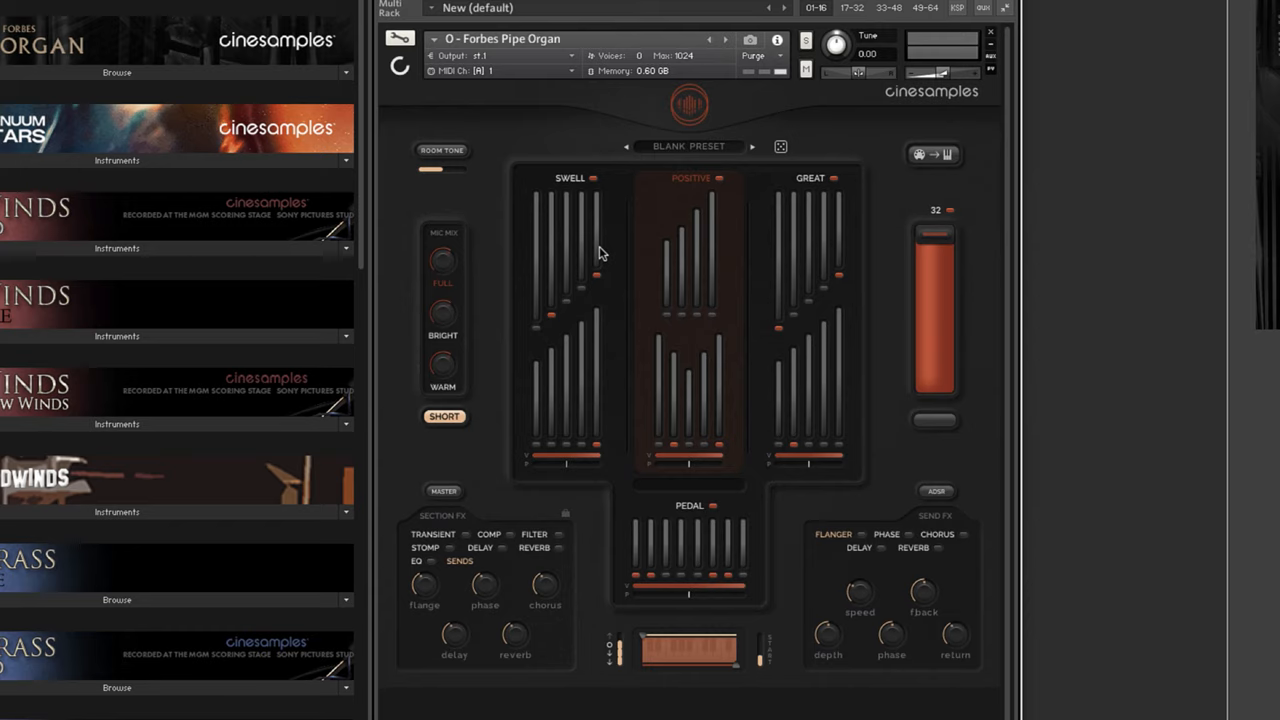
pyautogui.moveTo(612, 242)
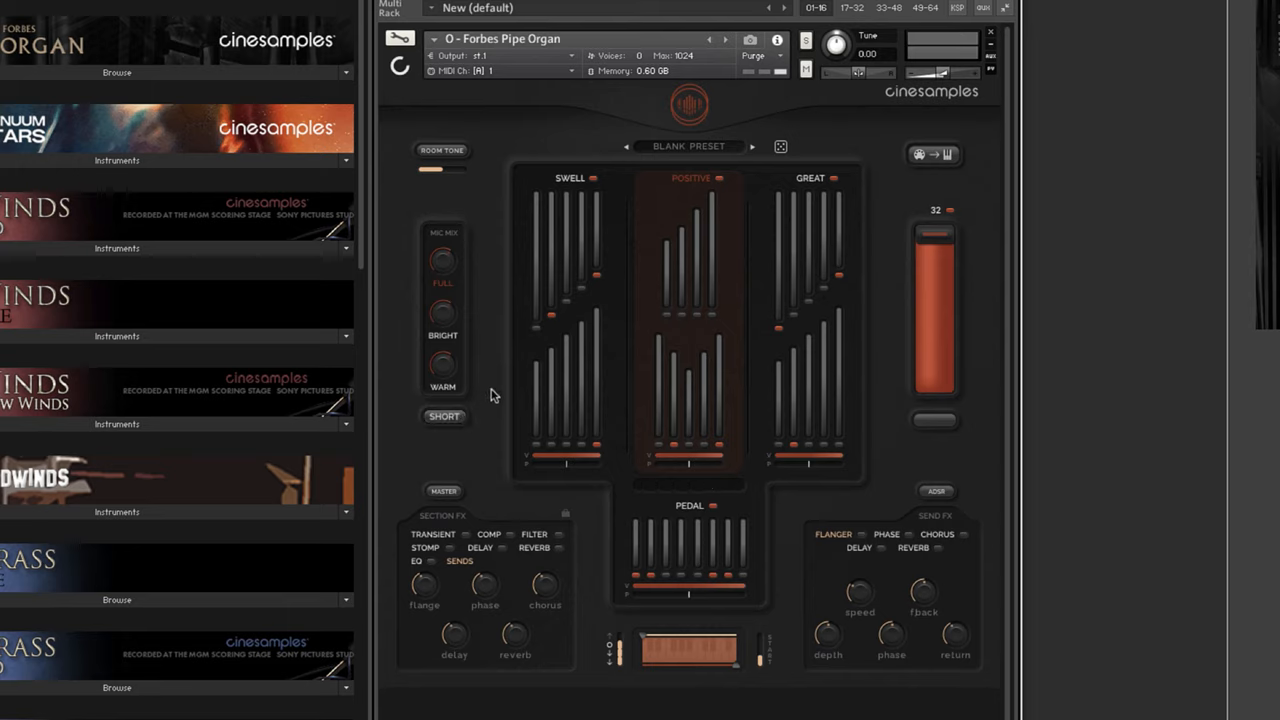
pyautogui.moveTo(936, 492)
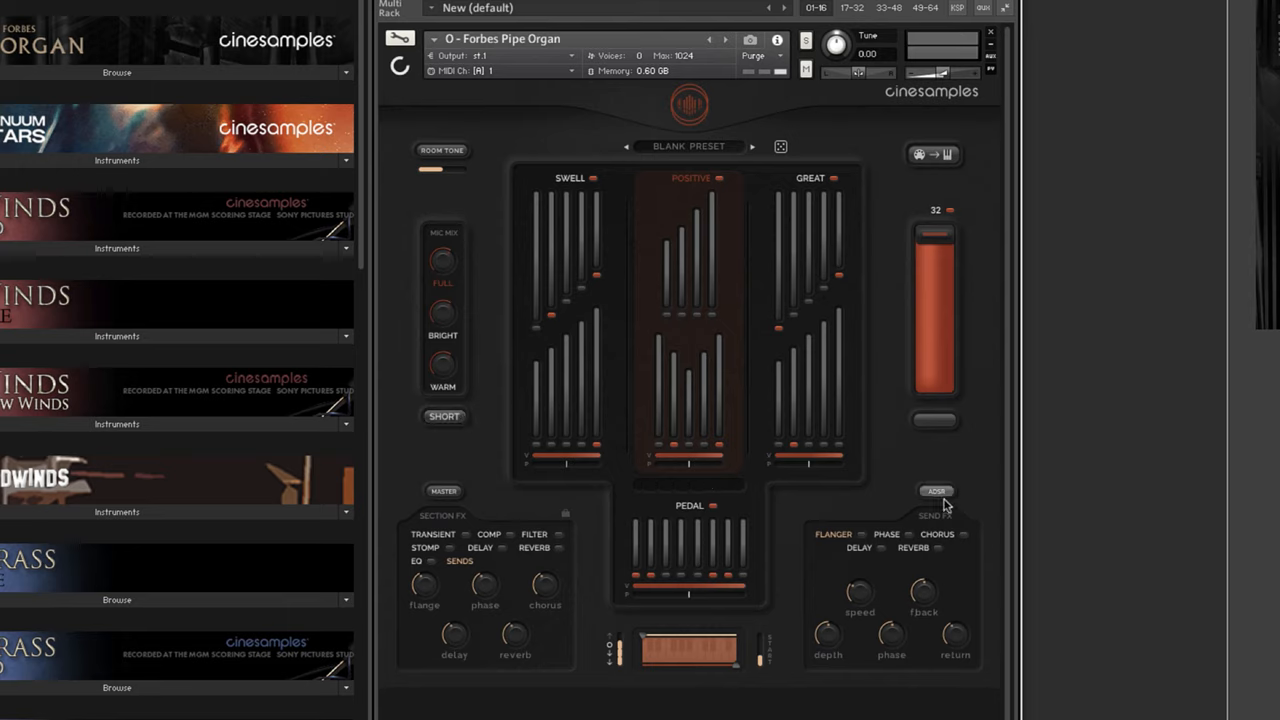
# Lengthen the master ADSR attack and release for a slowly evolving pad.
pyautogui.click(936, 492)
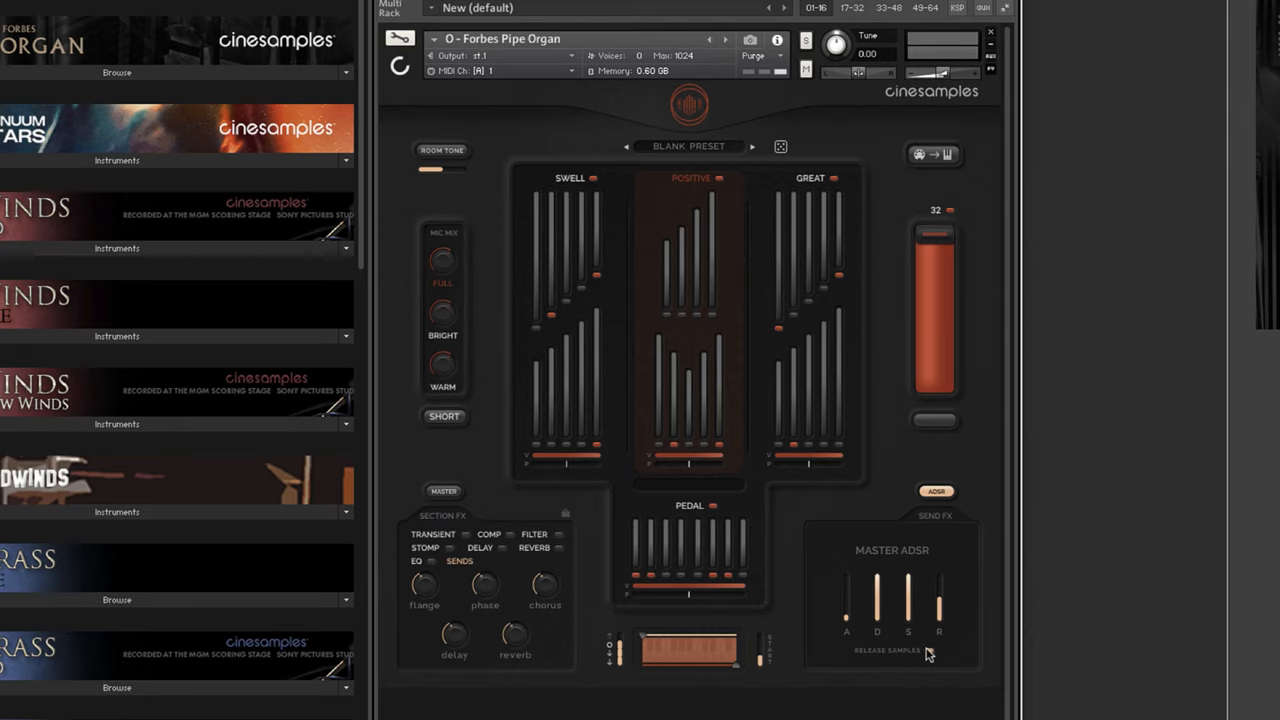
pyautogui.moveTo(918, 604)
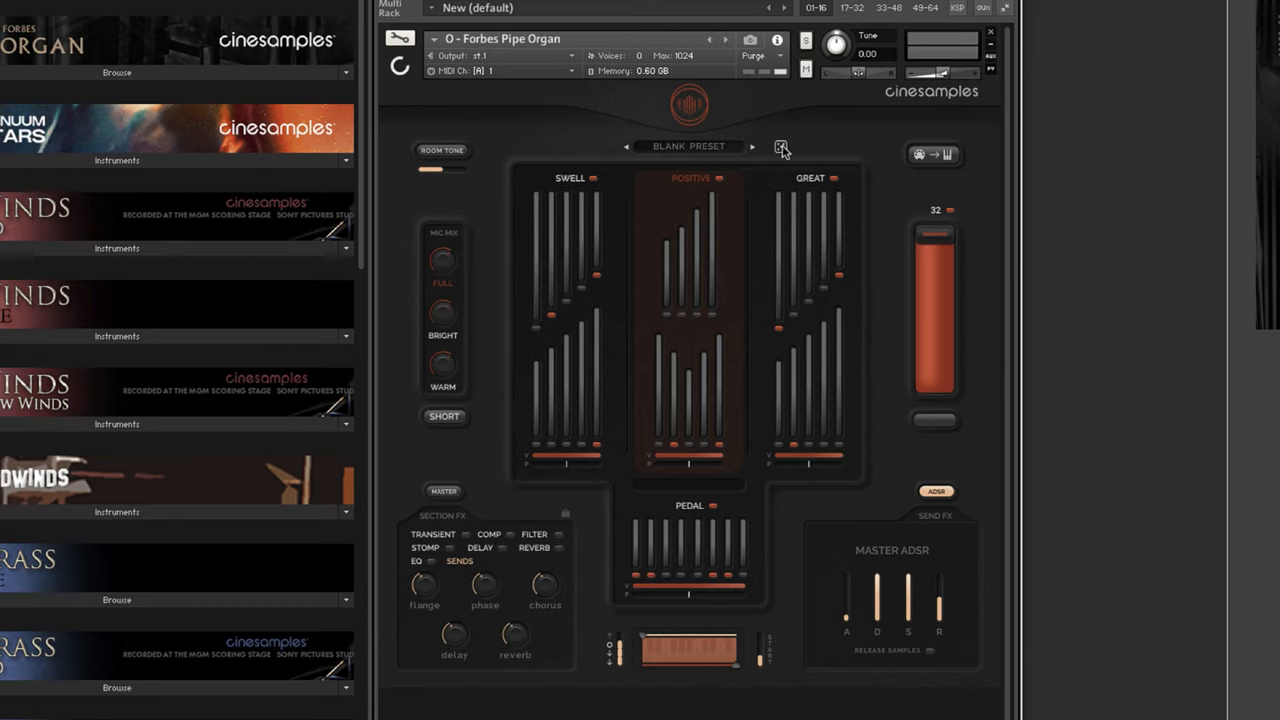
pyautogui.click(780, 146)
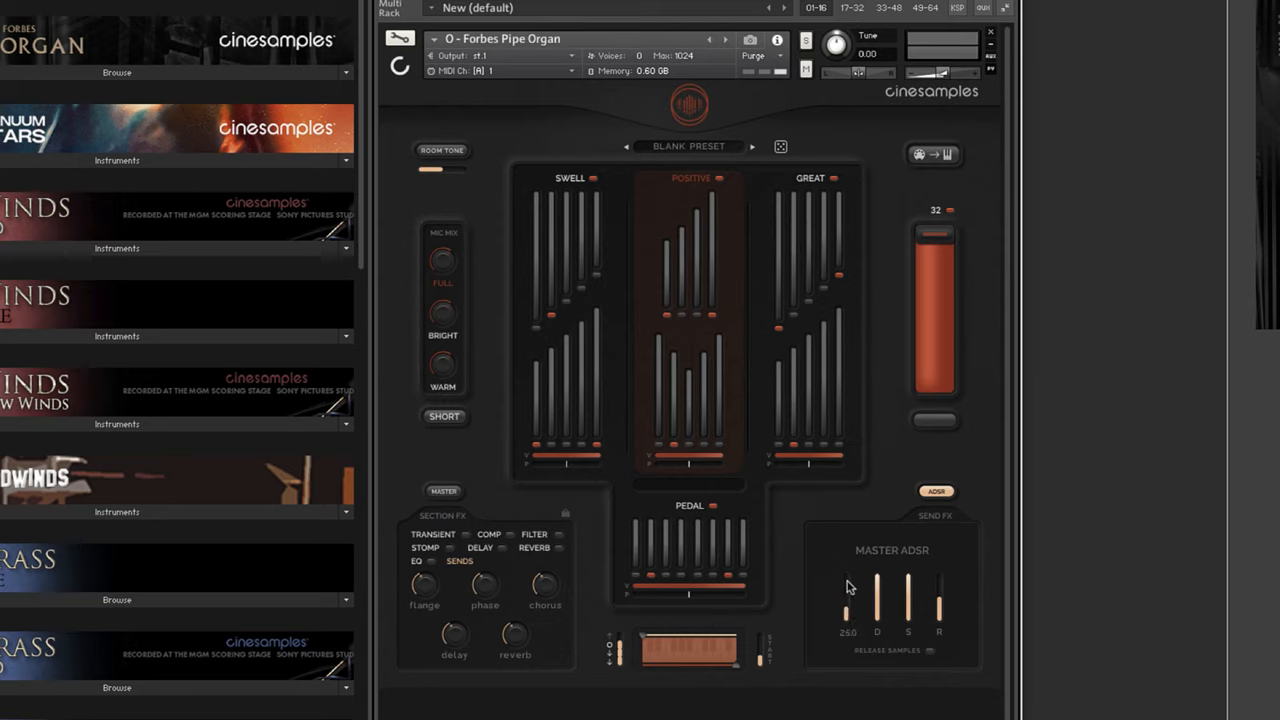
pyautogui.moveTo(848, 600); pyautogui.dragTo(848, 580)
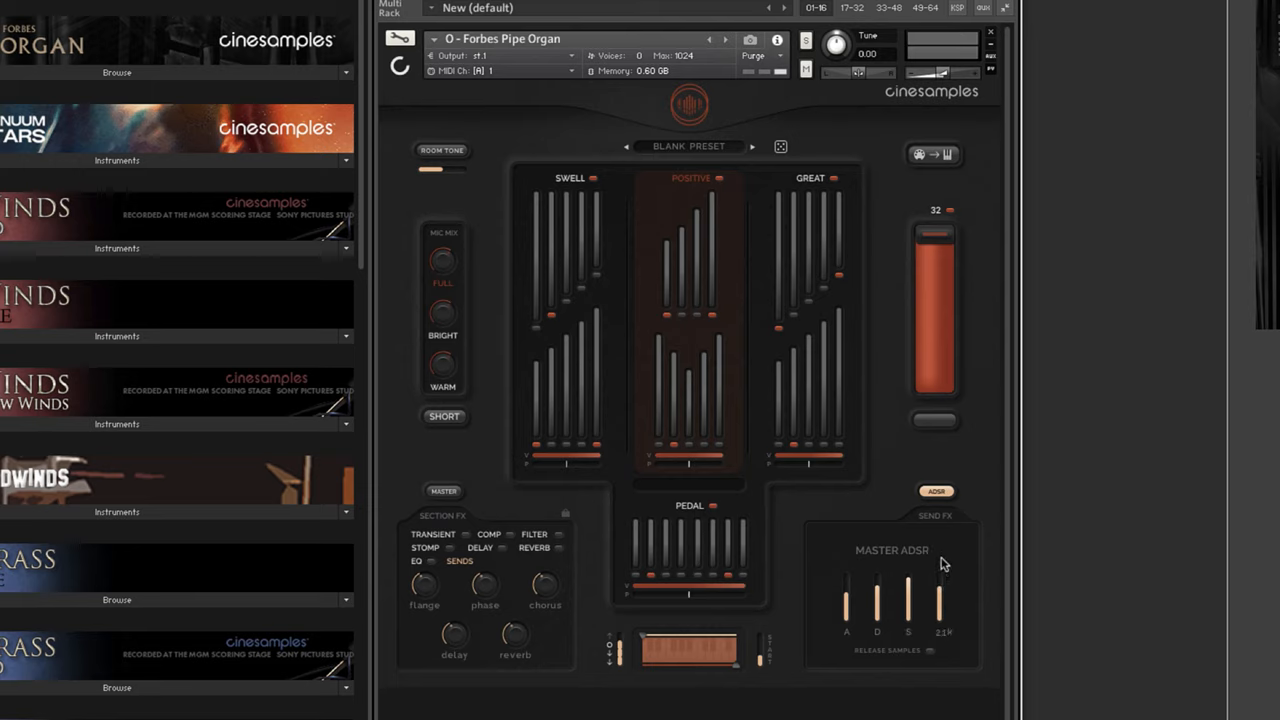
pyautogui.click(780, 148)
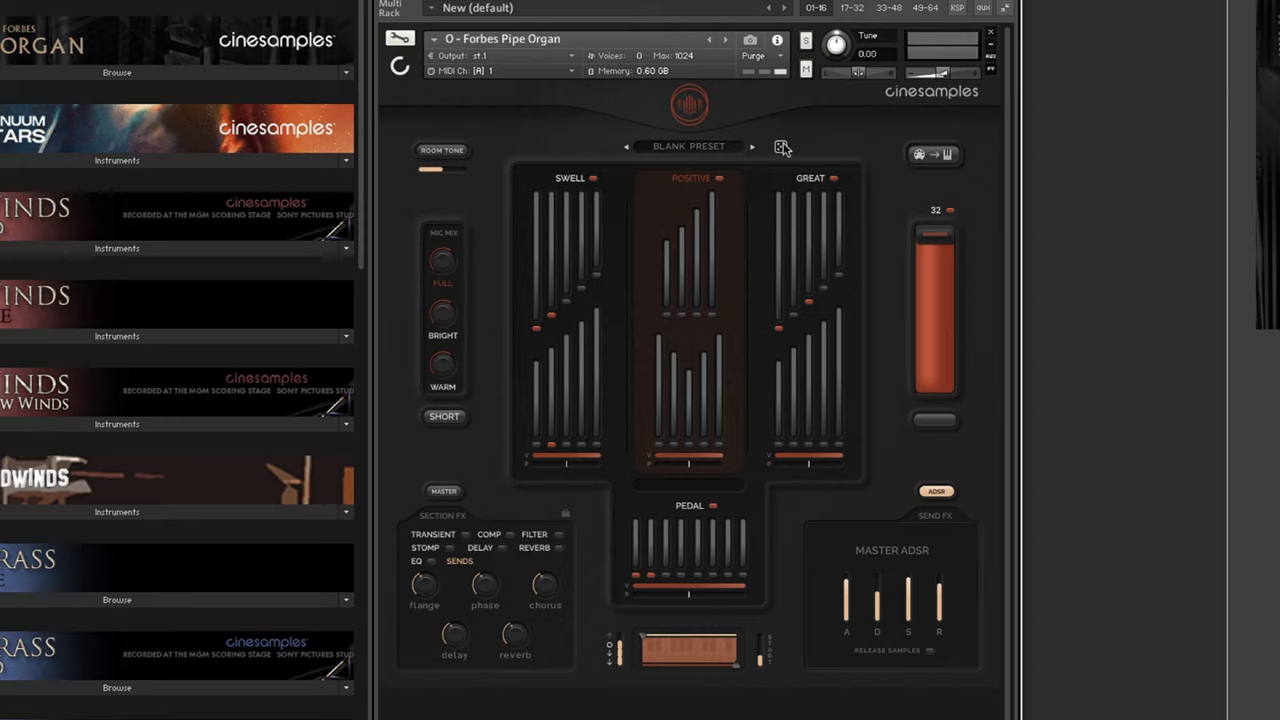
pyautogui.moveTo(716, 256)
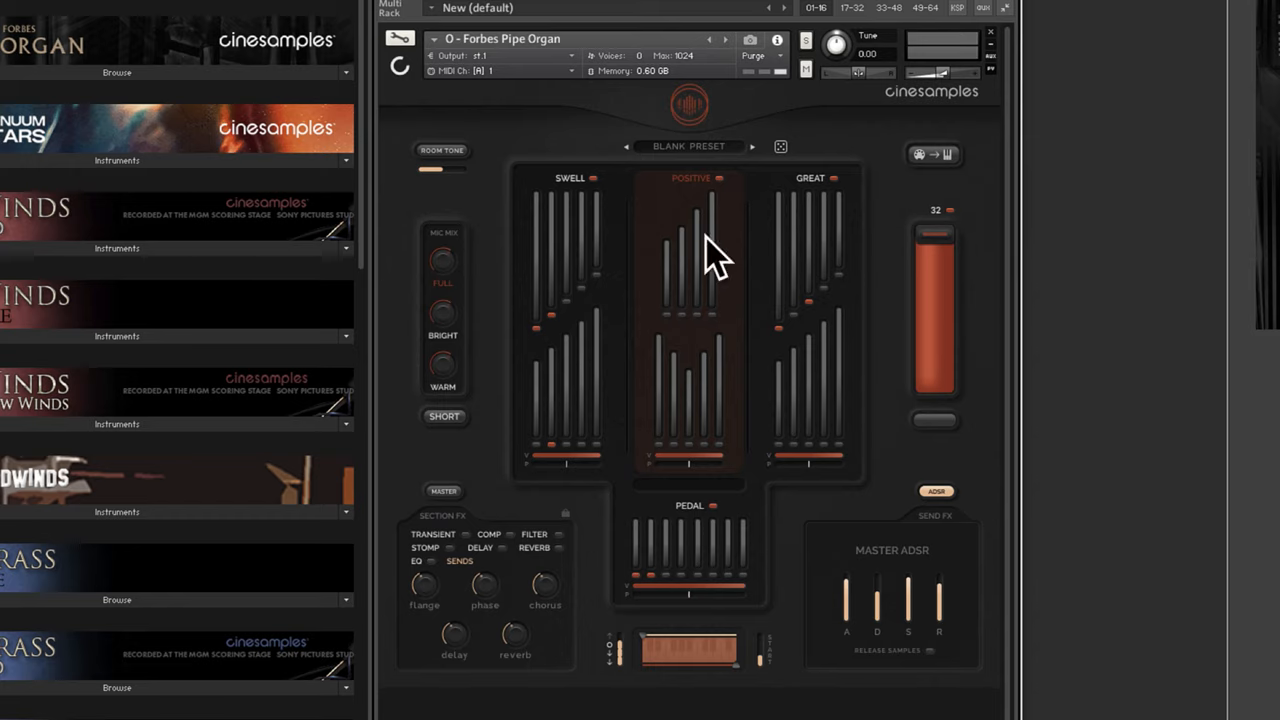
pyautogui.moveTo(804, 452)
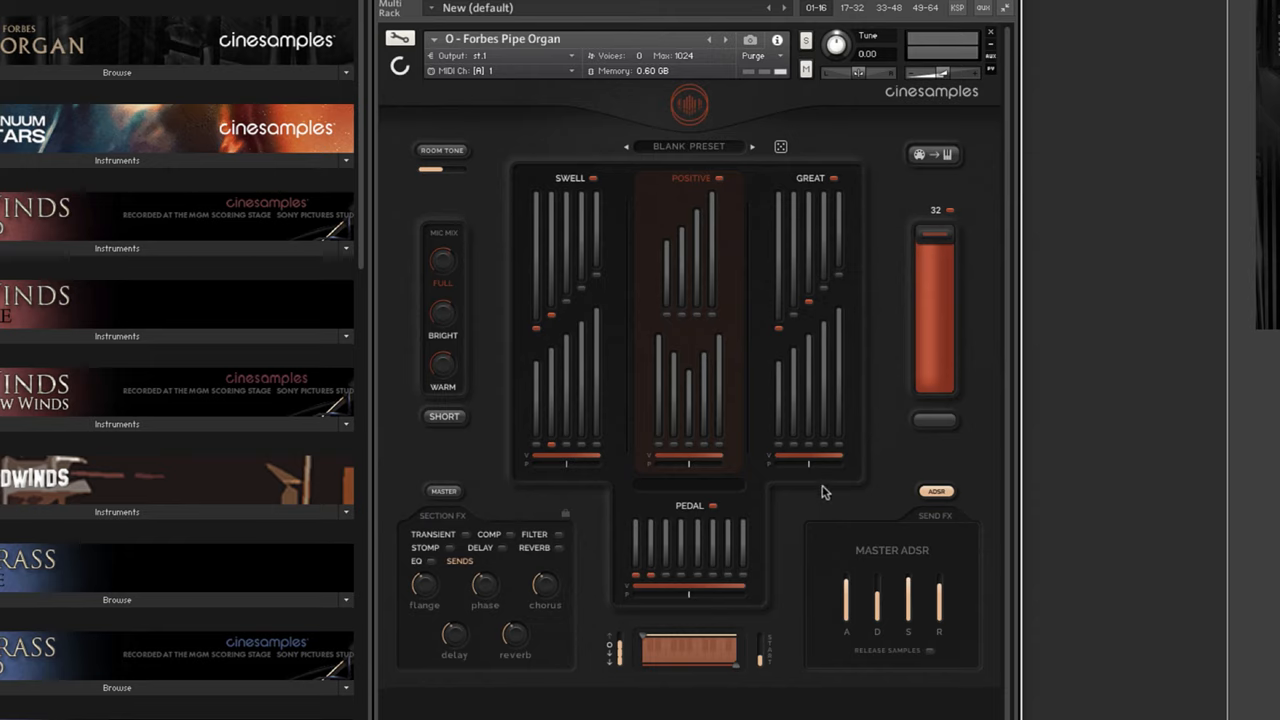
pyautogui.moveTo(832, 486)
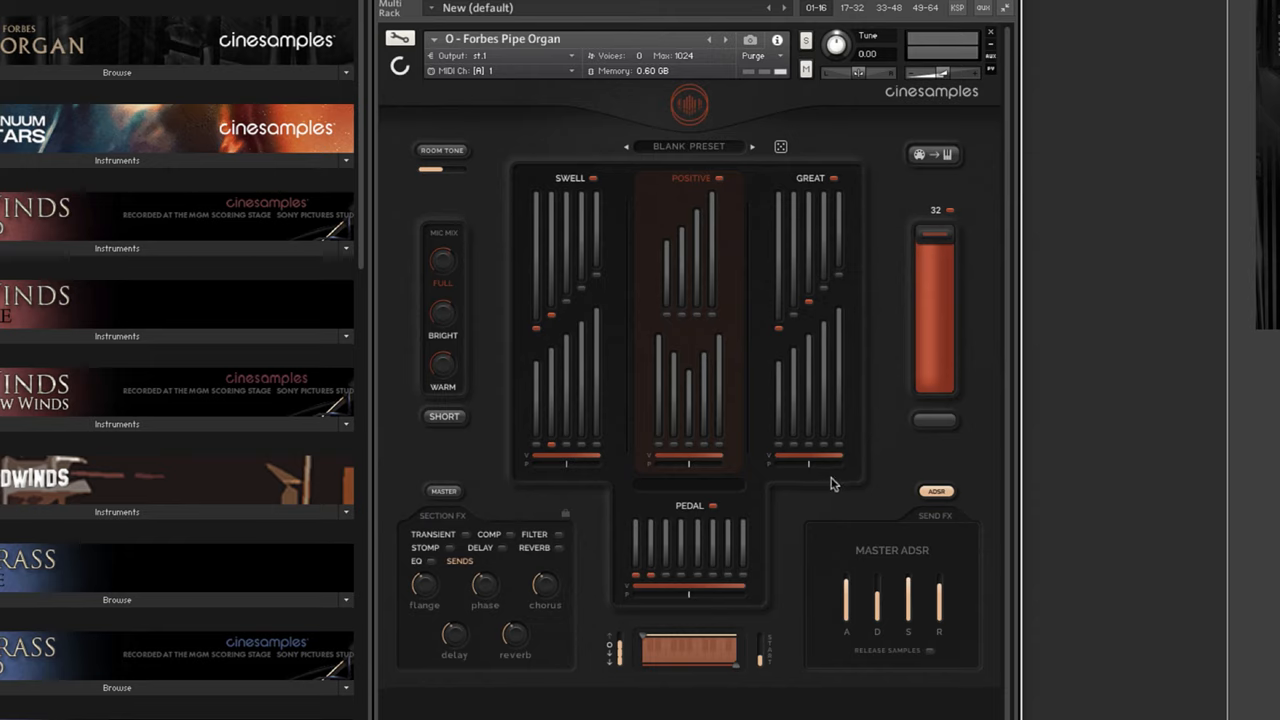
pyautogui.moveTo(504, 516)
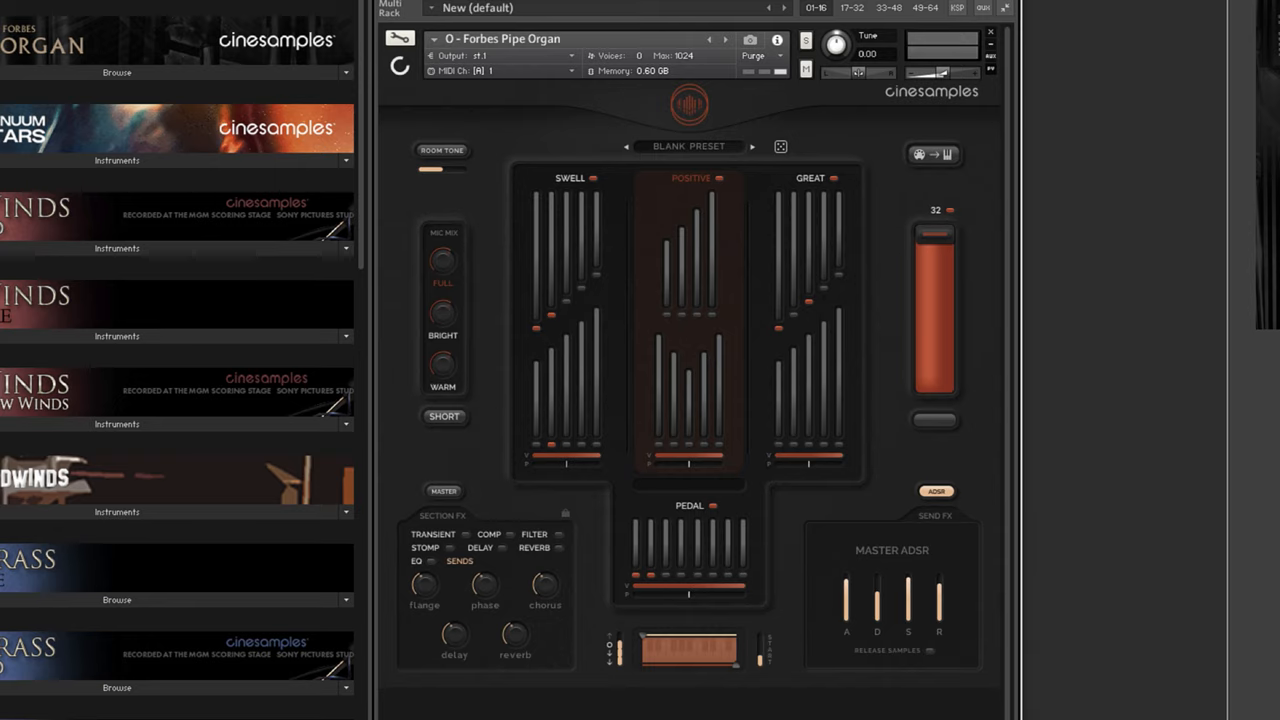
pyautogui.moveTo(758, 224)
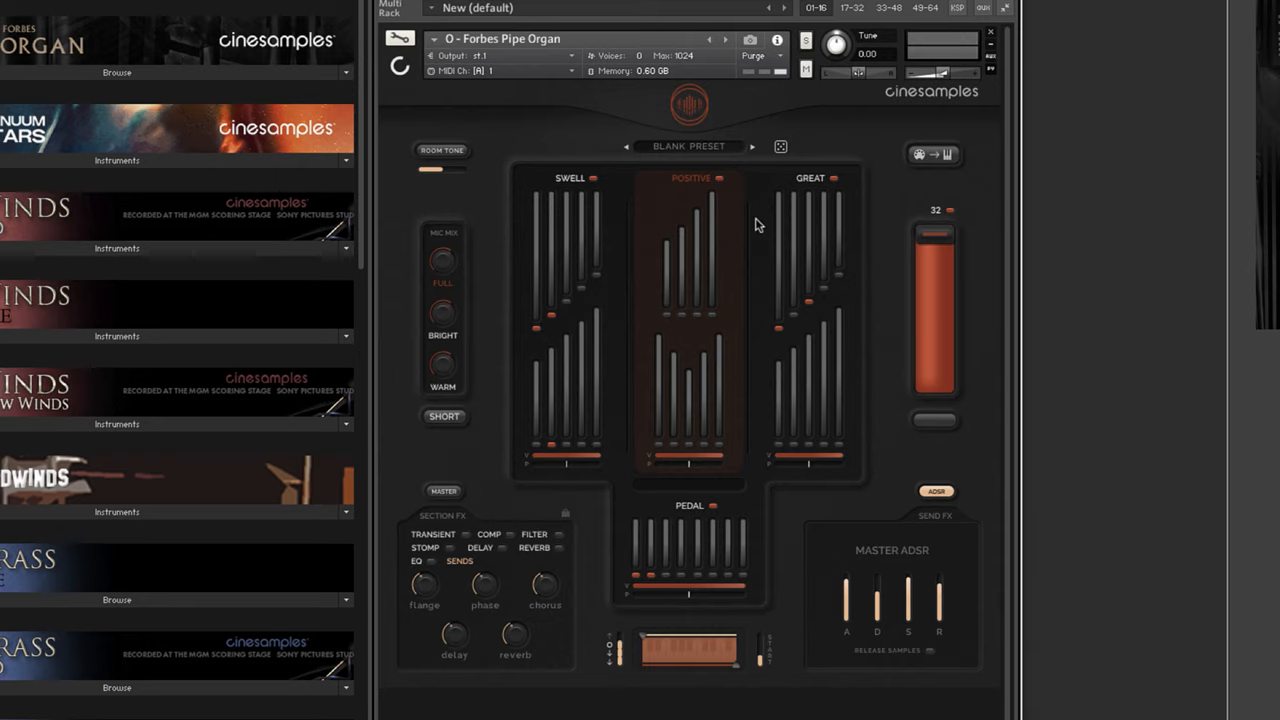